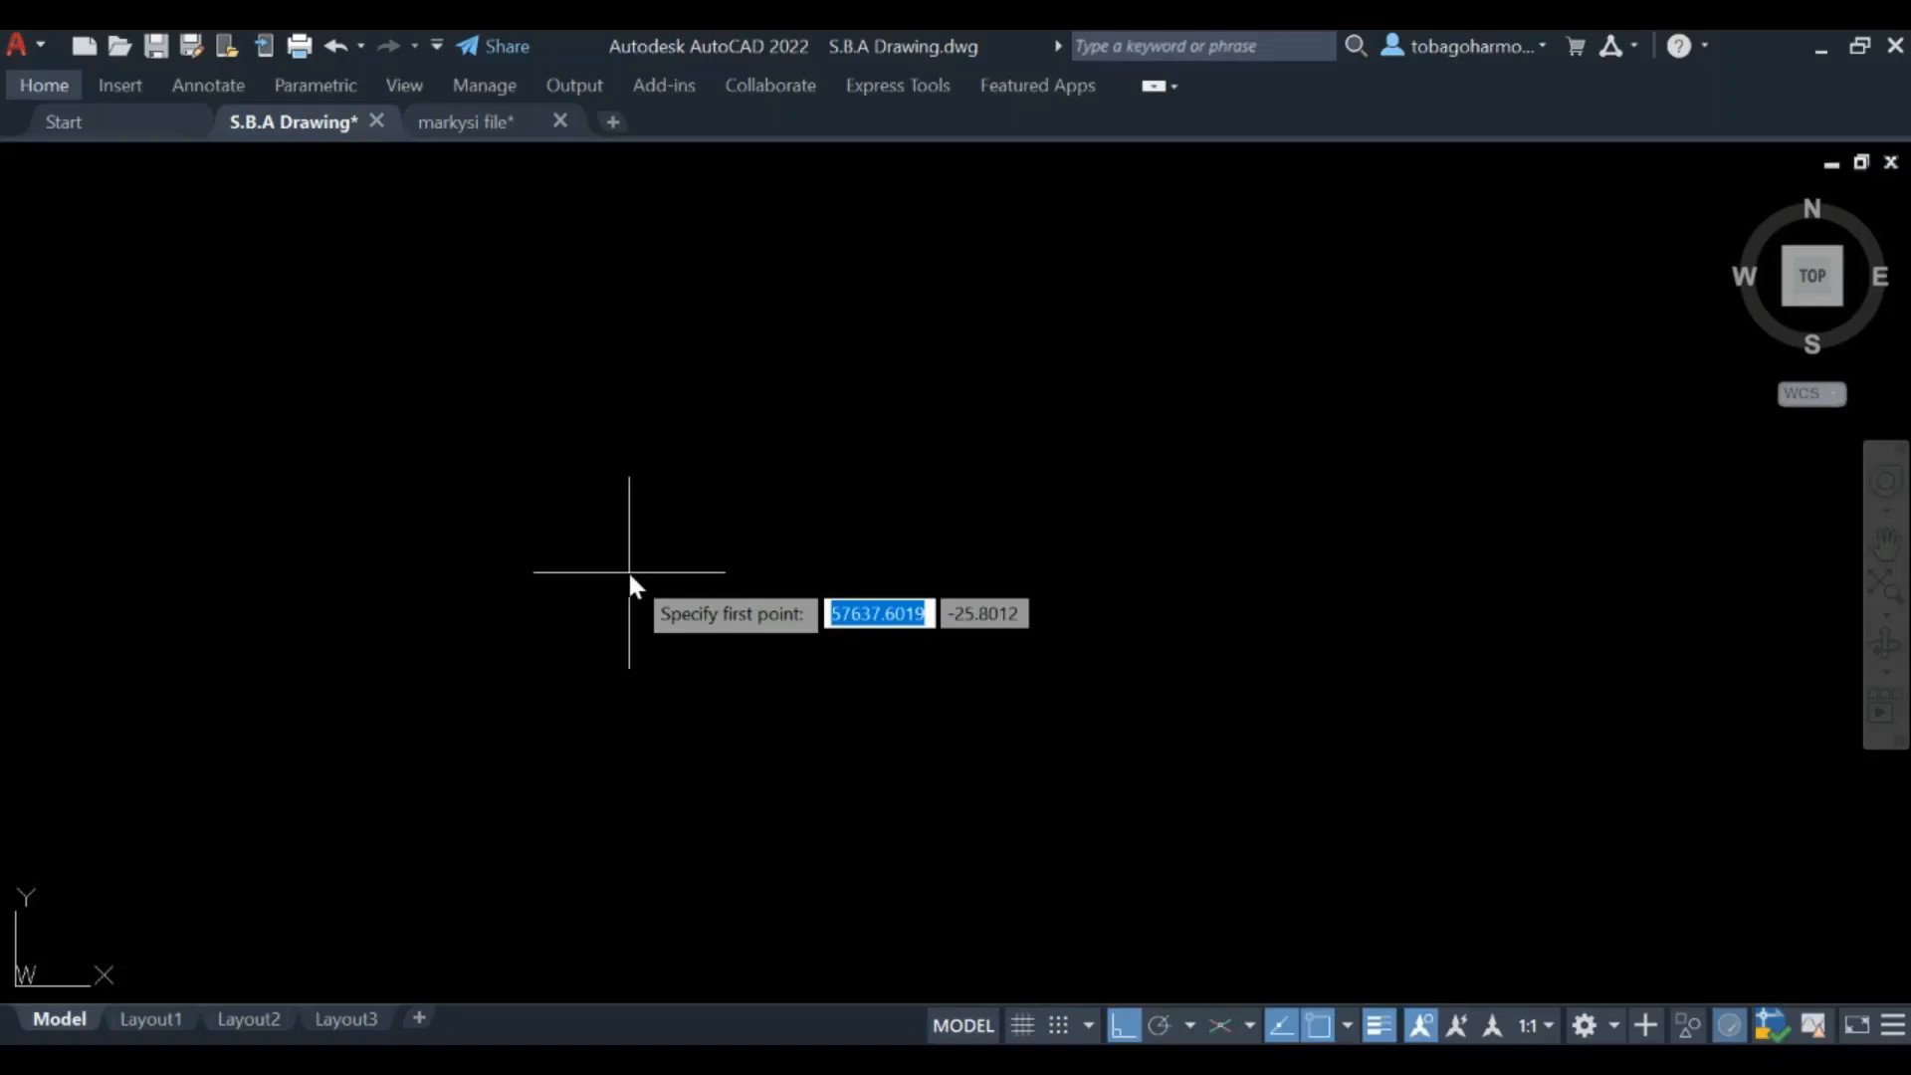
Draw a horizontal axis line and a vertical line crossing it, then start an angular dimension (dimang)
{"action": "left_click", "coordinate": [629, 573]}
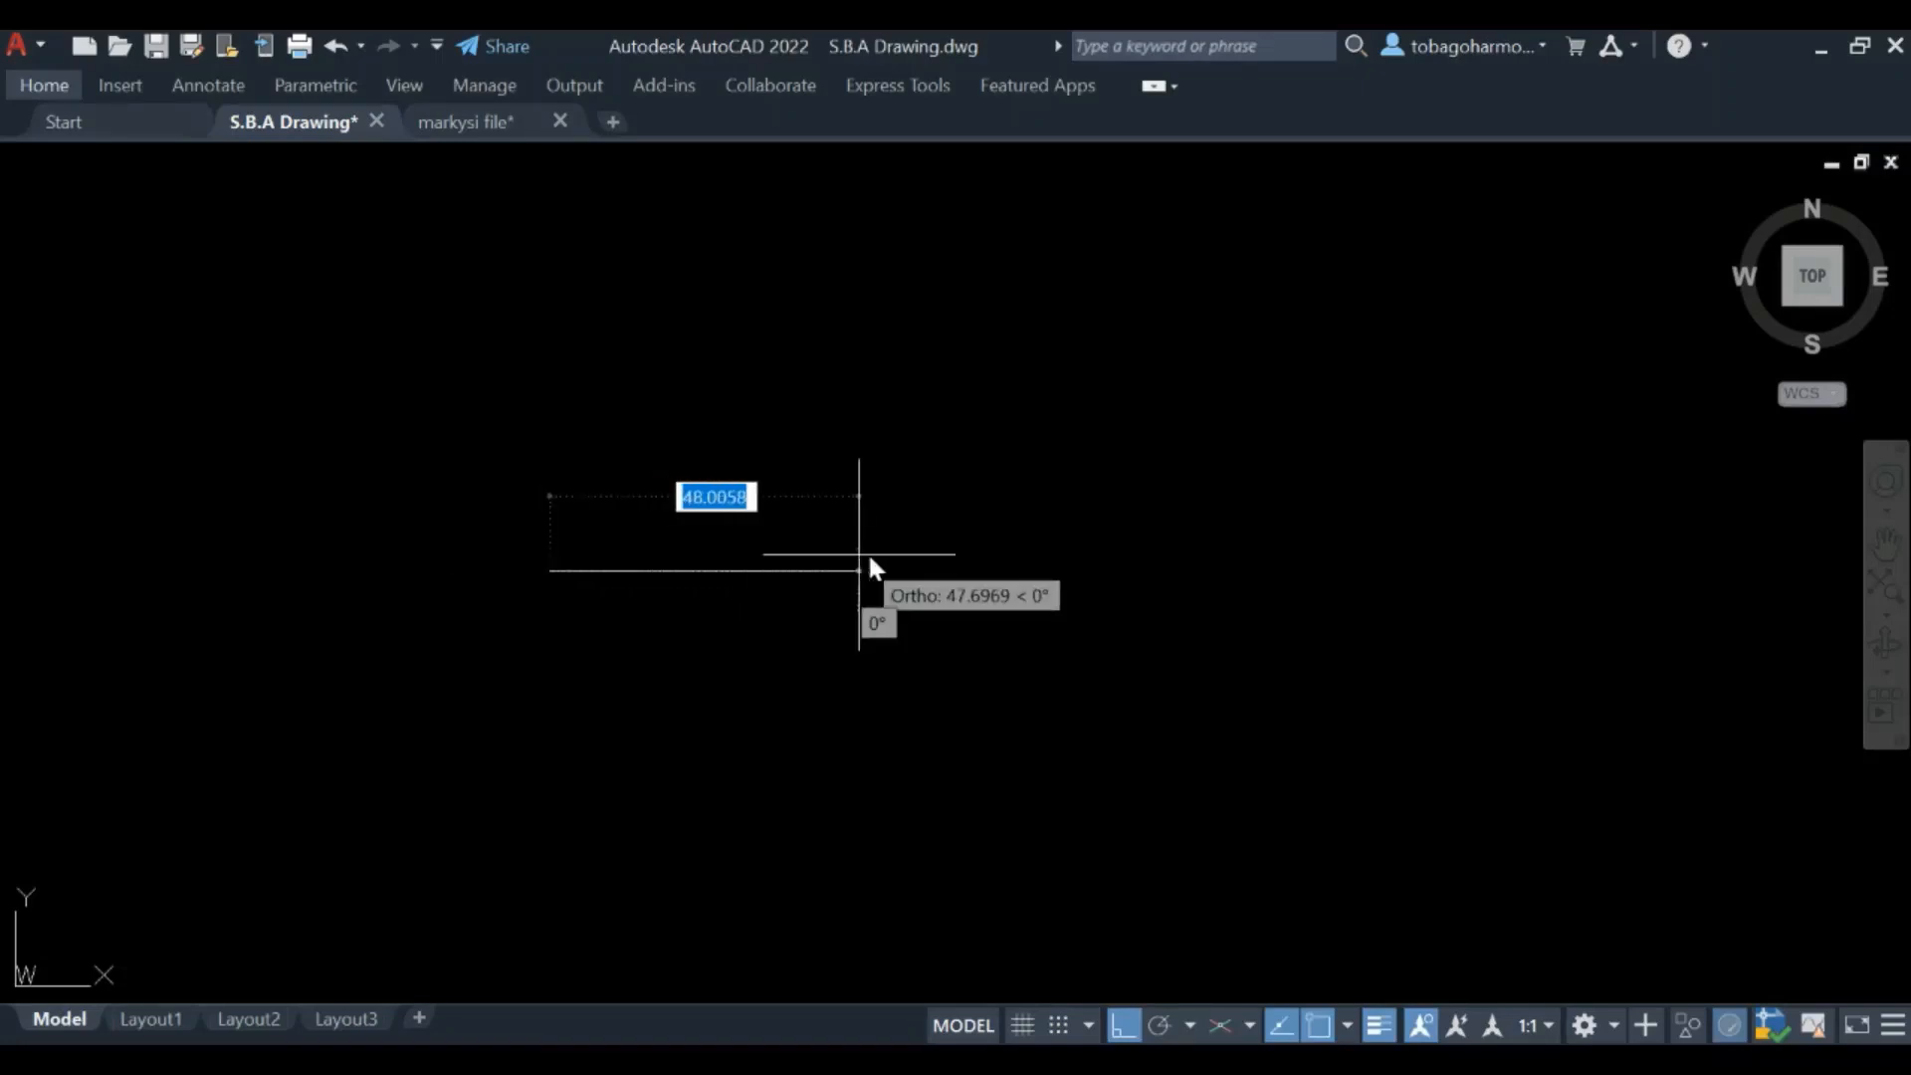
{"action": "mouse_move", "coordinate": [1076, 575]}
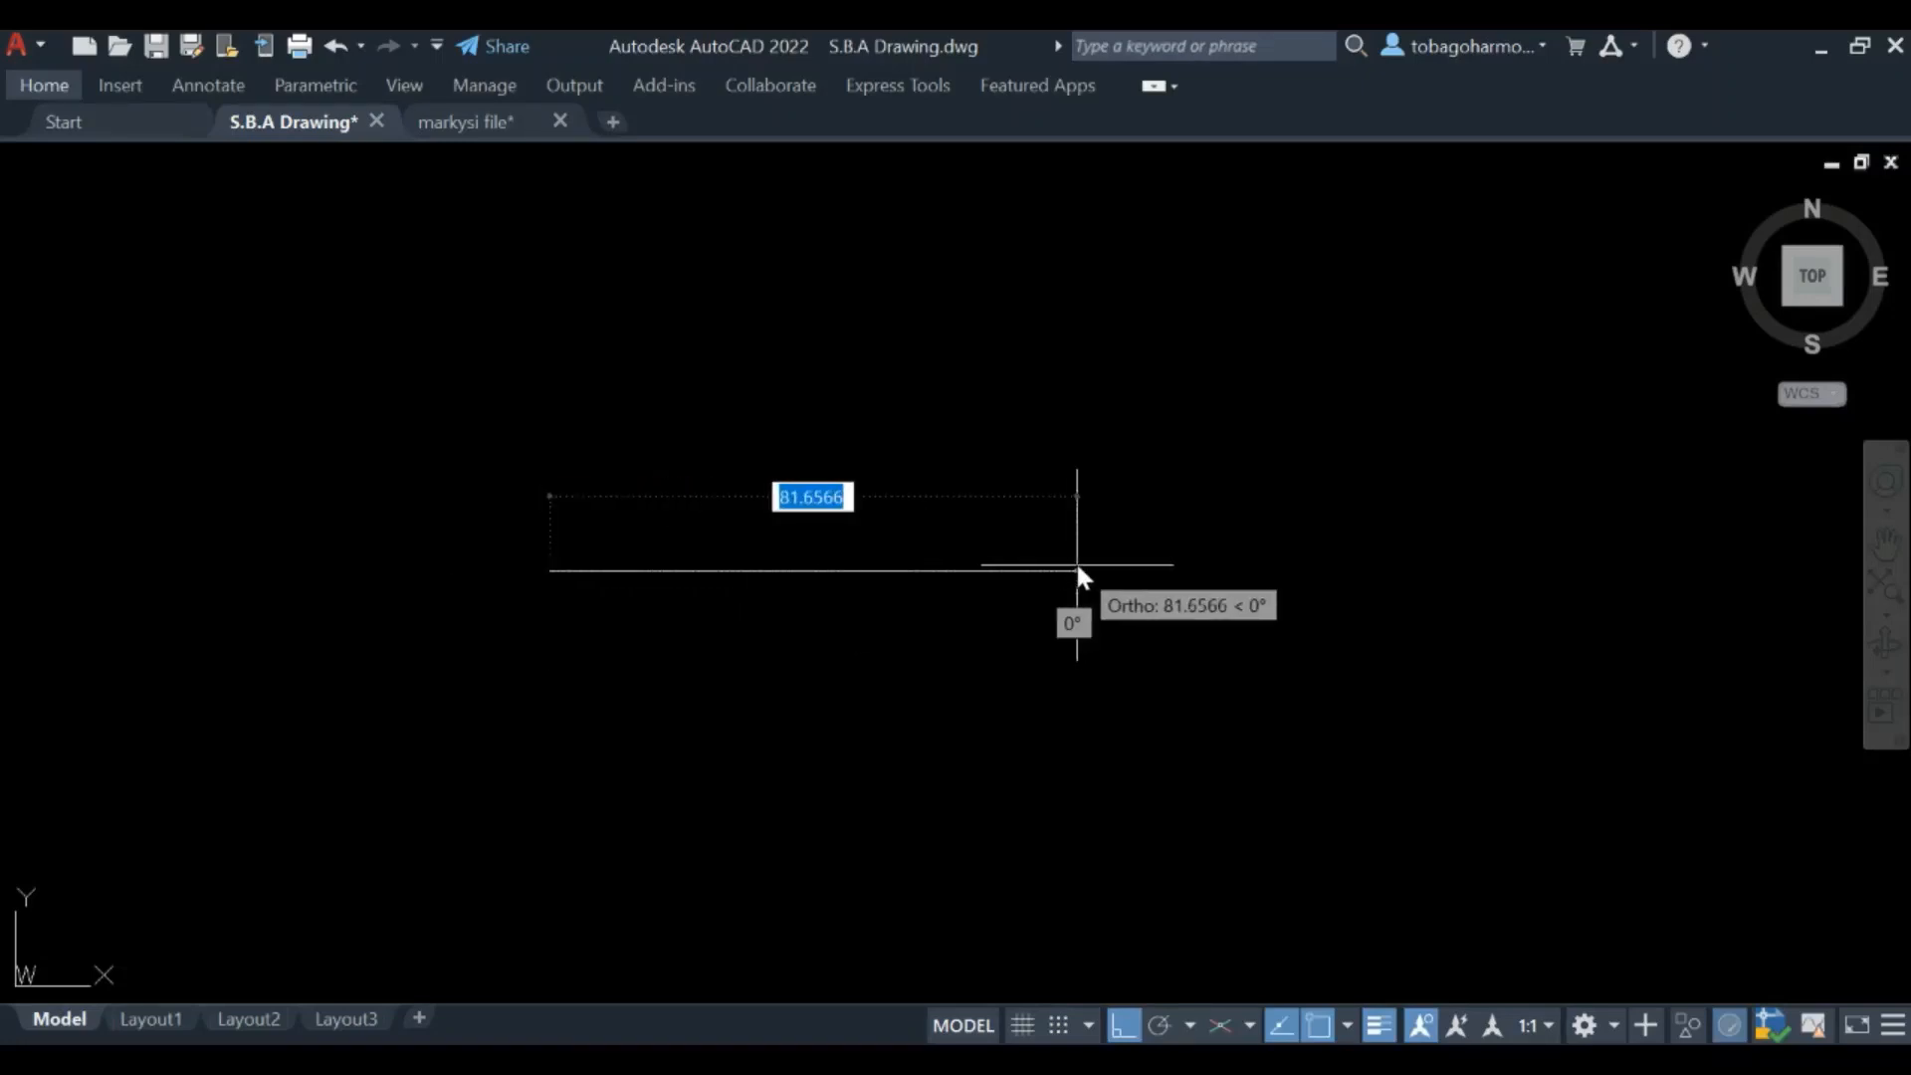
{"action": "mouse_move", "coordinate": [1054, 573]}
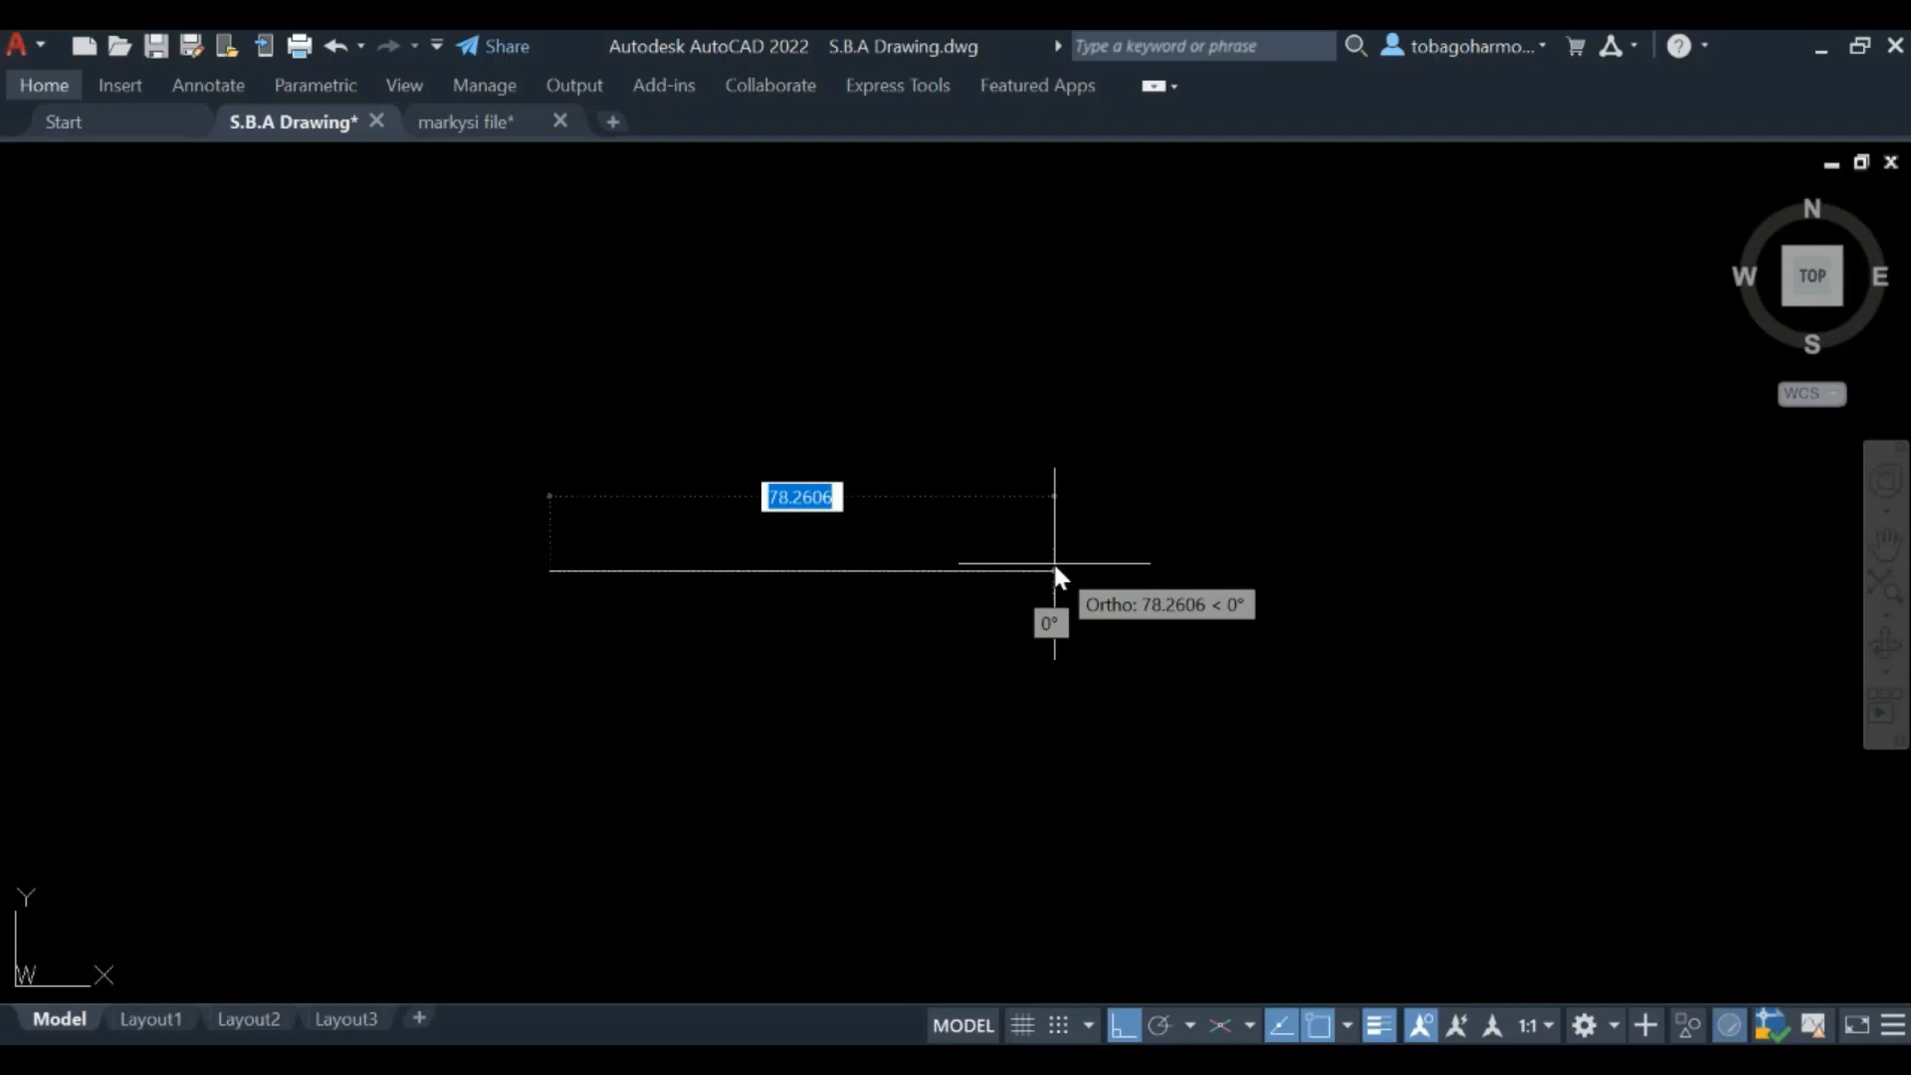
{"action": "mouse_move", "coordinate": [1163, 461]}
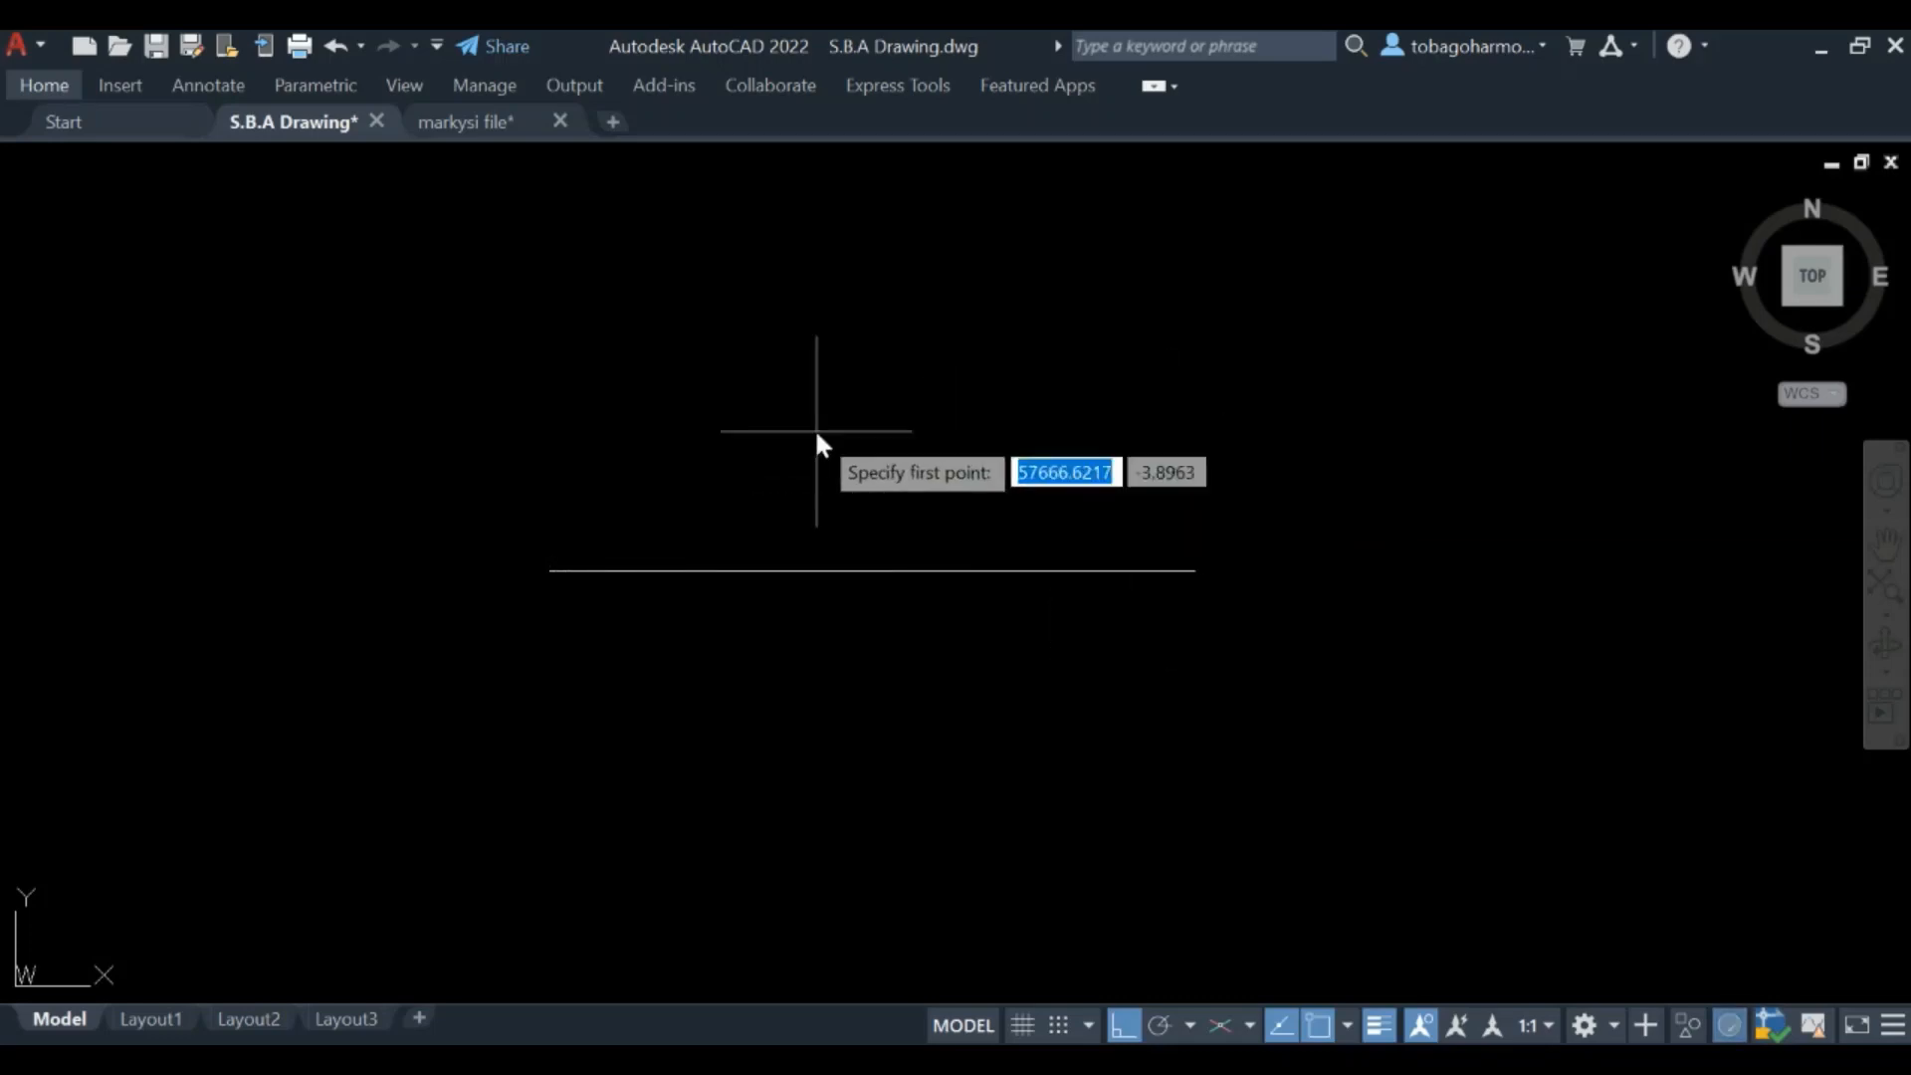
{"action": "key", "text": "Escape"}
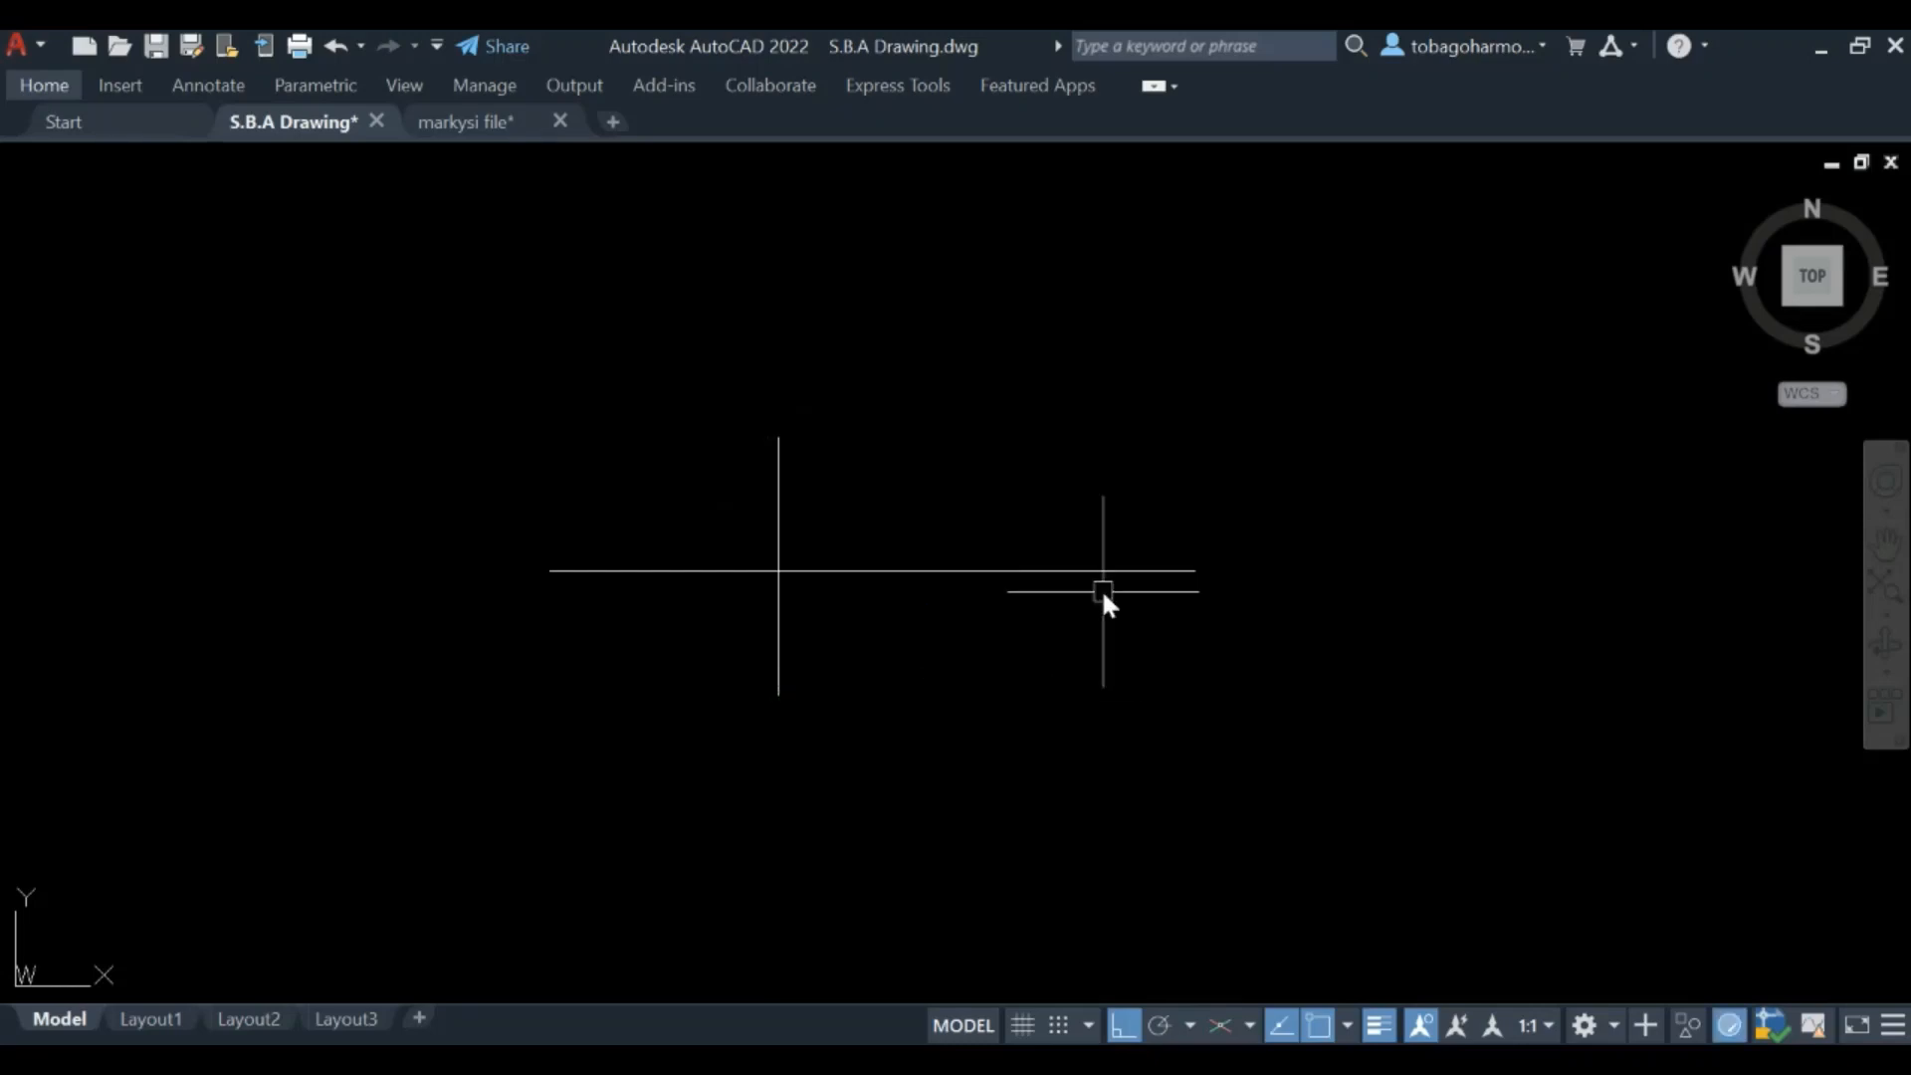
{"action": "mouse_move", "coordinate": [798, 628]}
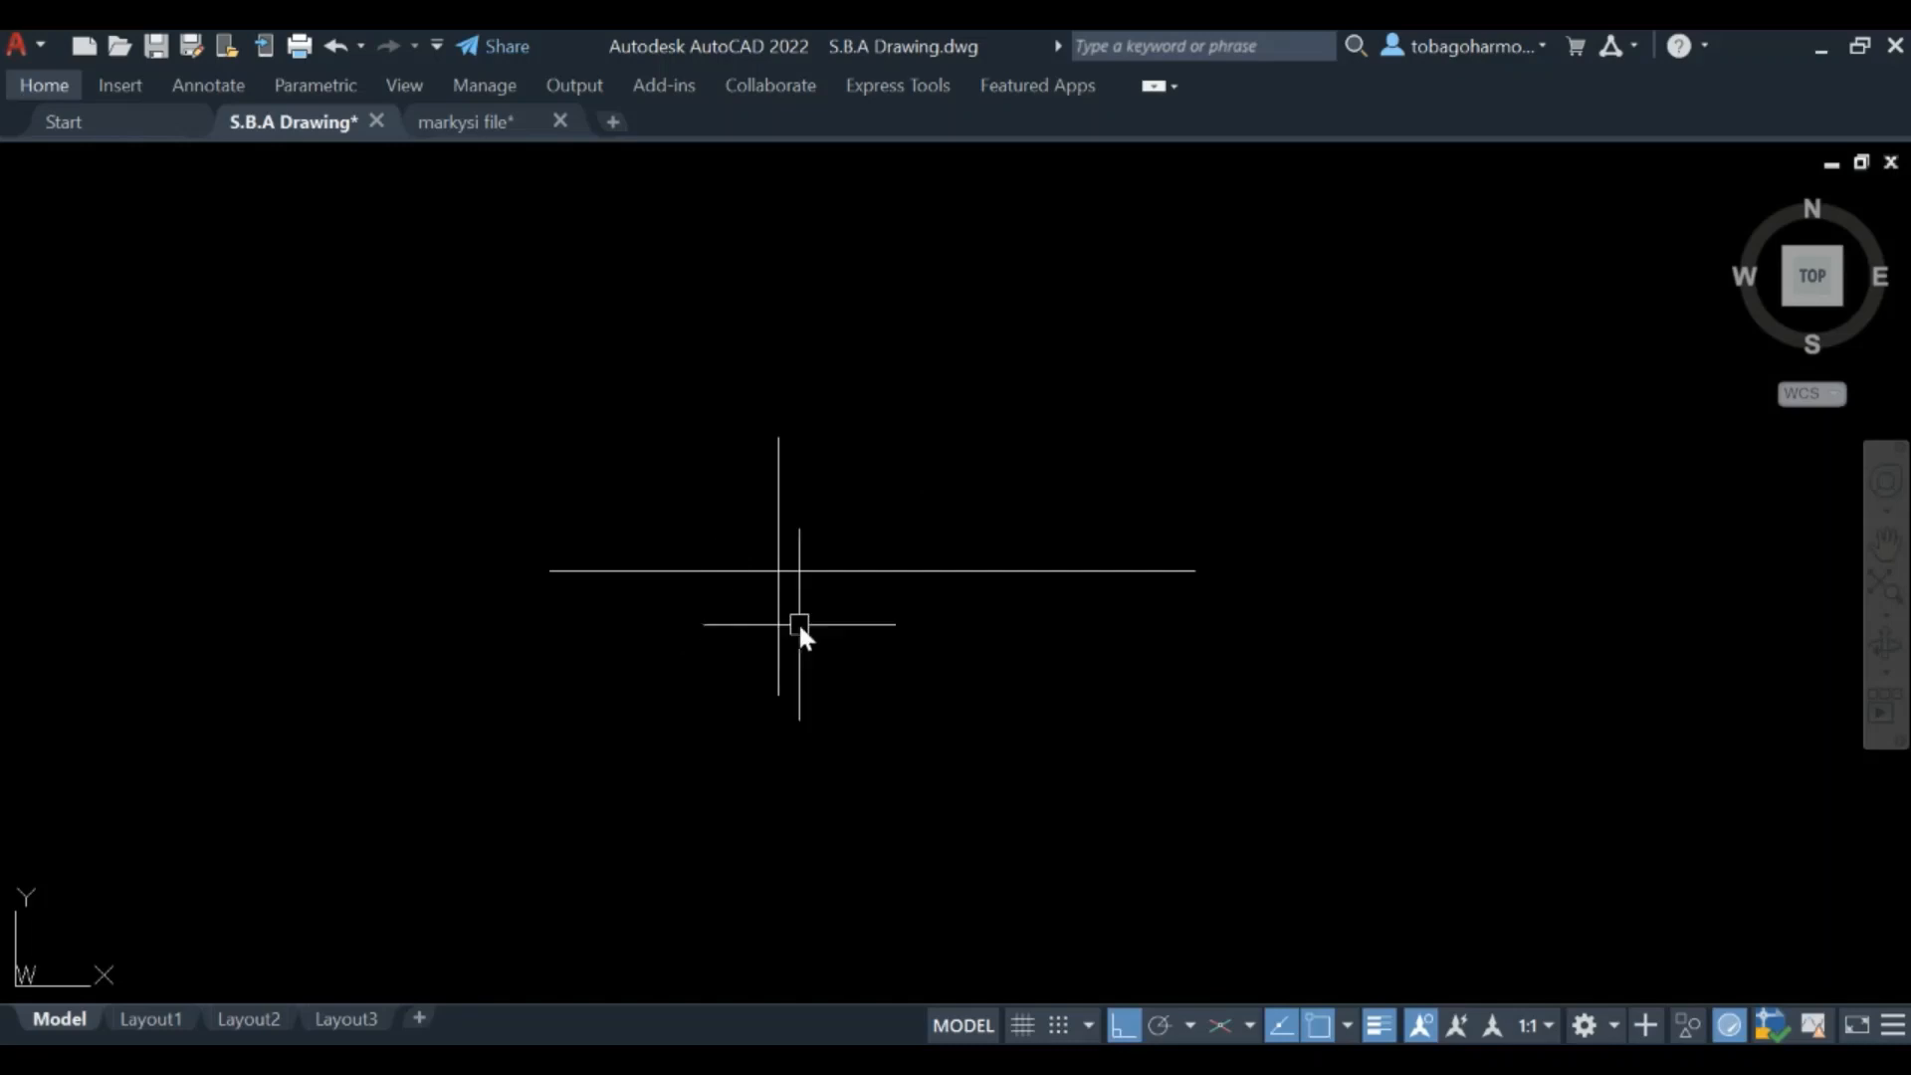
{"action": "mouse_move", "coordinate": [919, 516]}
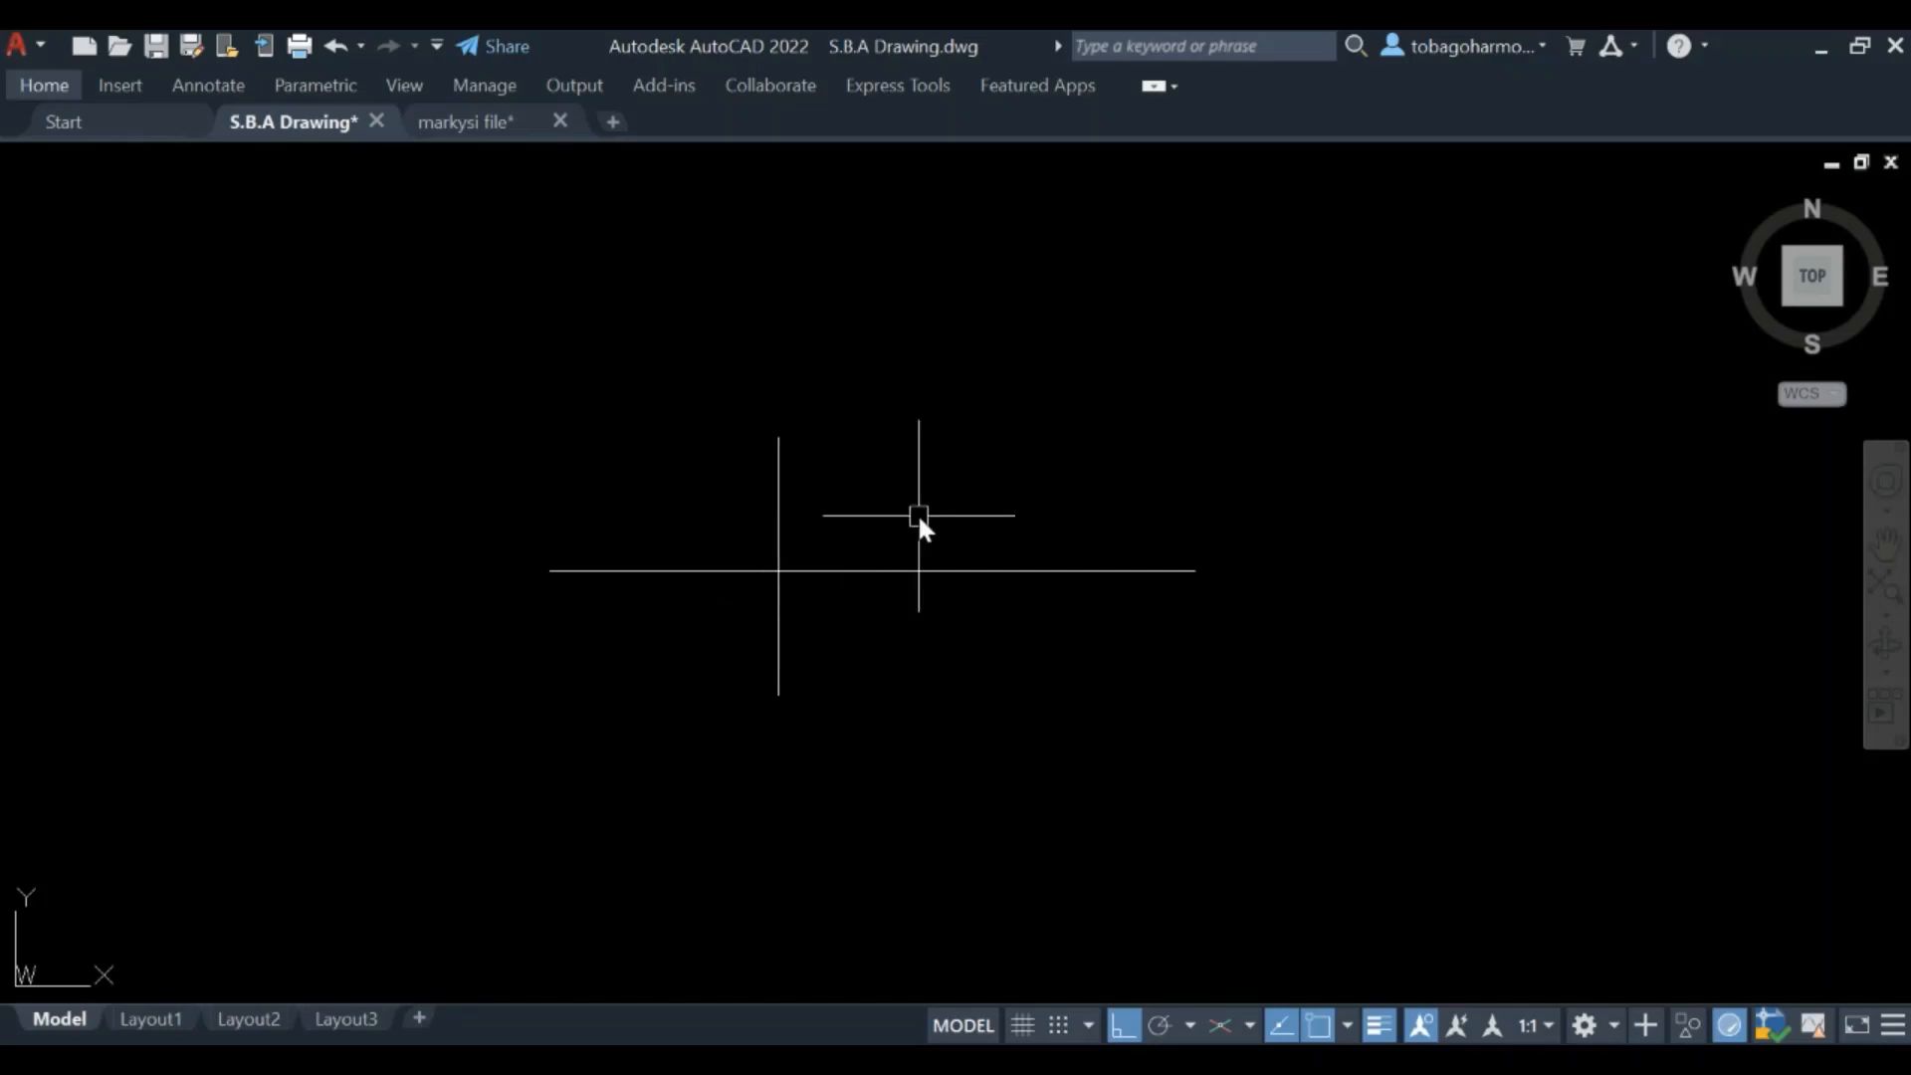
{"action": "type", "text": "dimang"}
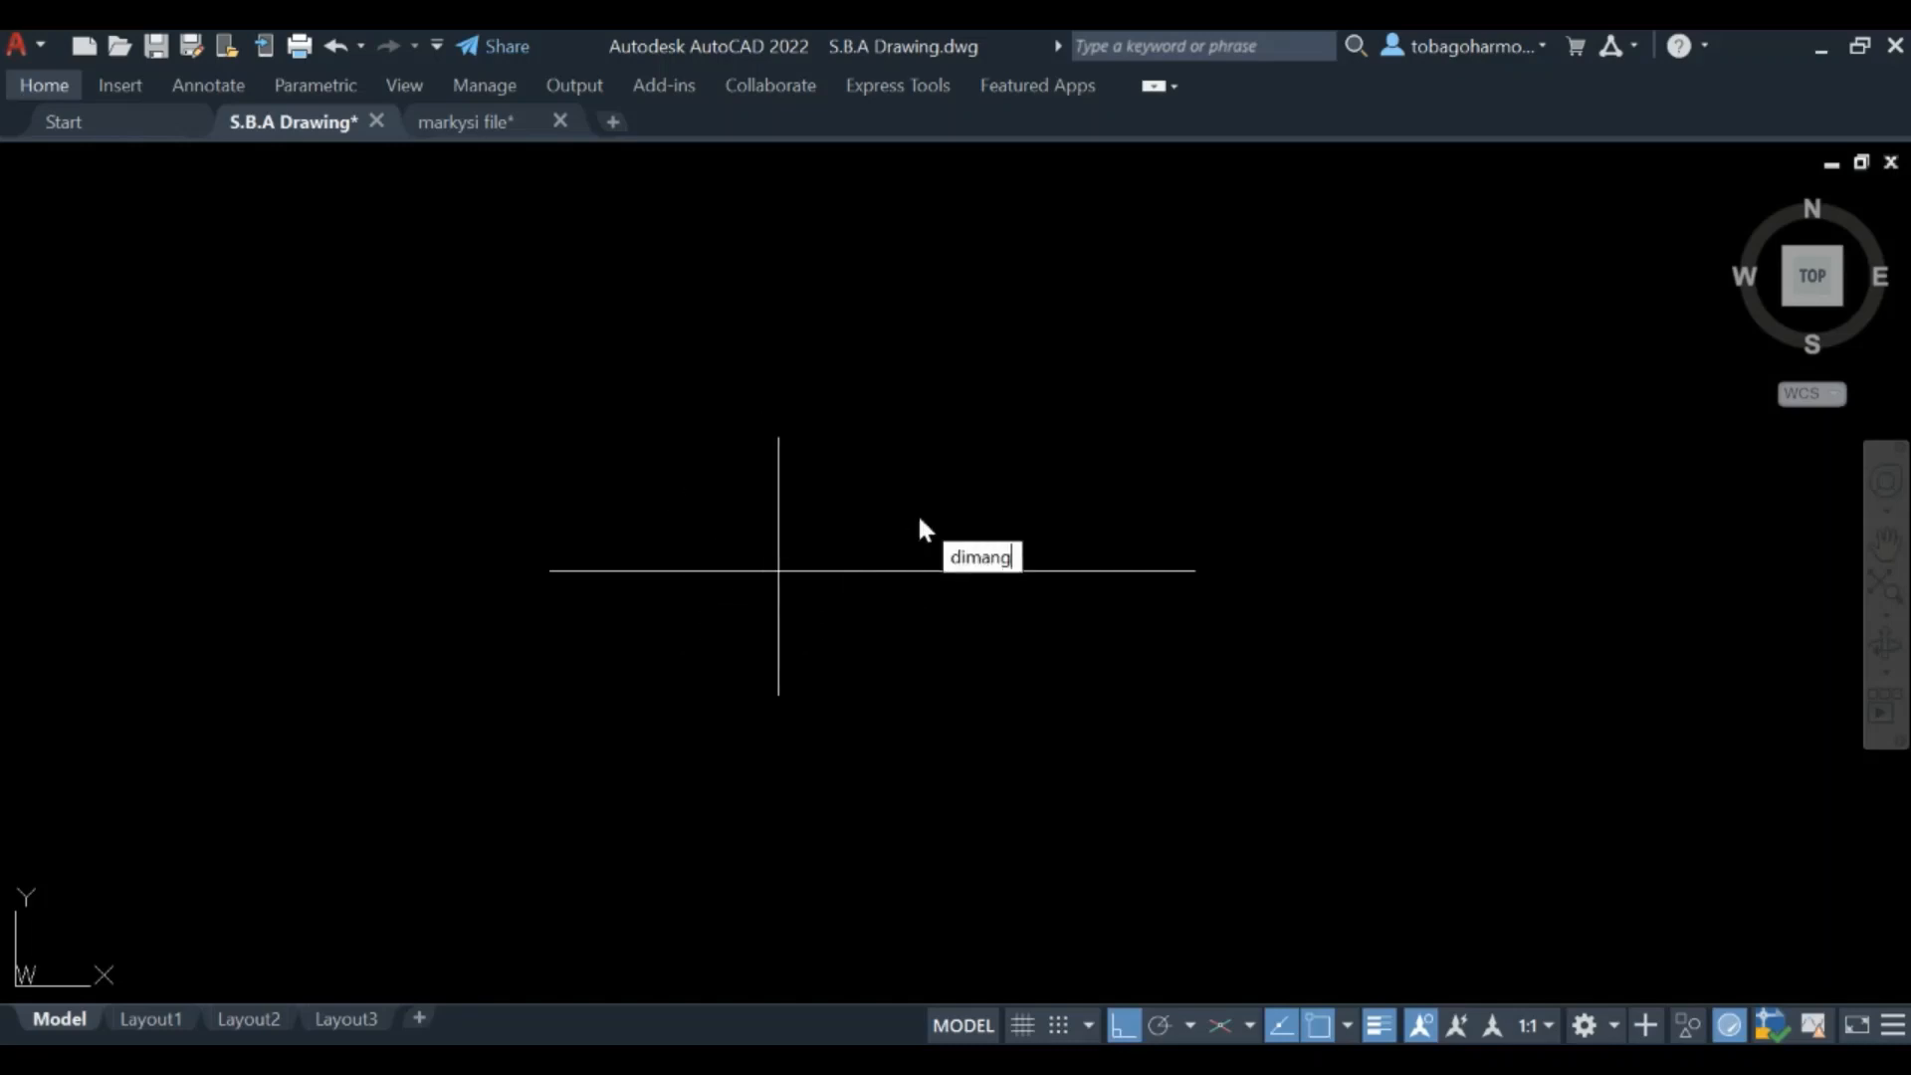
{"action": "key", "text": "Return"}
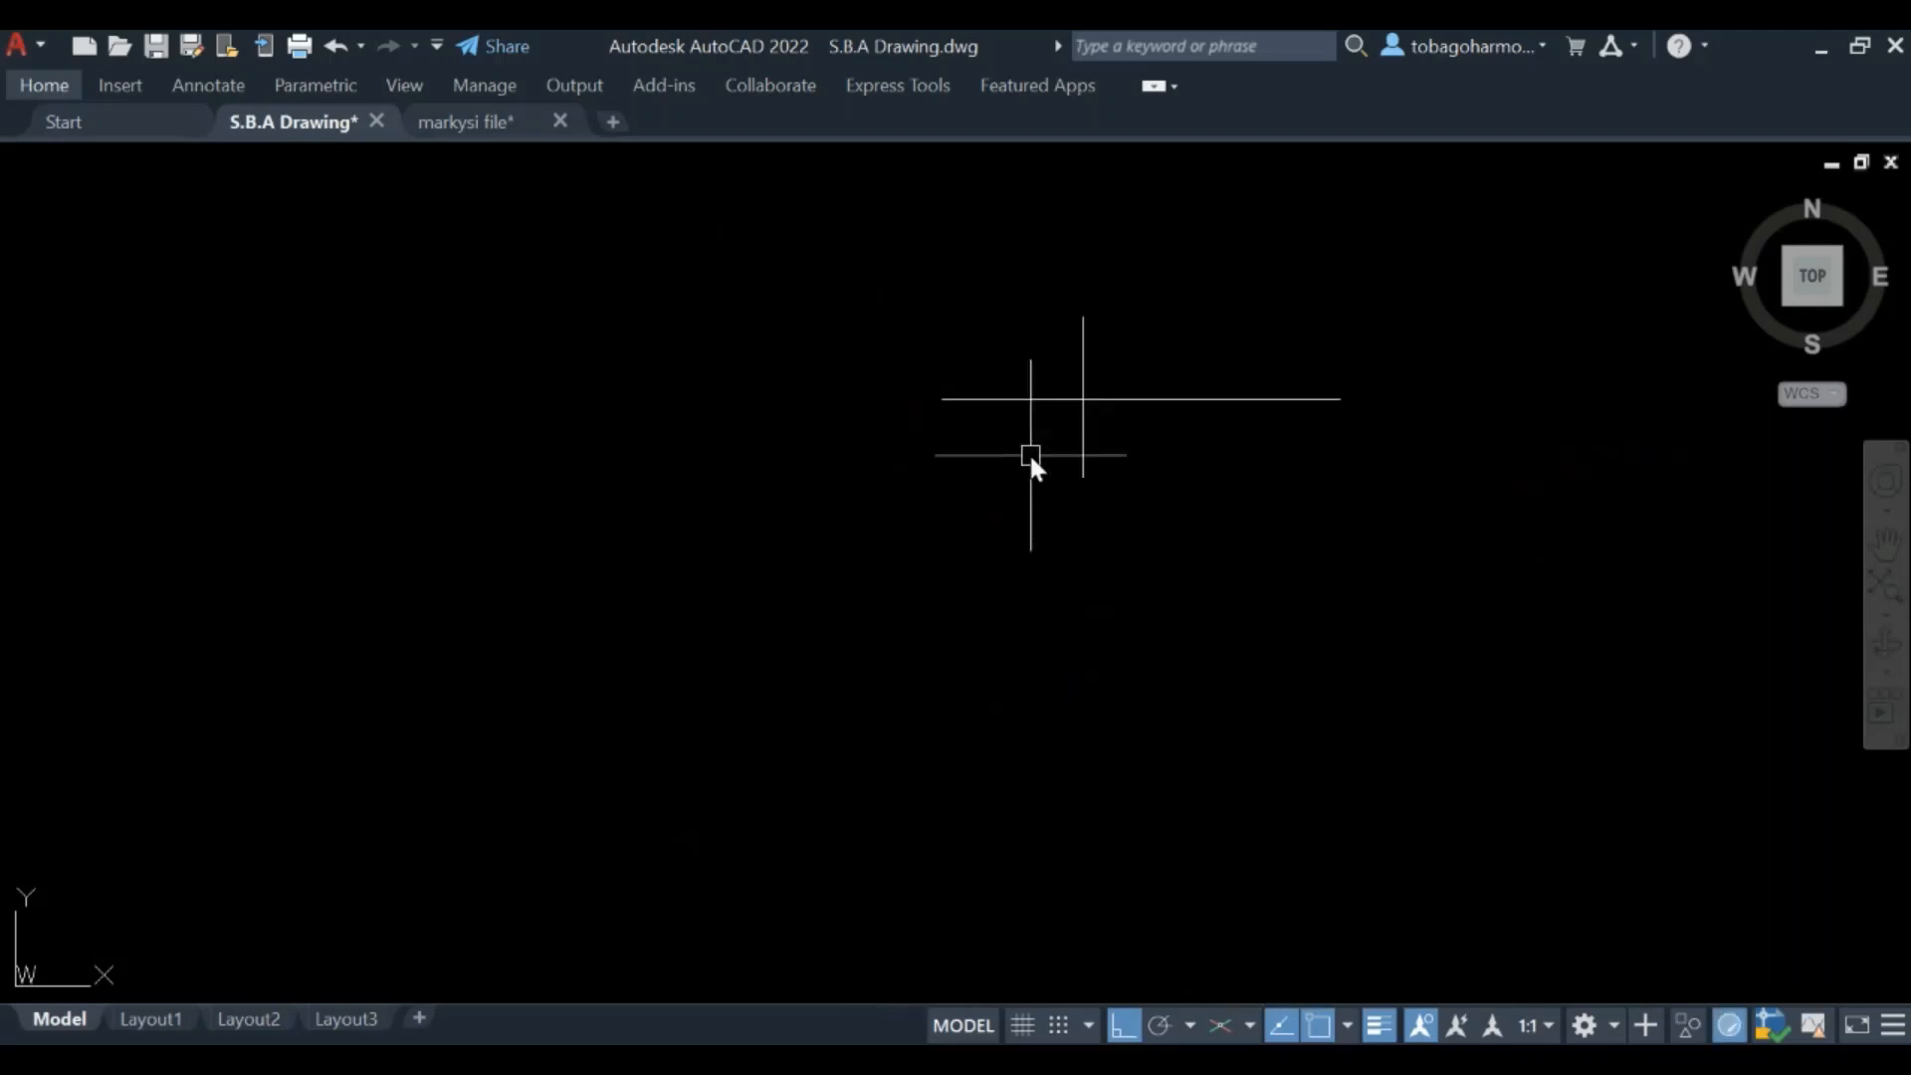
{"action": "mouse_move", "coordinate": [1094, 575]}
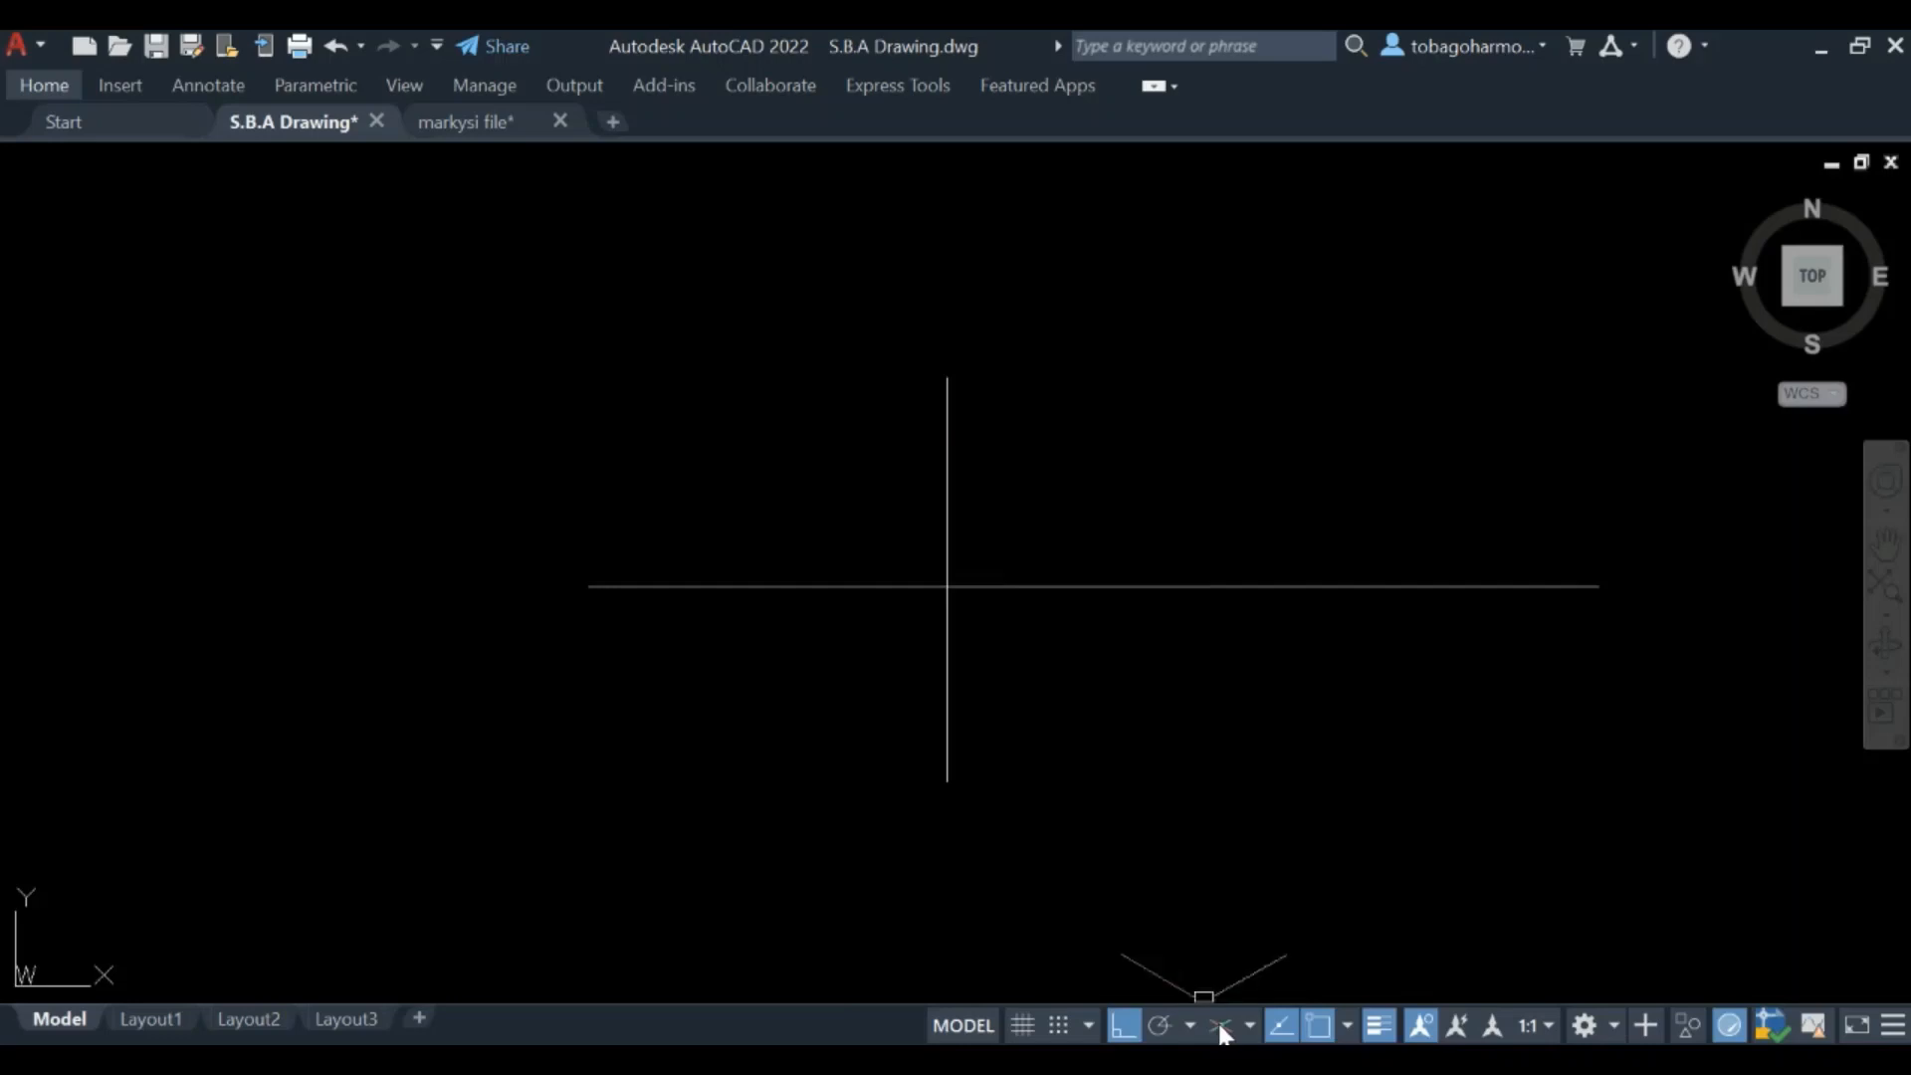
Enable isometric drafting and draw 50-unit base edges at 30° and 150° from the axis intersection
{"action": "left_click", "coordinate": [1221, 1025]}
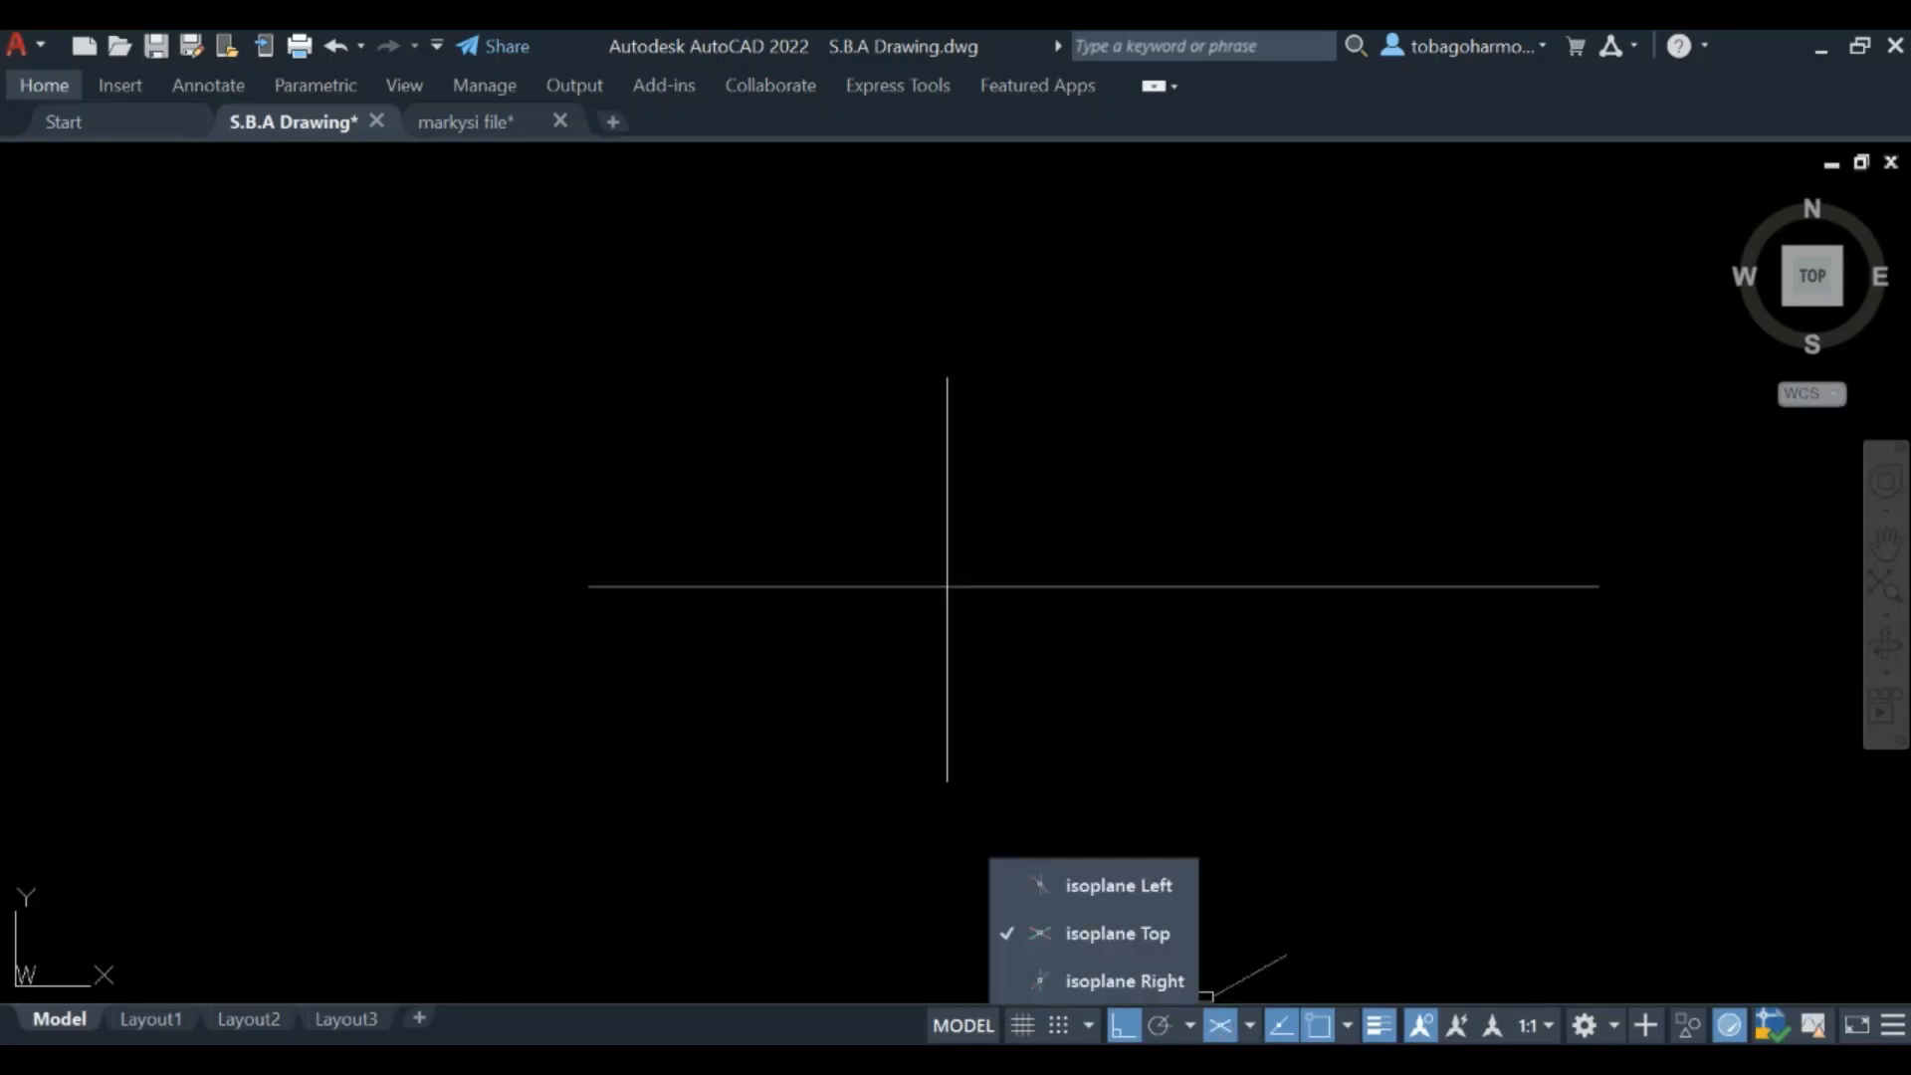
{"action": "mouse_move", "coordinate": [1133, 551]}
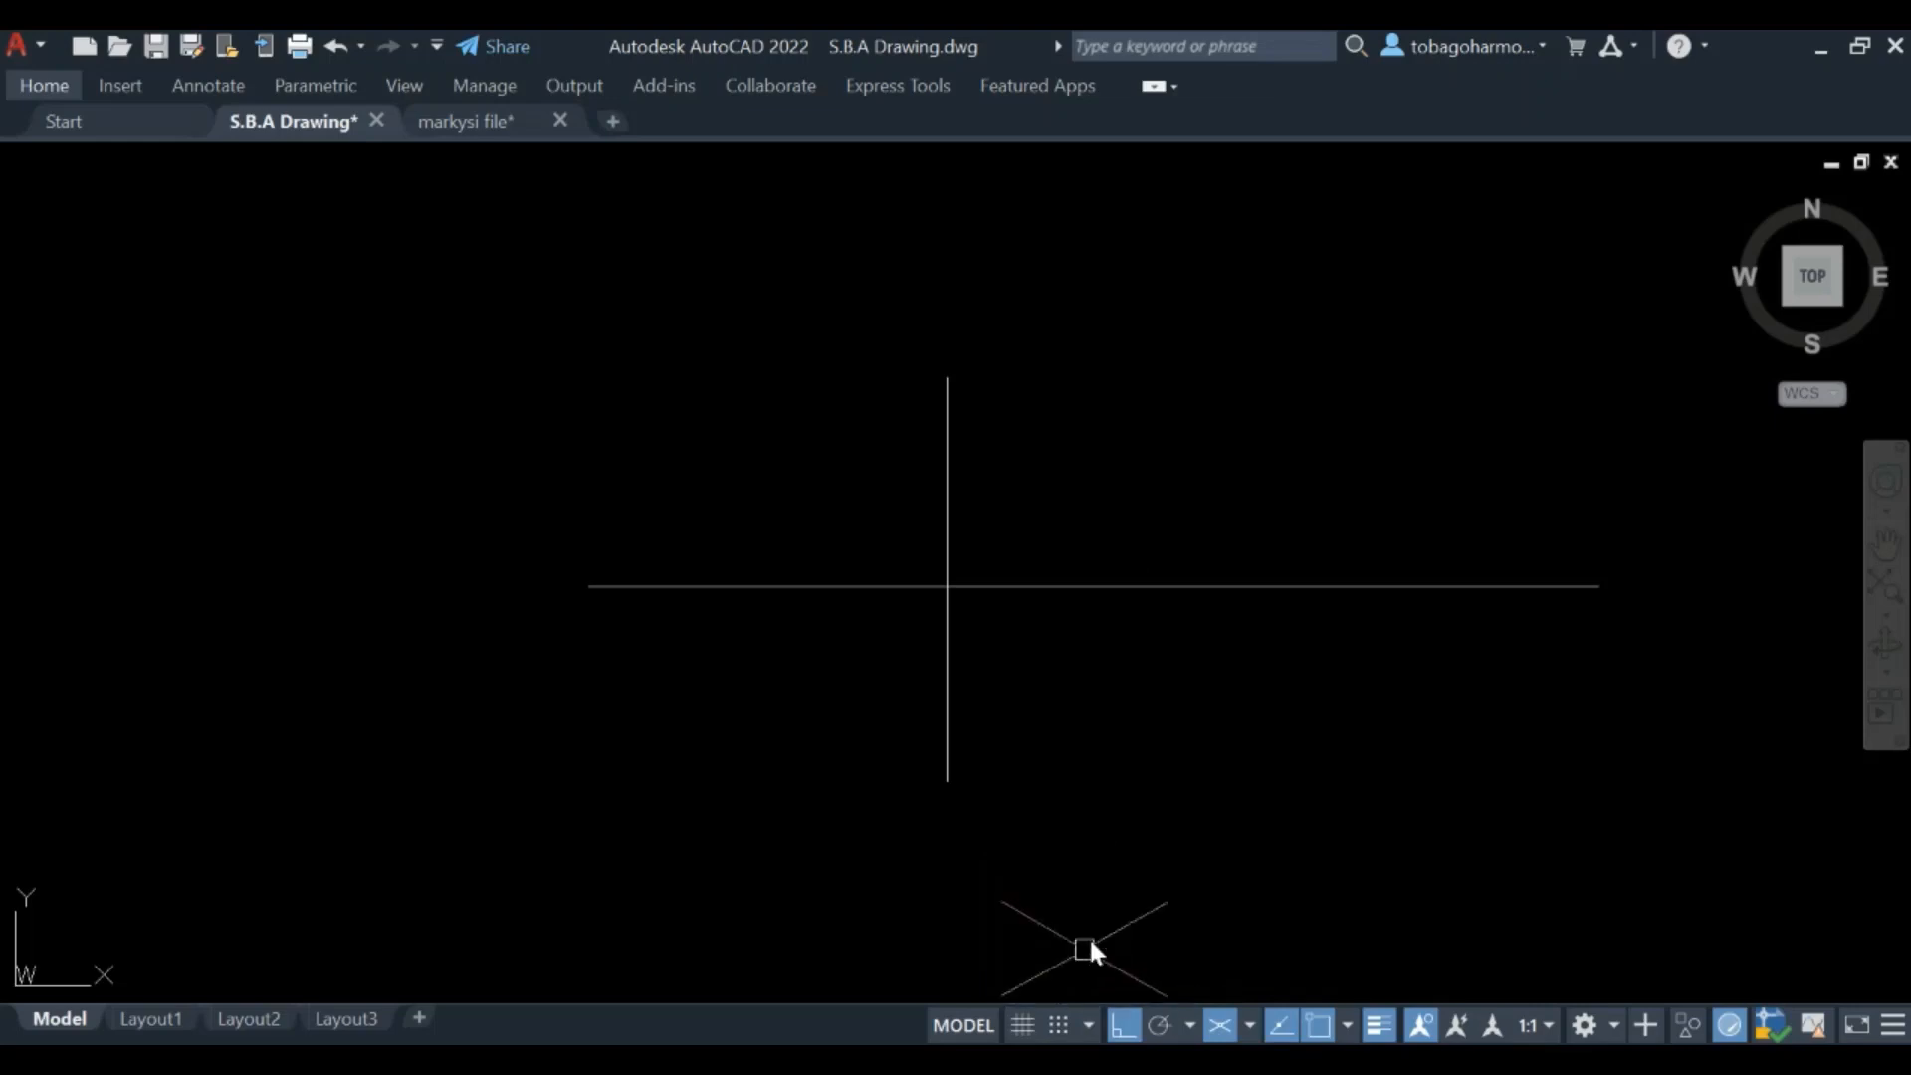
{"action": "type", "text": "lin"}
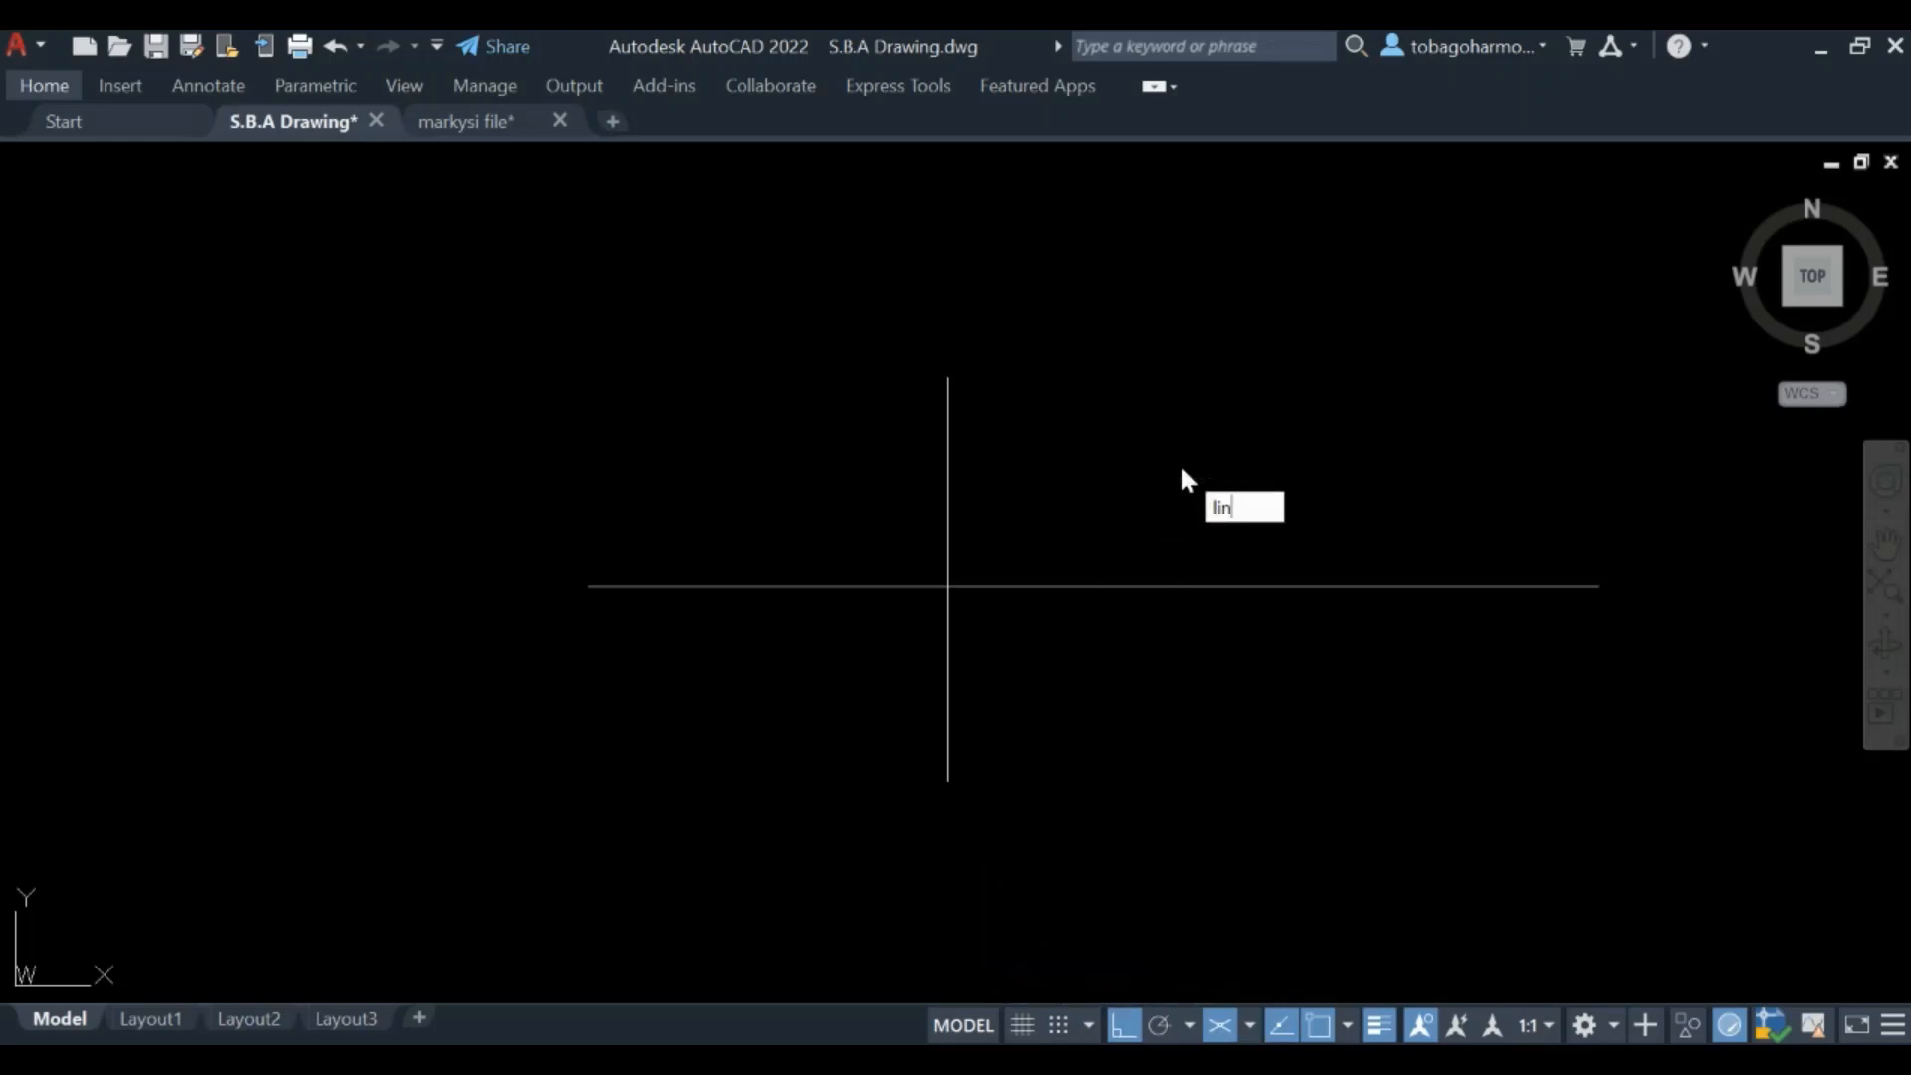
{"action": "key", "text": "Return"}
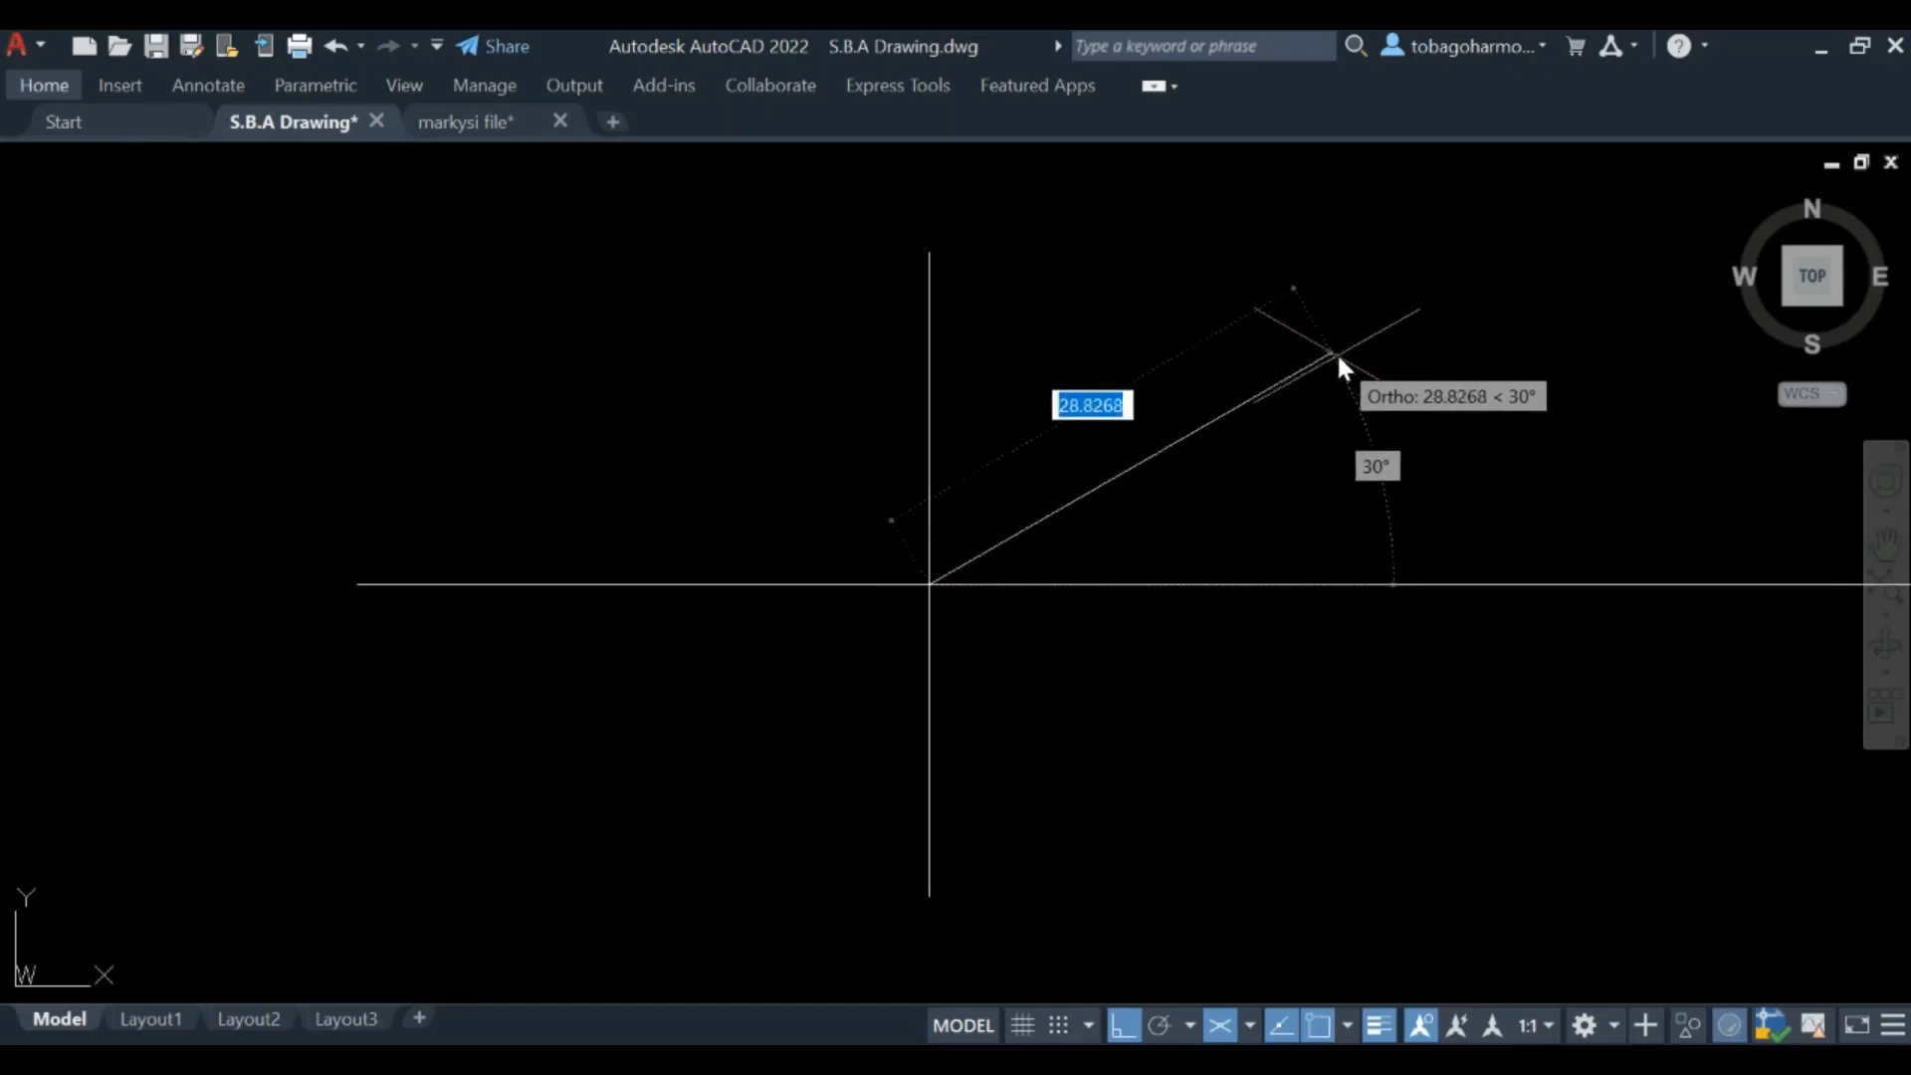
{"action": "type", "text": "50"}
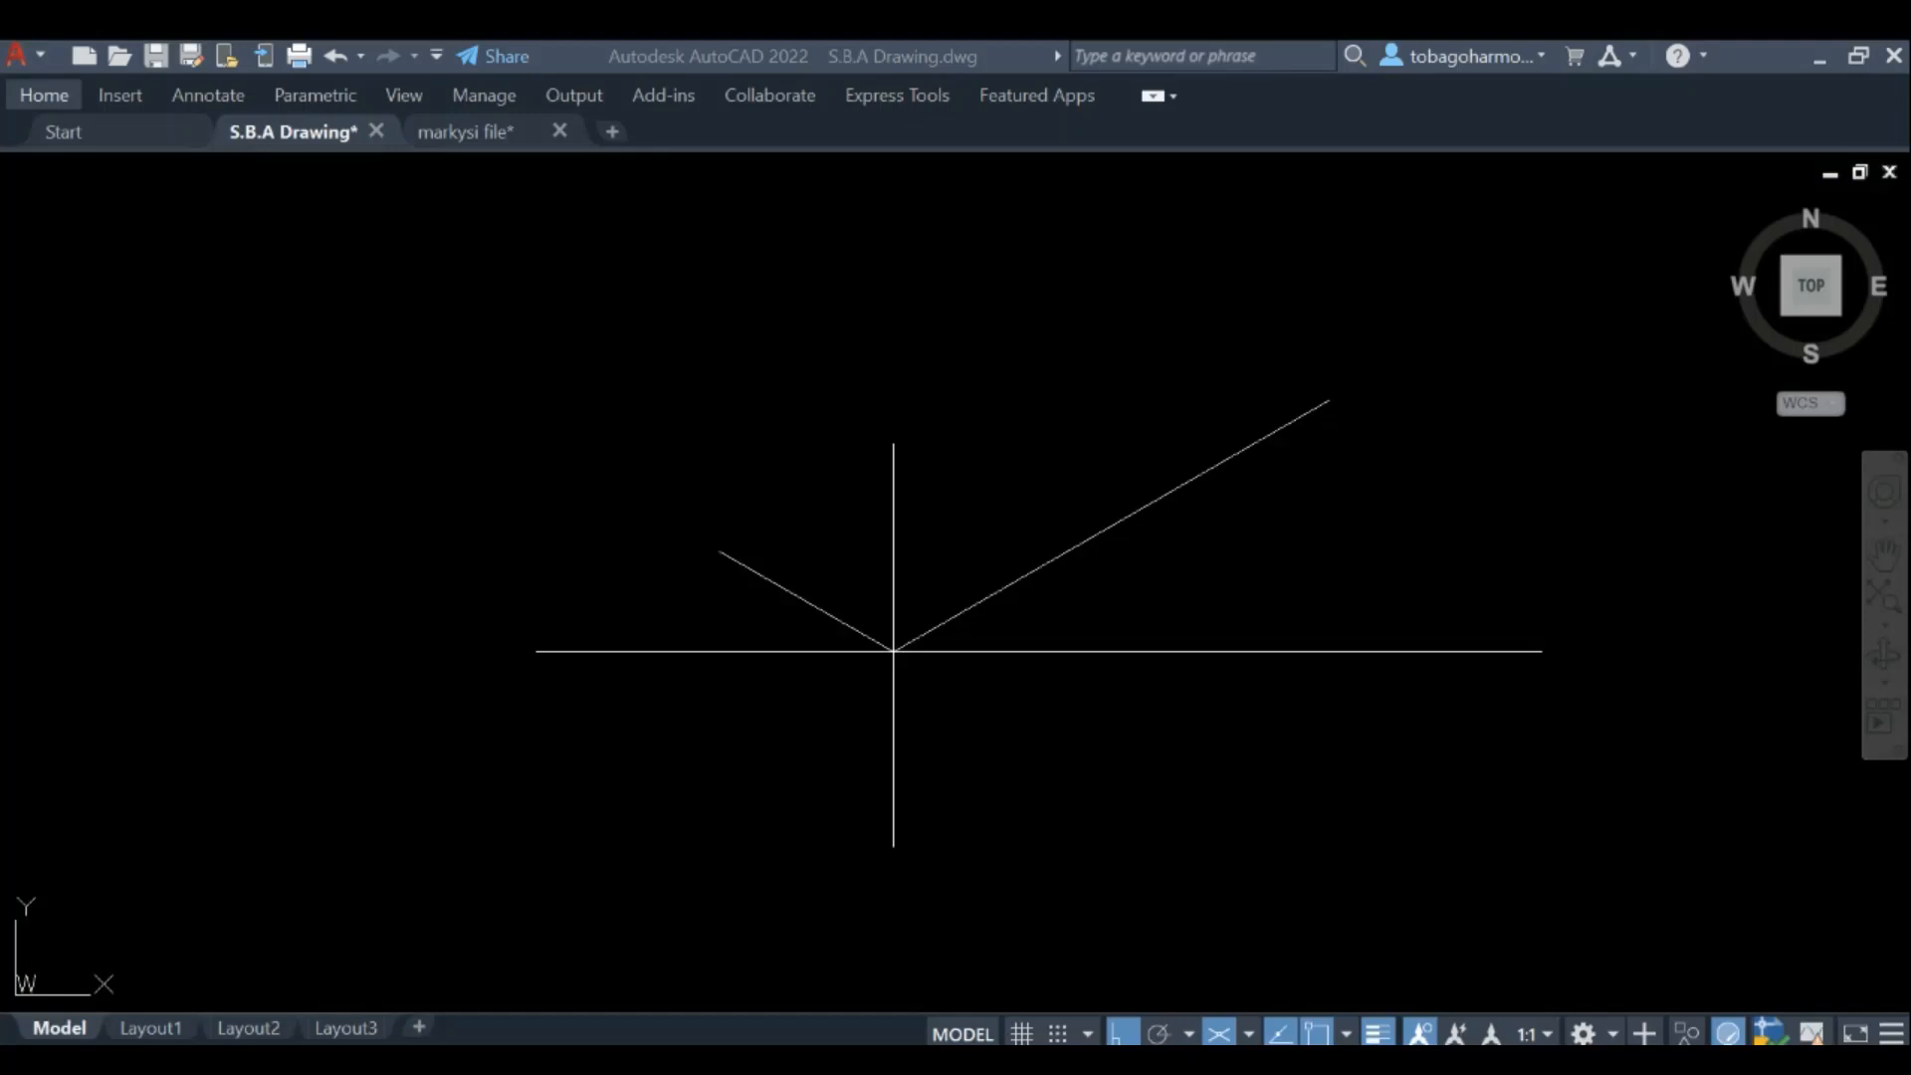
{"action": "mouse_move", "coordinate": [1364, 597]}
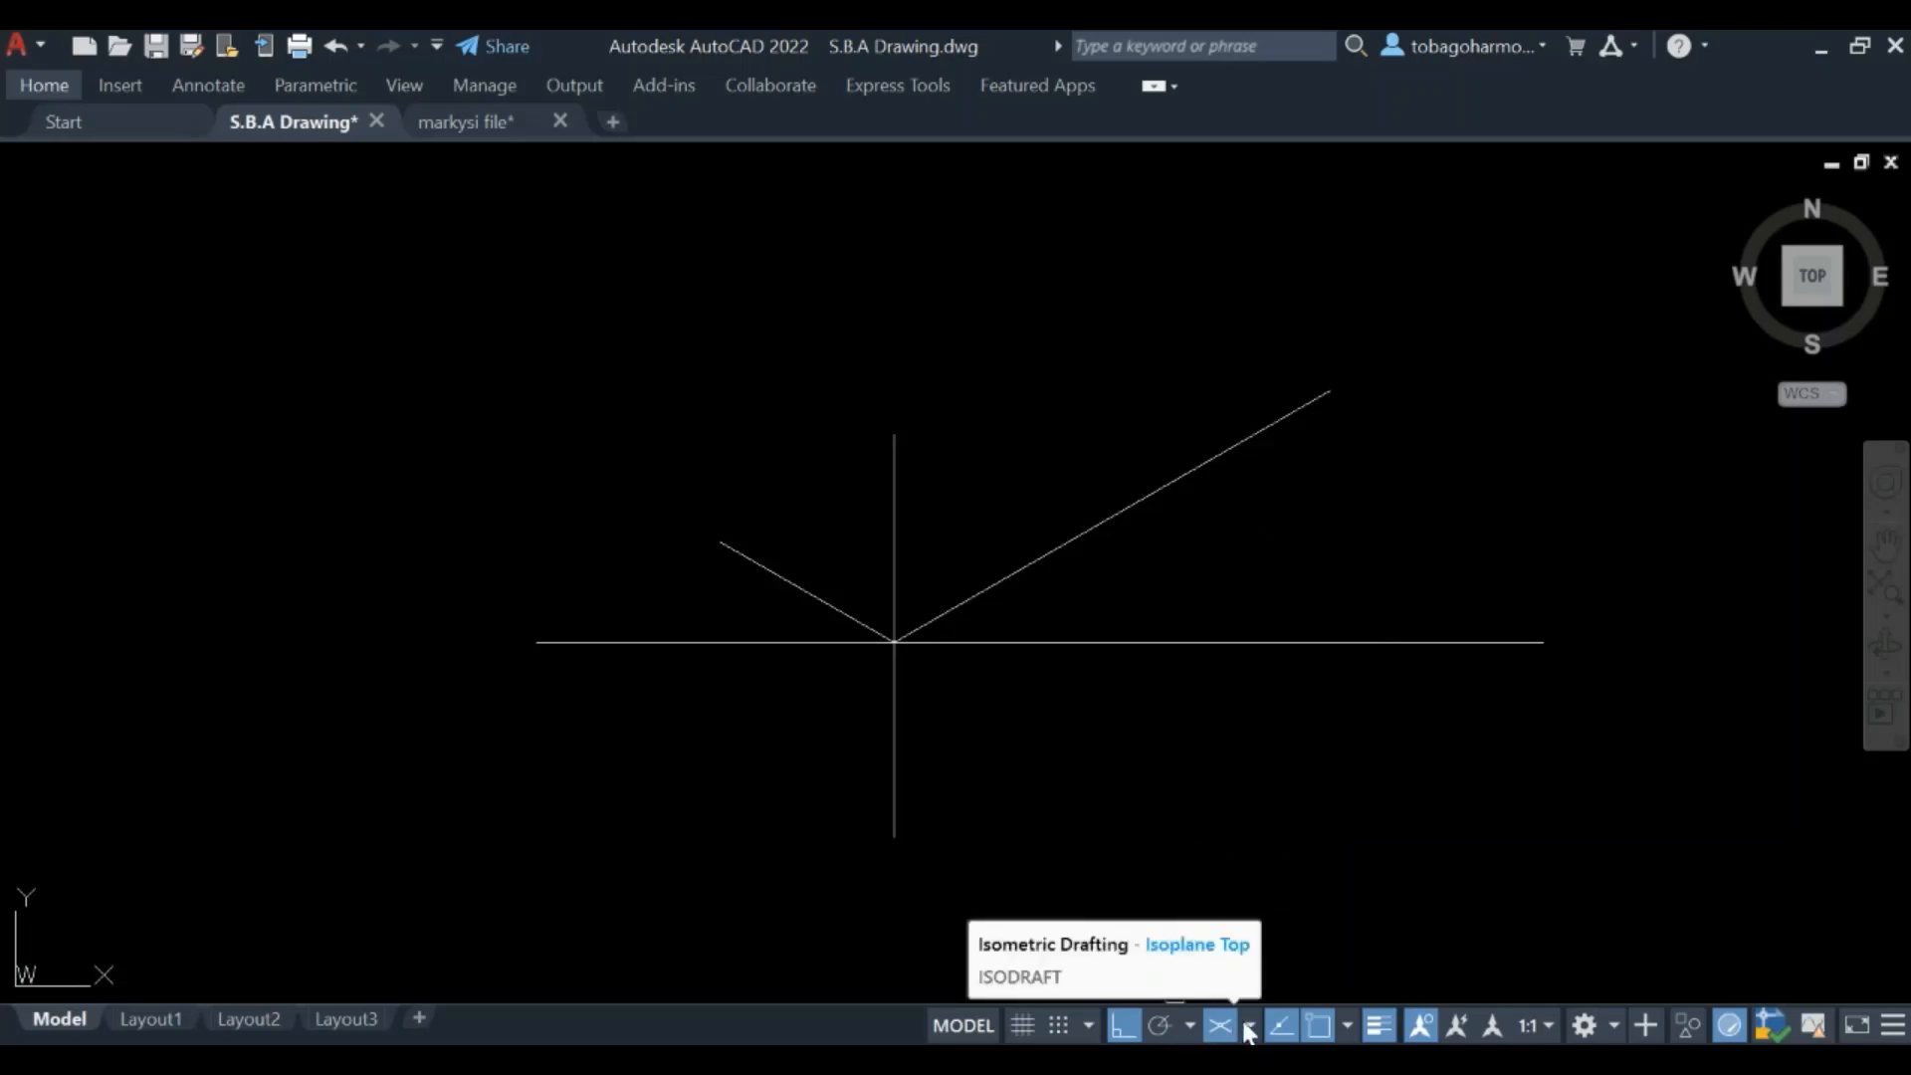
{"action": "left_click", "coordinate": [1247, 1024]}
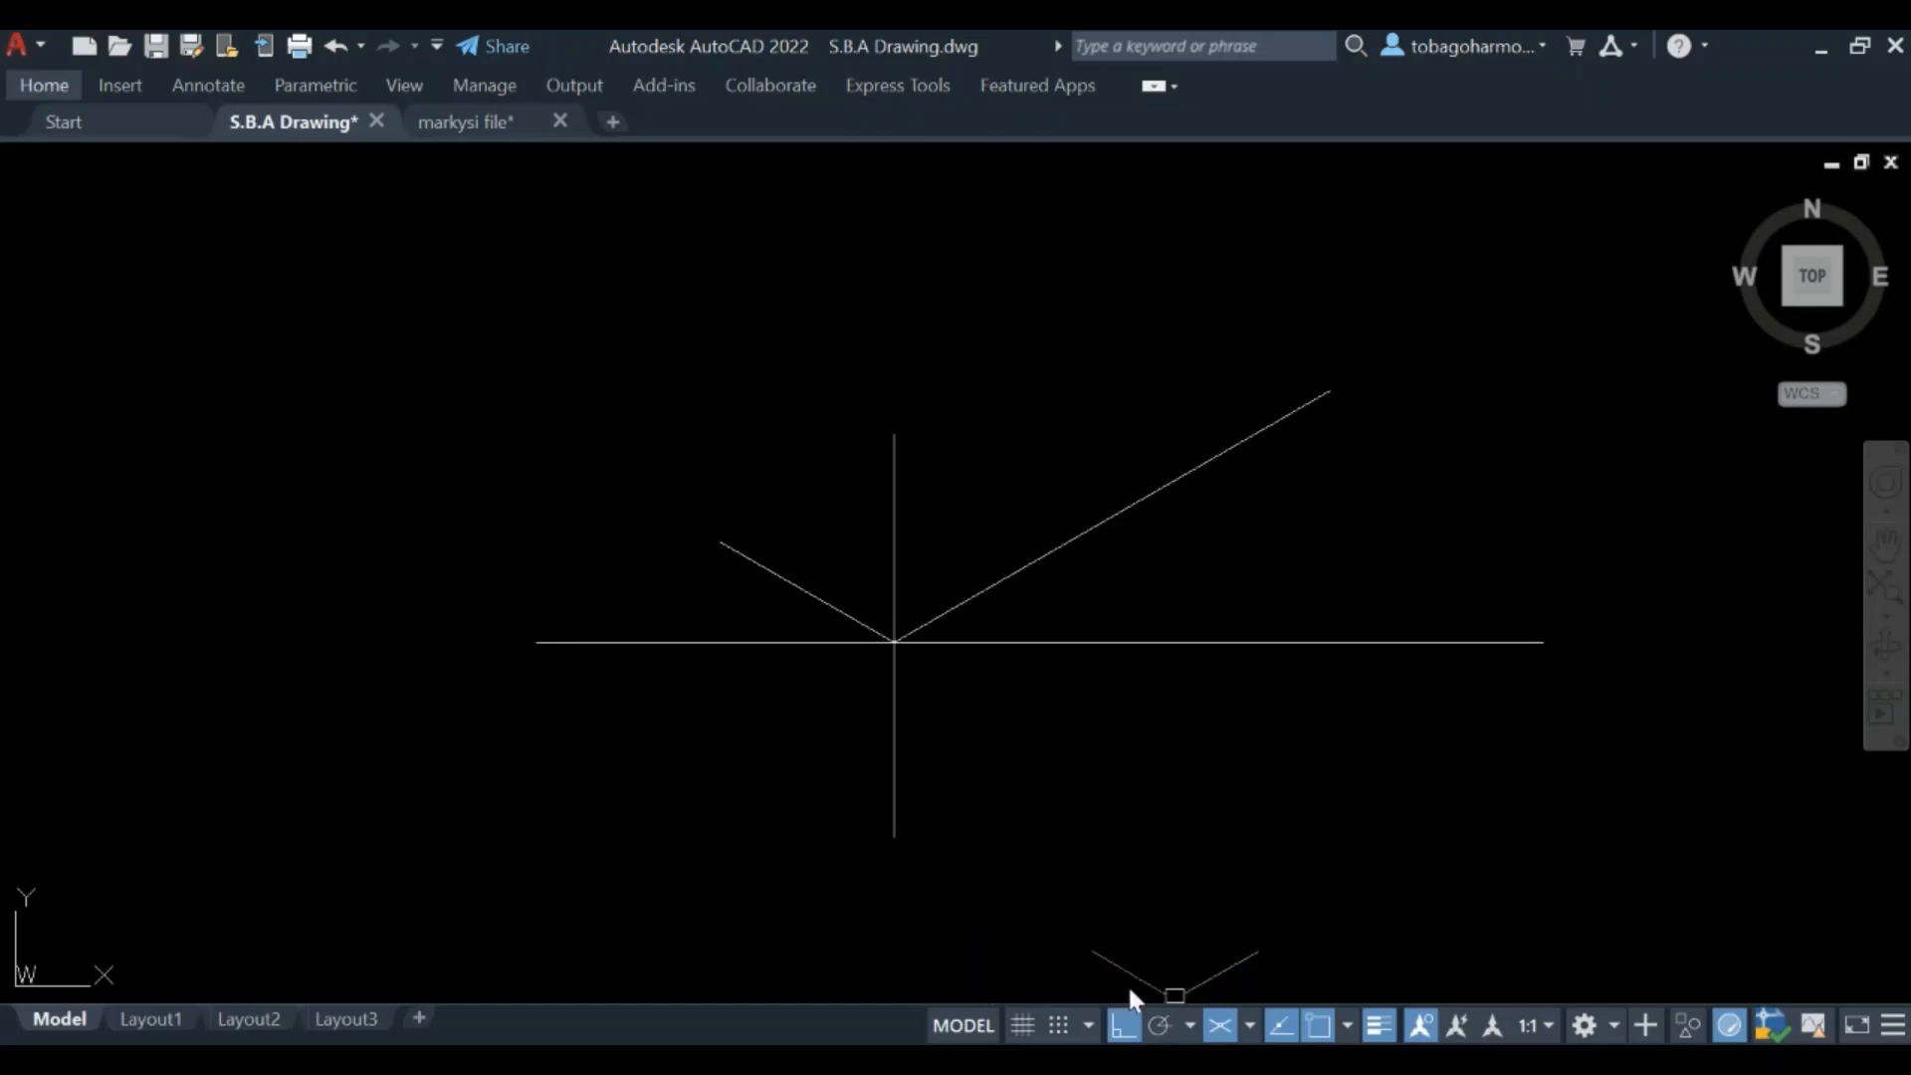
{"action": "mouse_move", "coordinate": [1459, 493]}
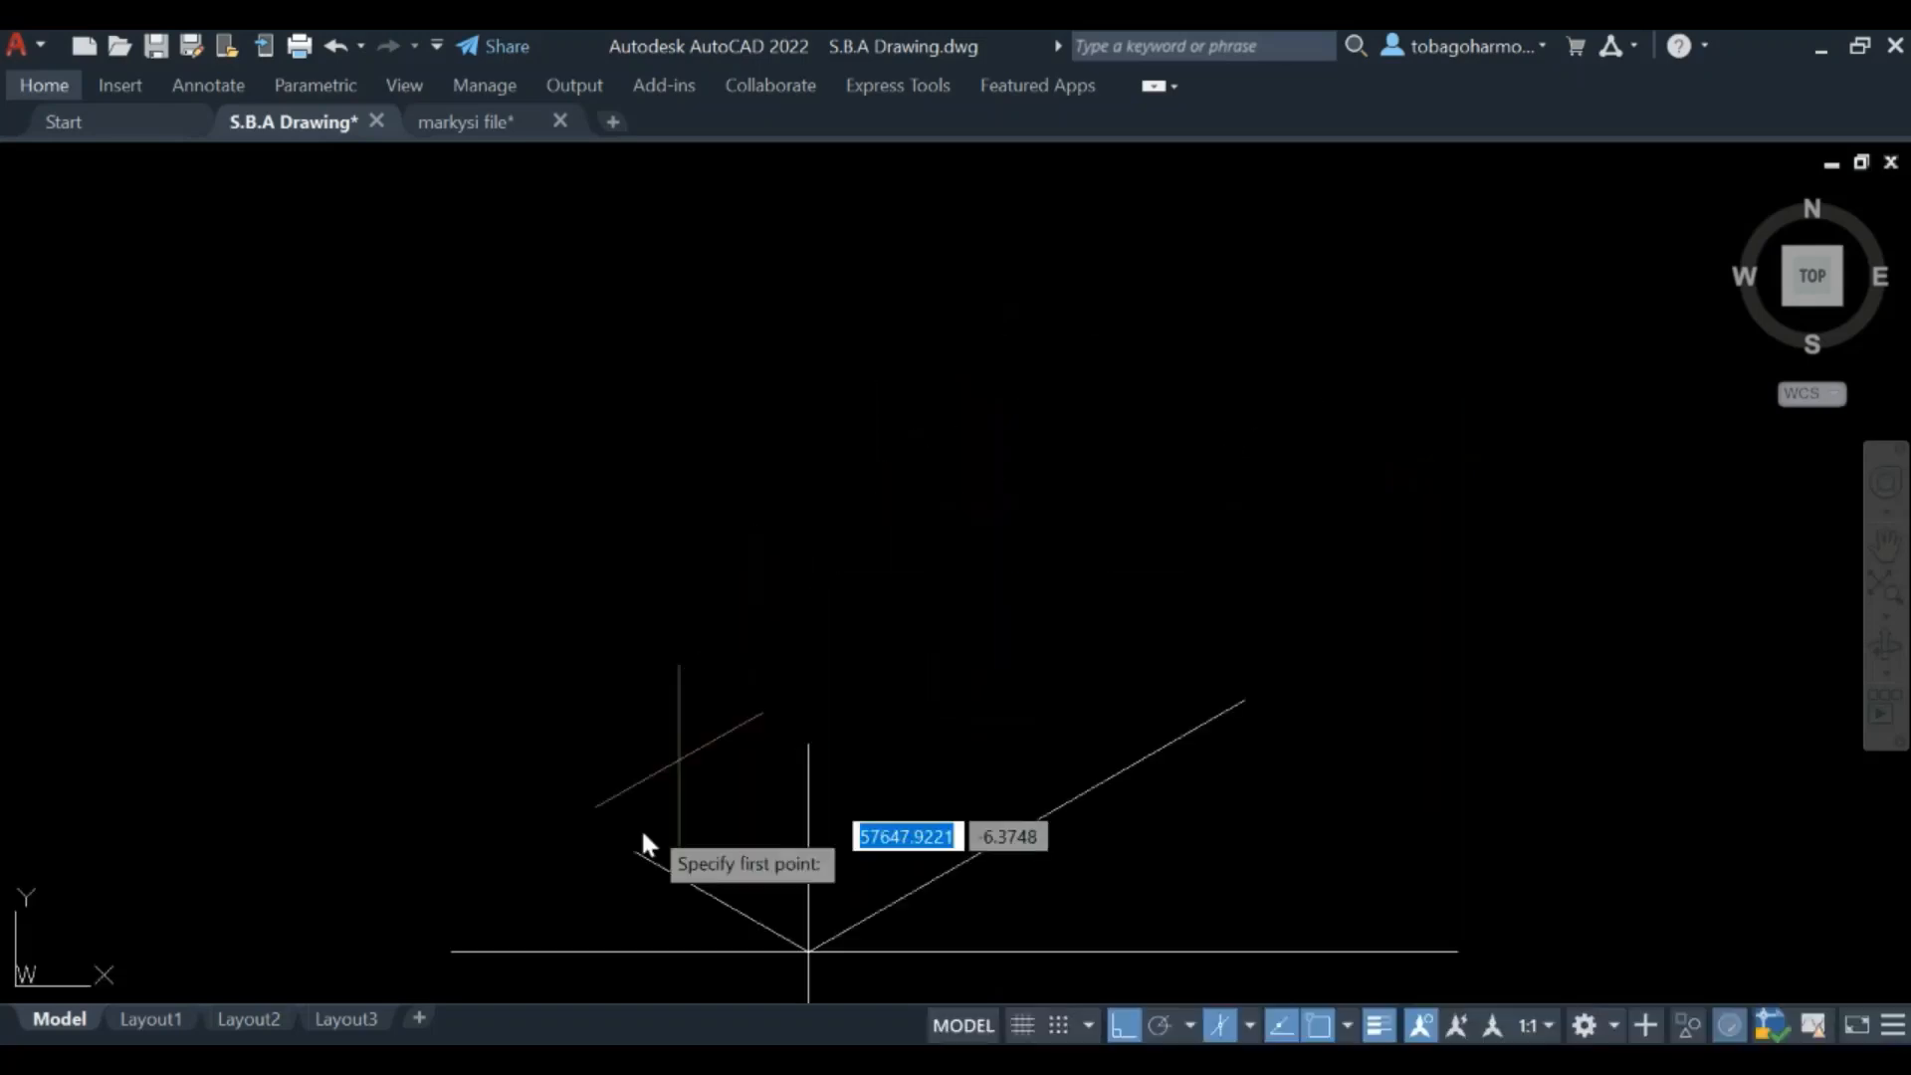
Draw vertical edges rising from the outer ends of both angled base lines
{"action": "left_click", "coordinate": [649, 841]}
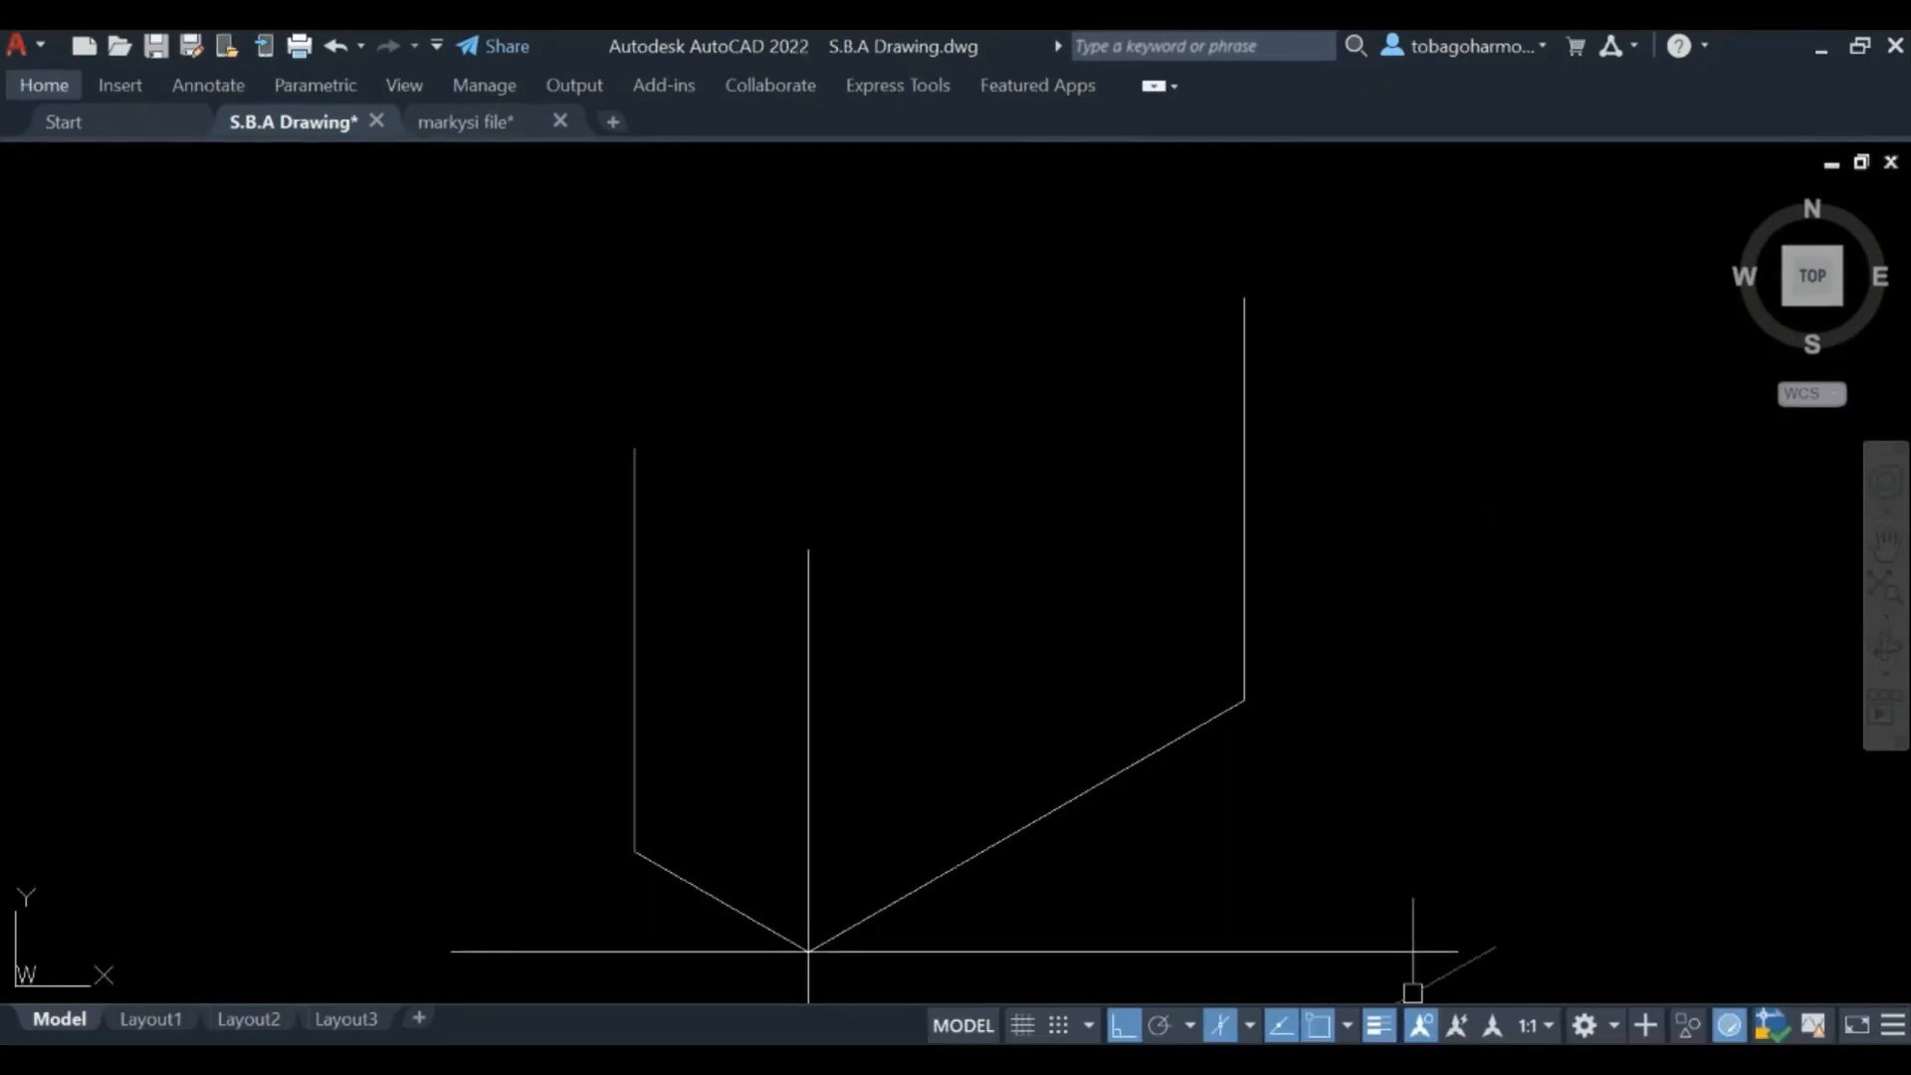
{"action": "mouse_move", "coordinate": [1218, 1025]}
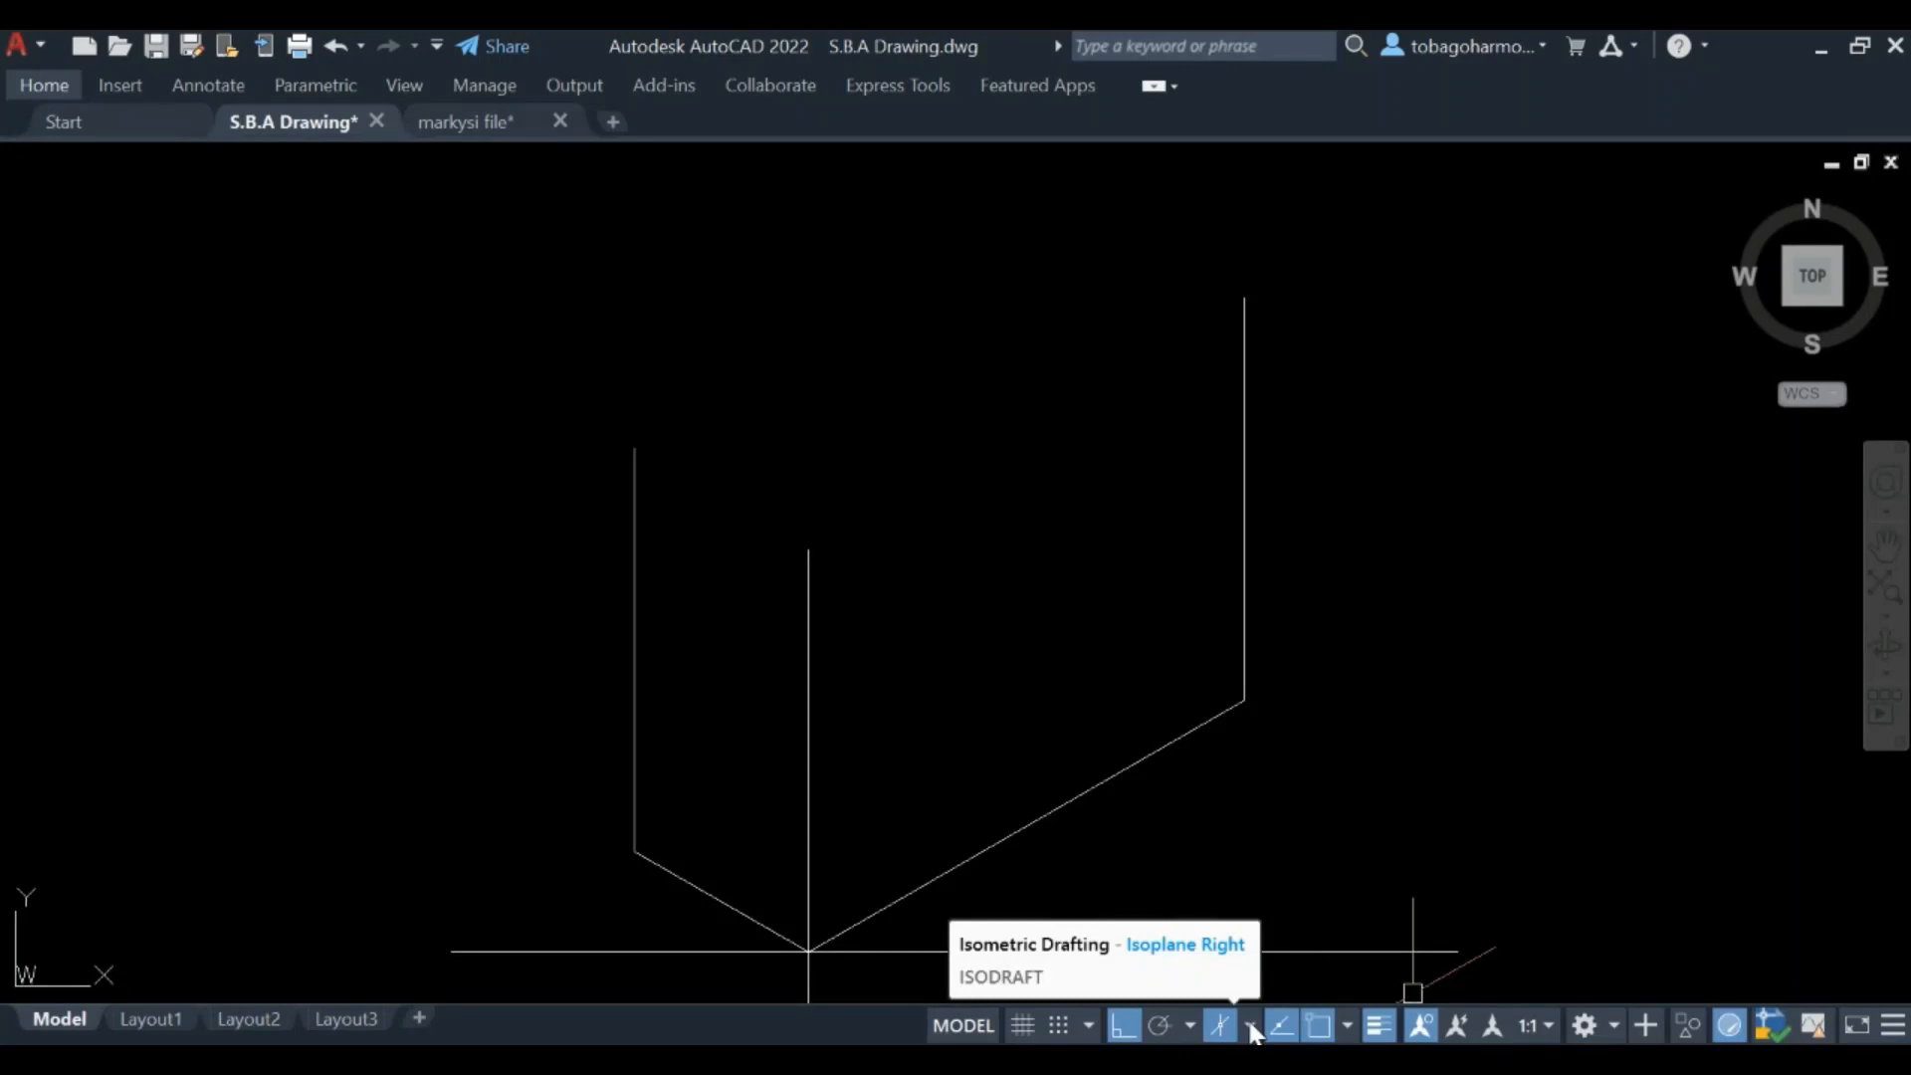
Switch isoplane and draw the 150° top edge and remaining edges to close the box
{"action": "left_click", "coordinate": [1248, 1025]}
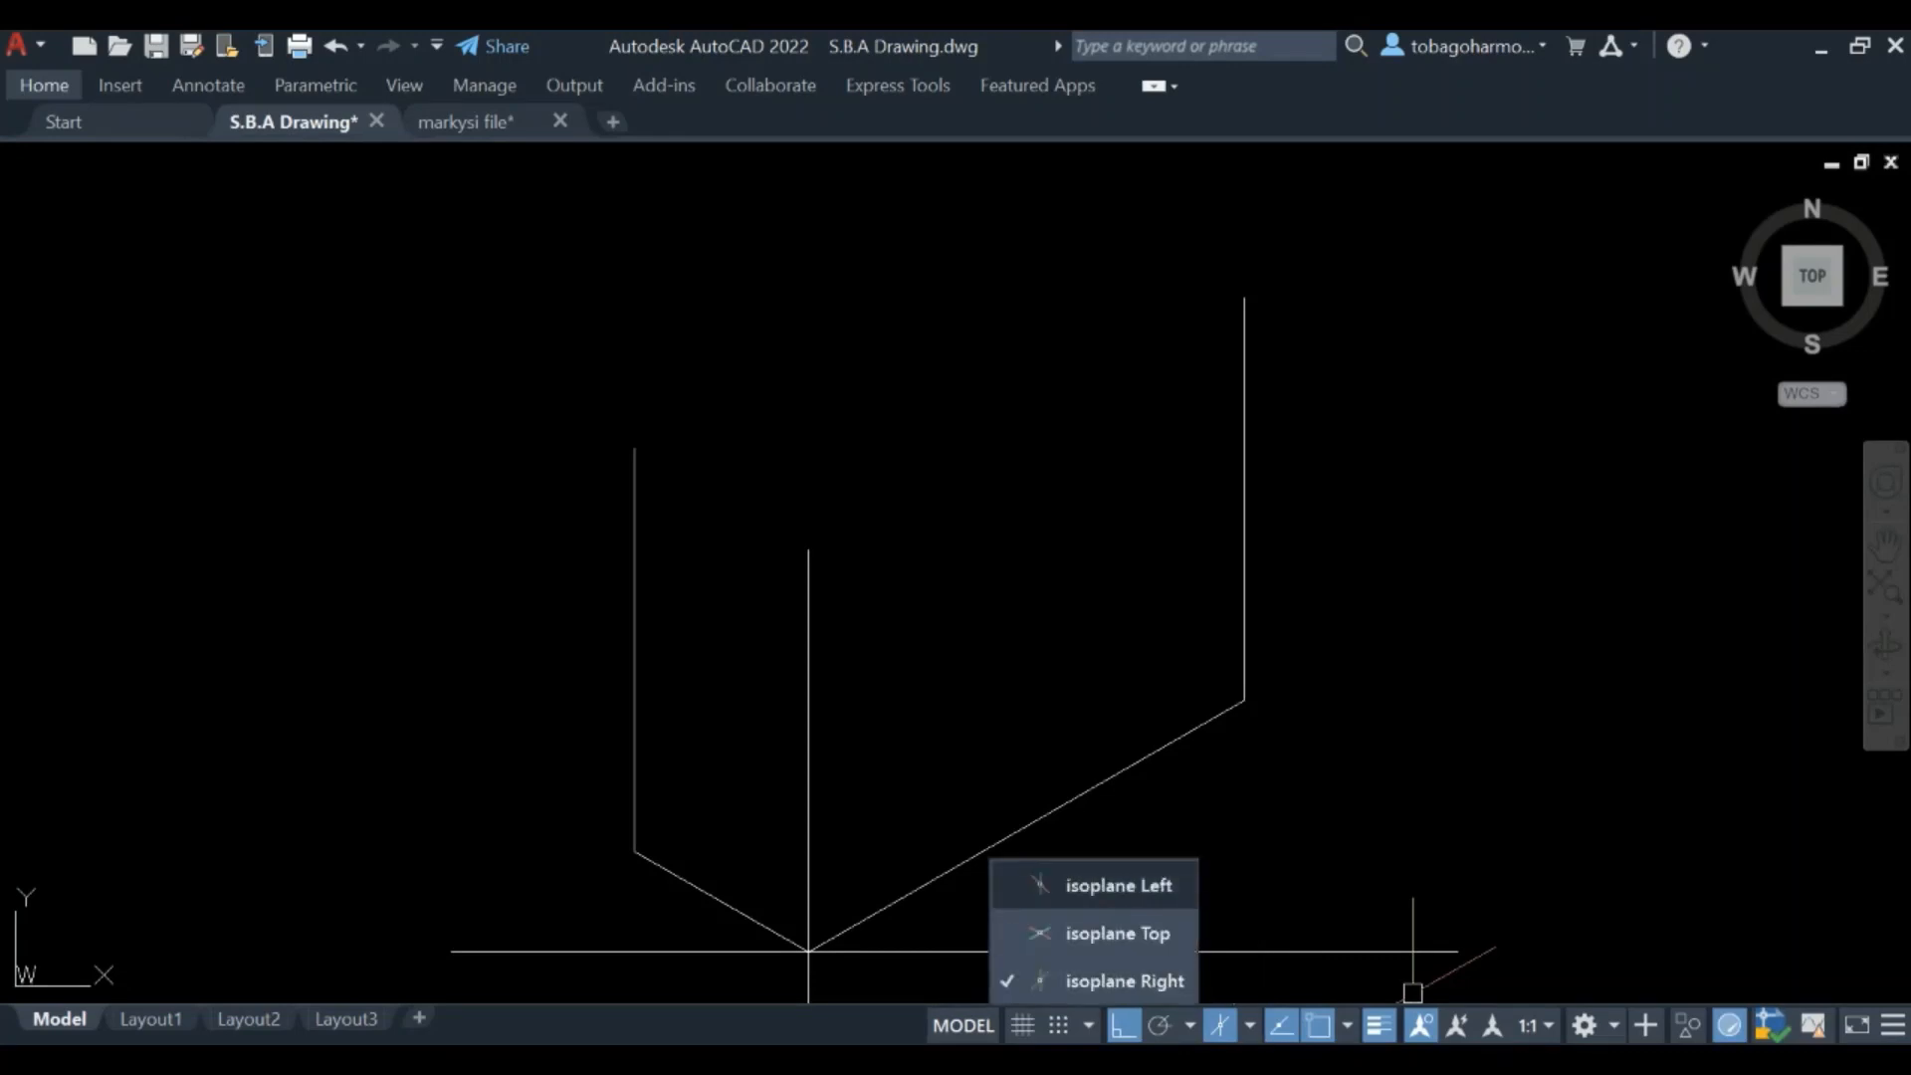
{"action": "left_click", "coordinate": [1115, 884]}
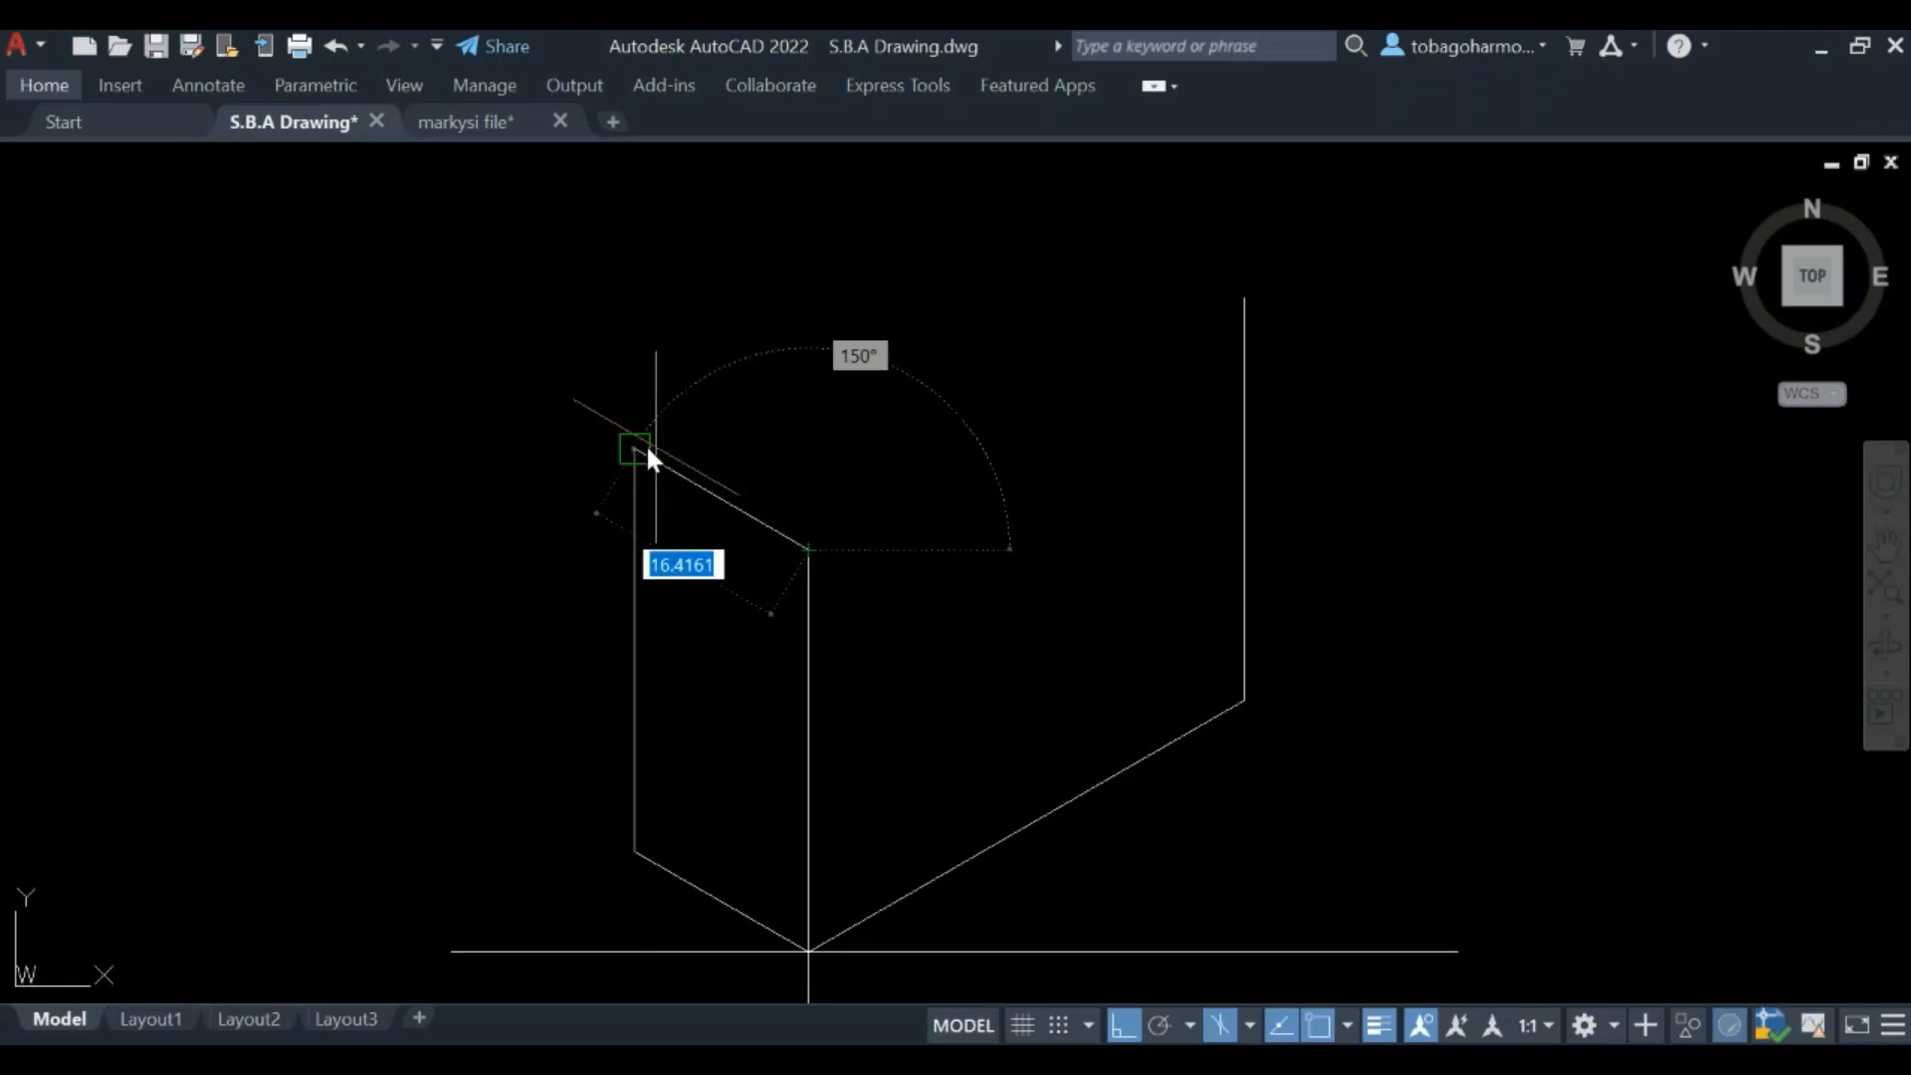
{"action": "left_click", "coordinate": [1014, 439]}
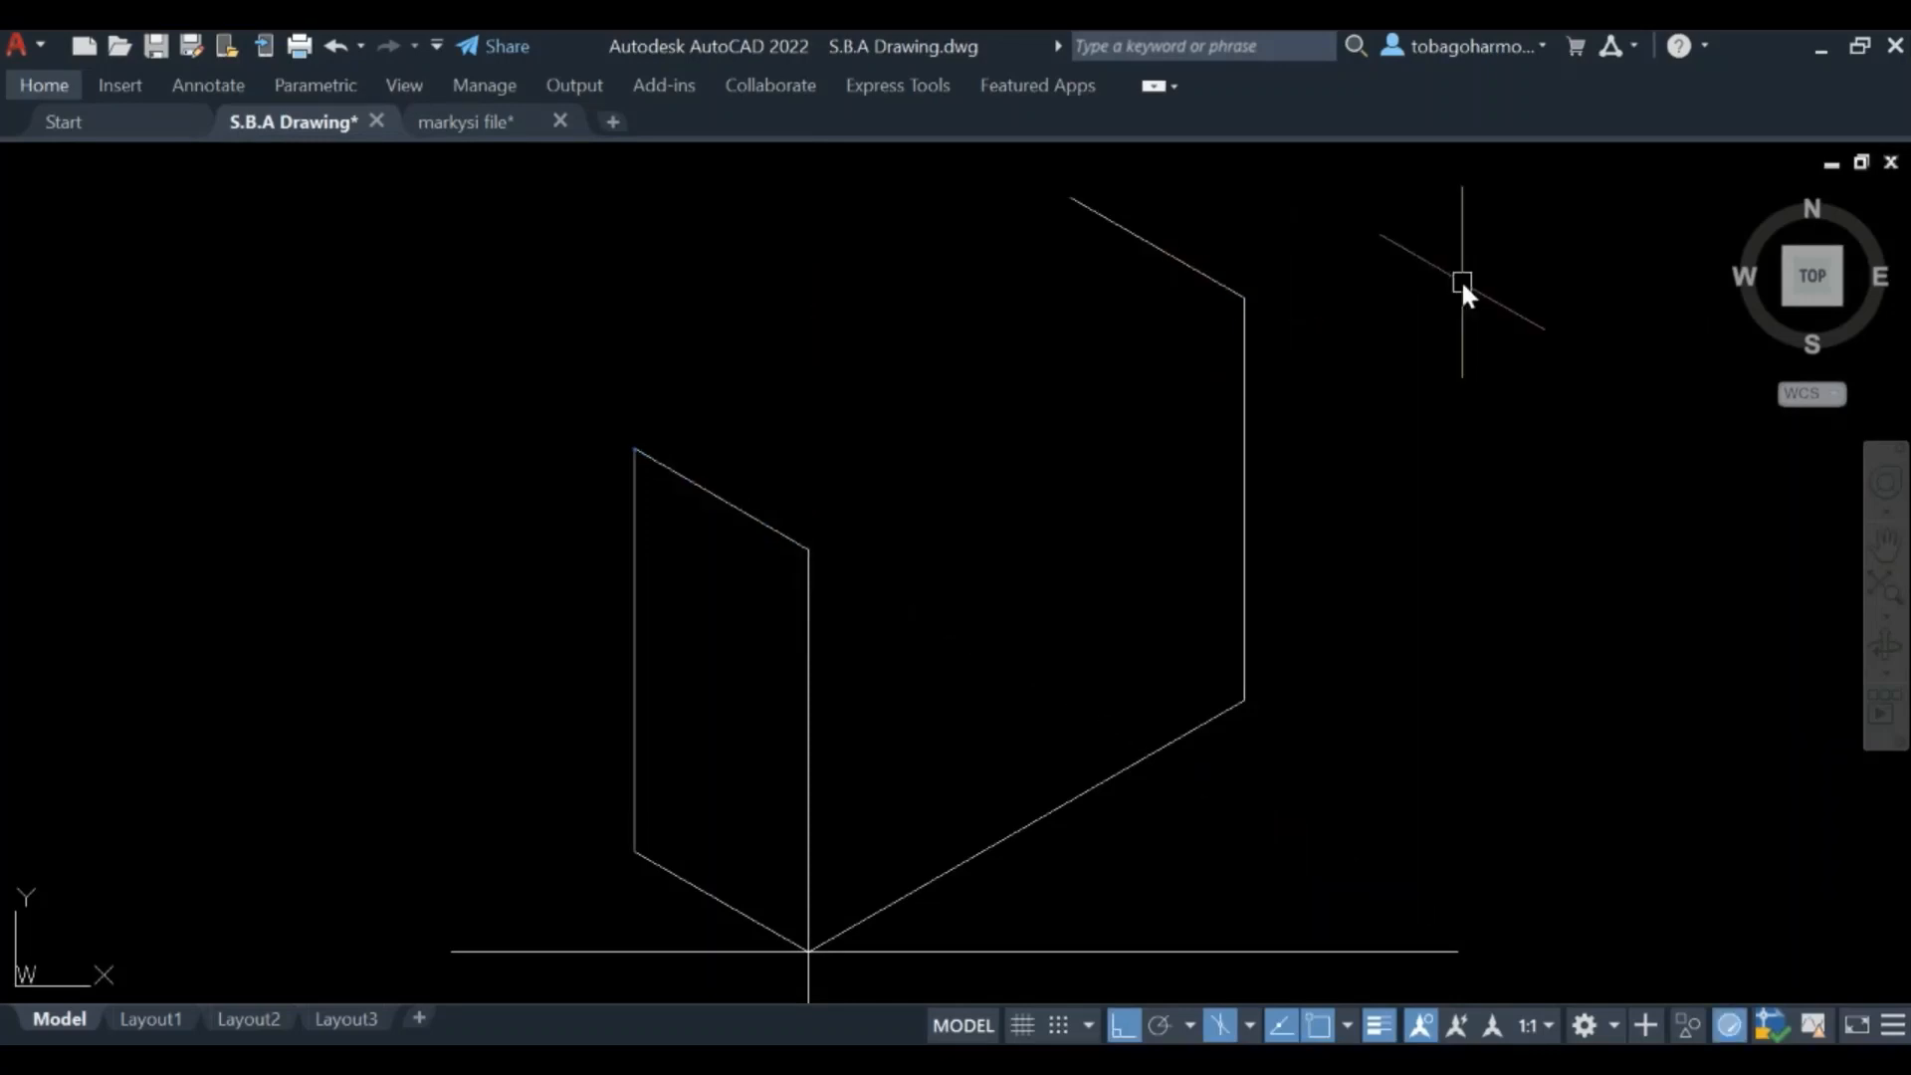
{"action": "mouse_move", "coordinate": [1243, 786]}
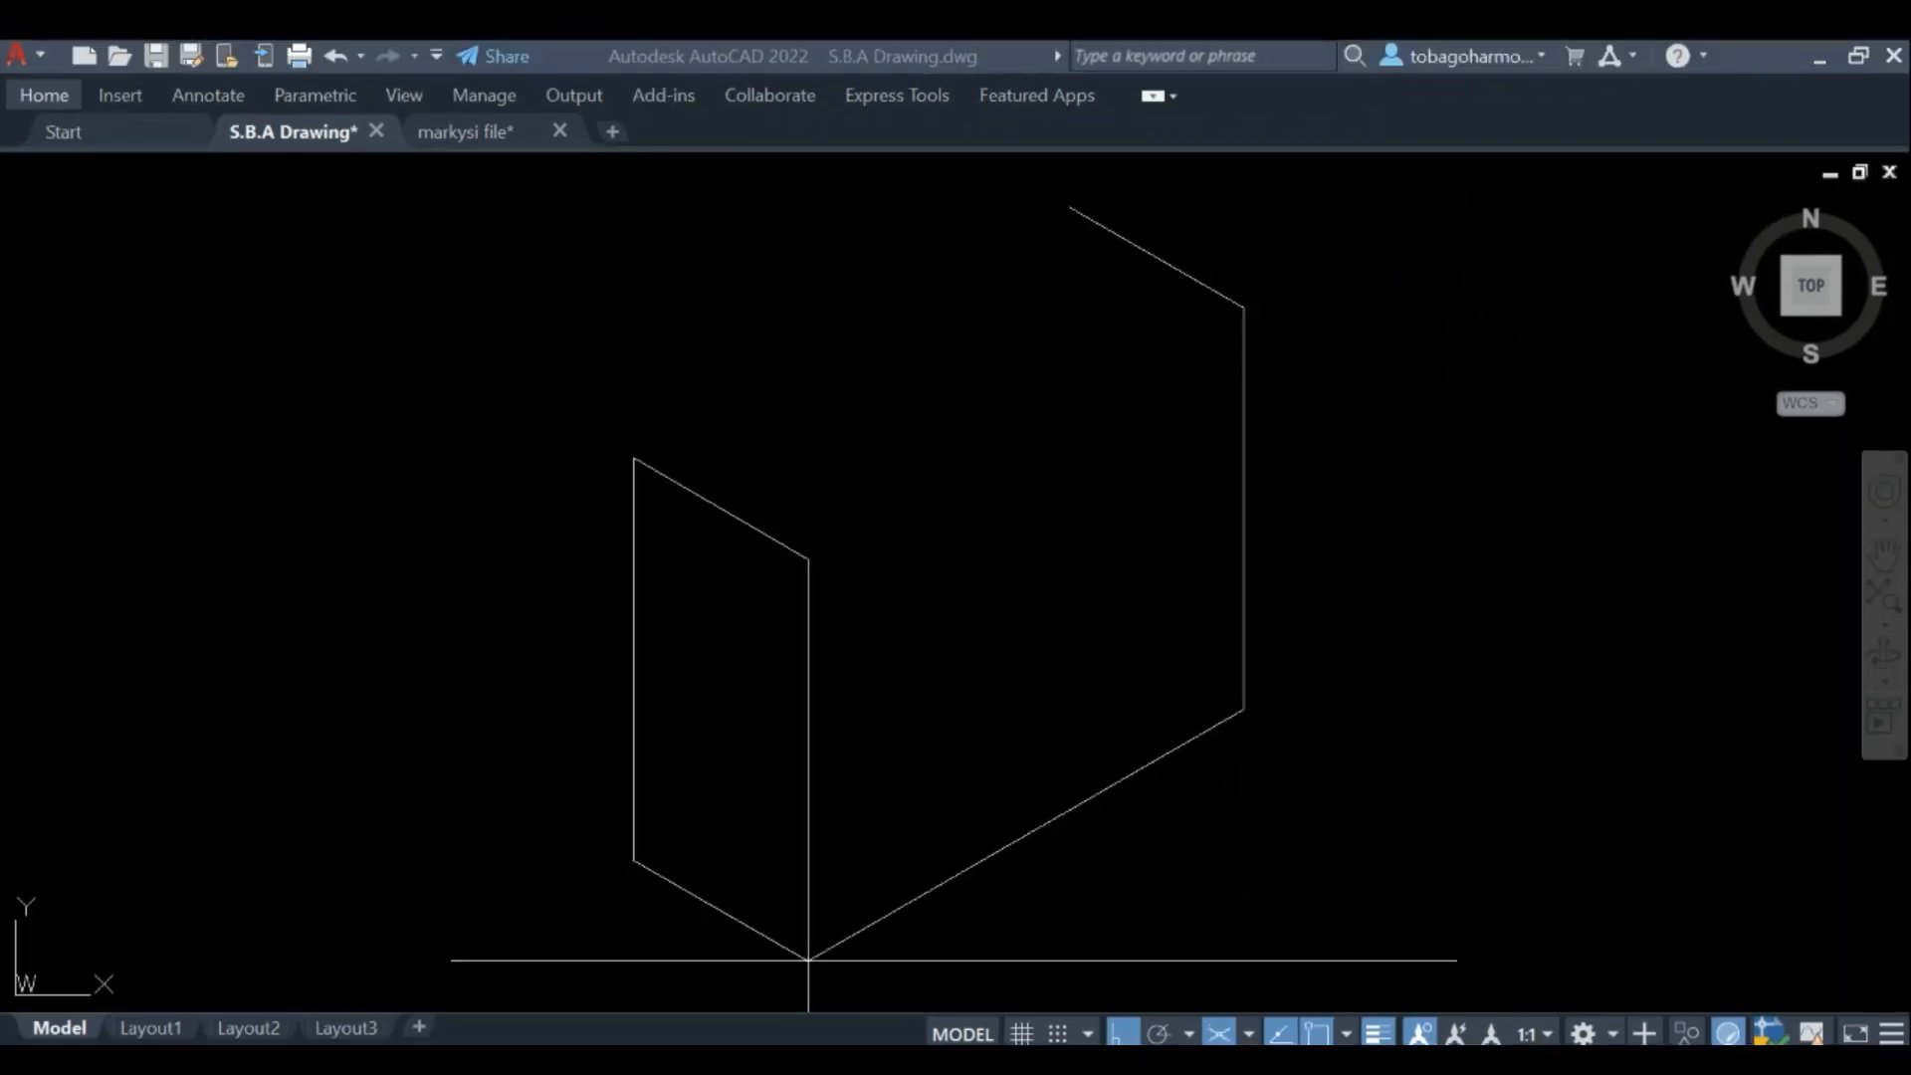
{"action": "mouse_move", "coordinate": [1599, 580]}
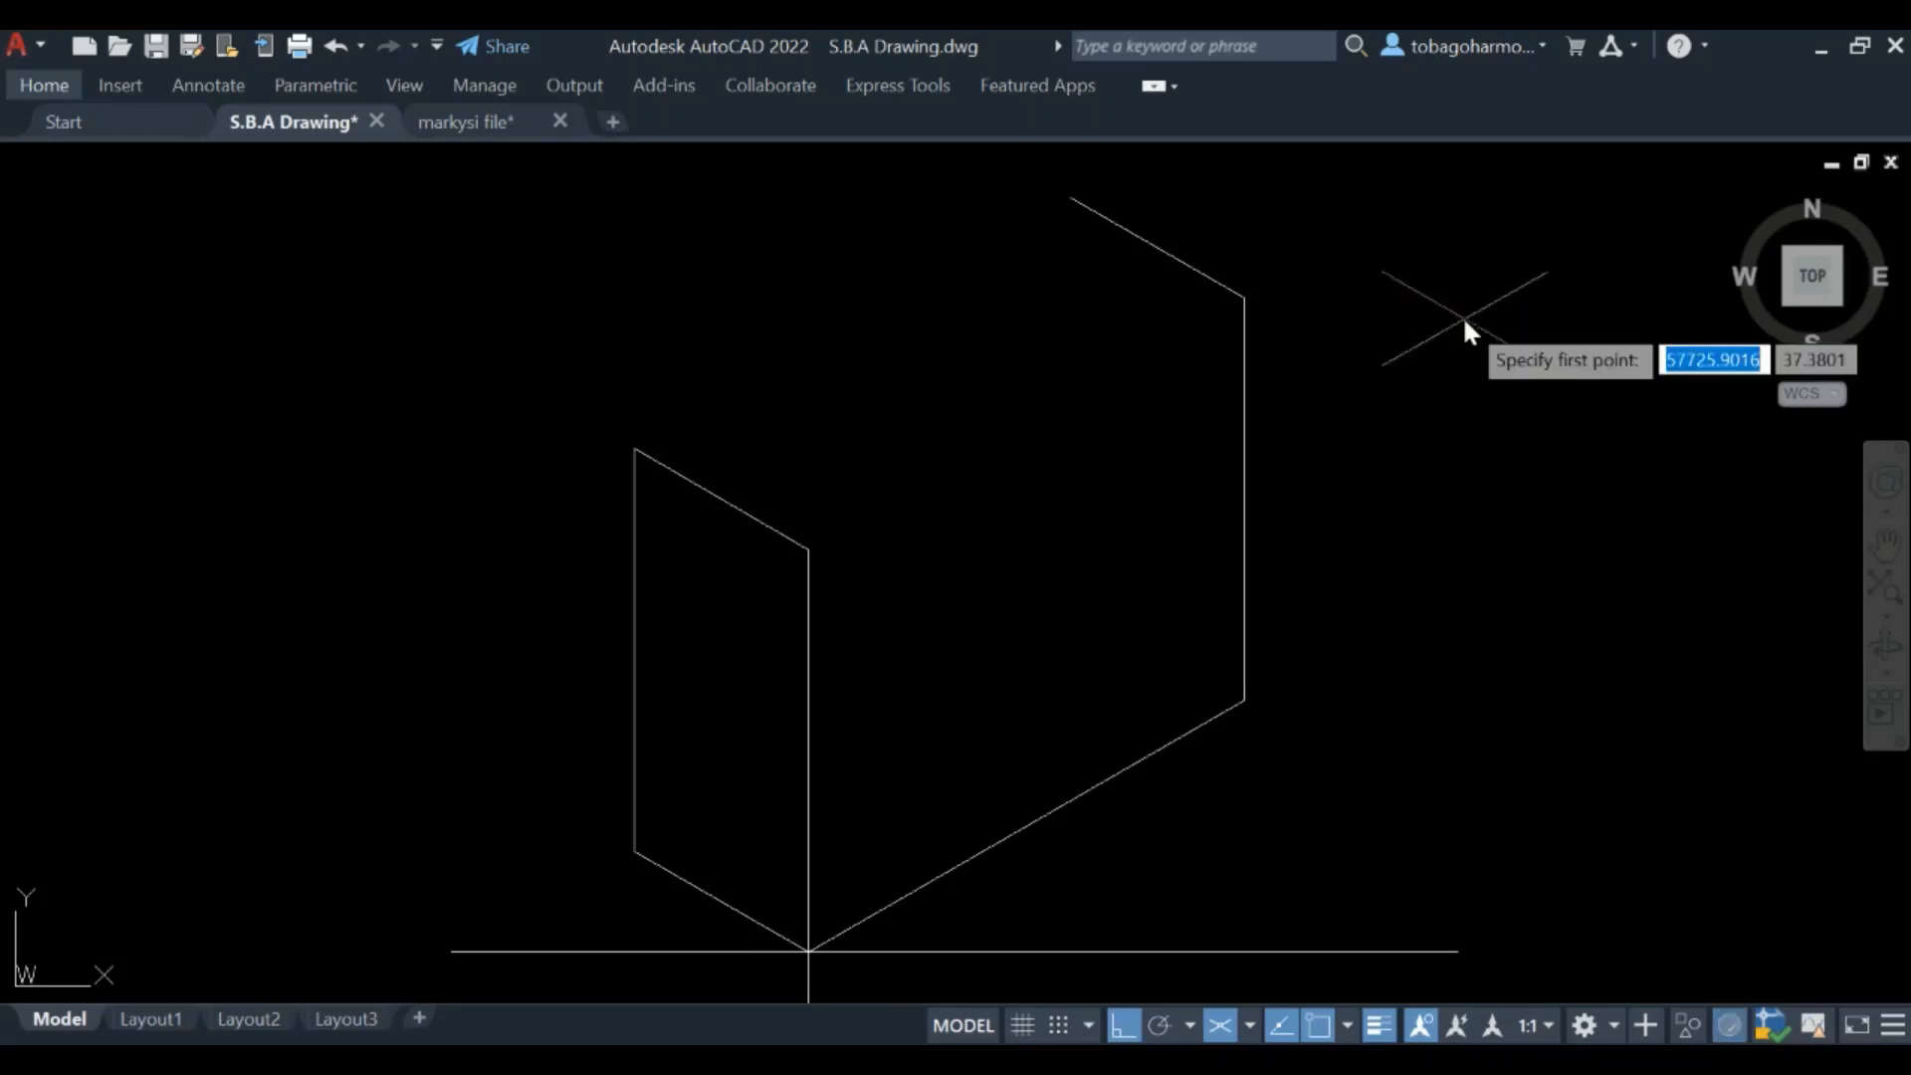
{"action": "left_click", "coordinate": [1469, 330]}
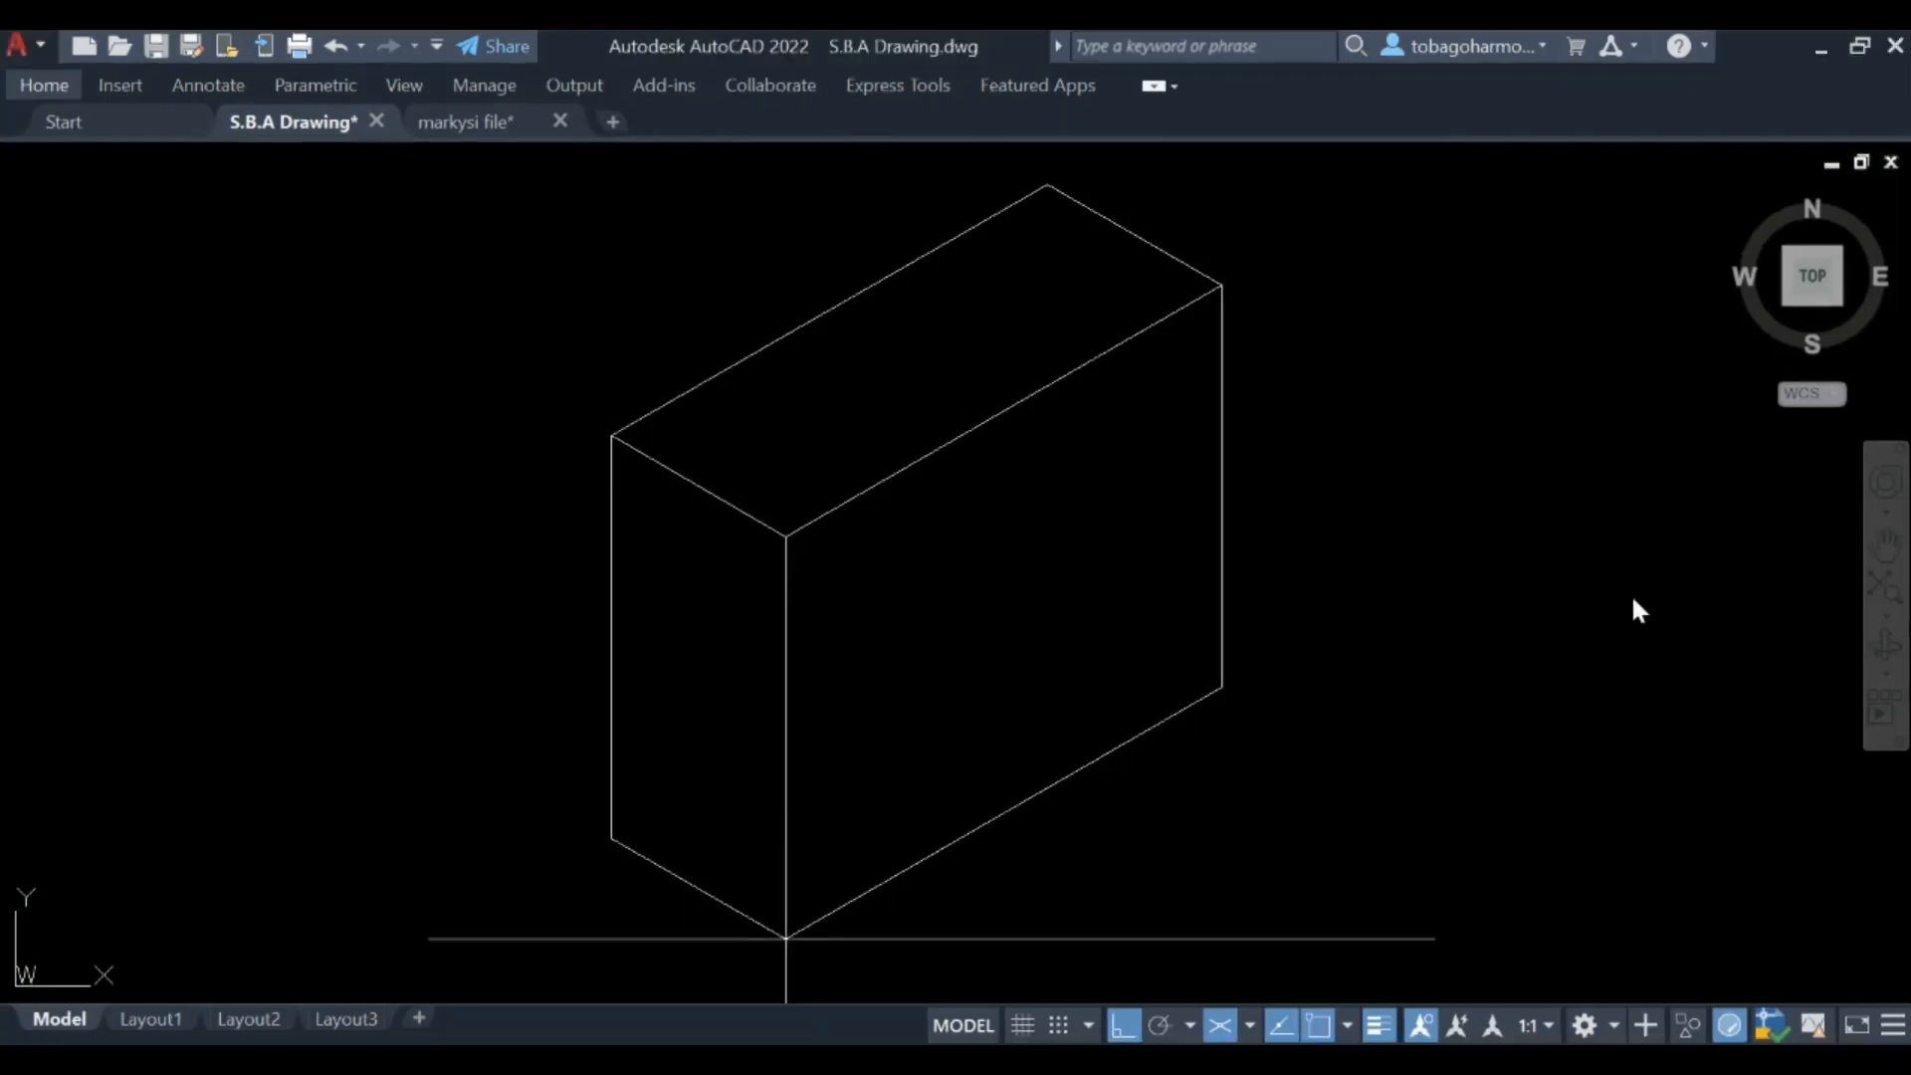
Draw two 150° slot lines across the top face from the front top edge toward the back
{"action": "type", "text": "line"}
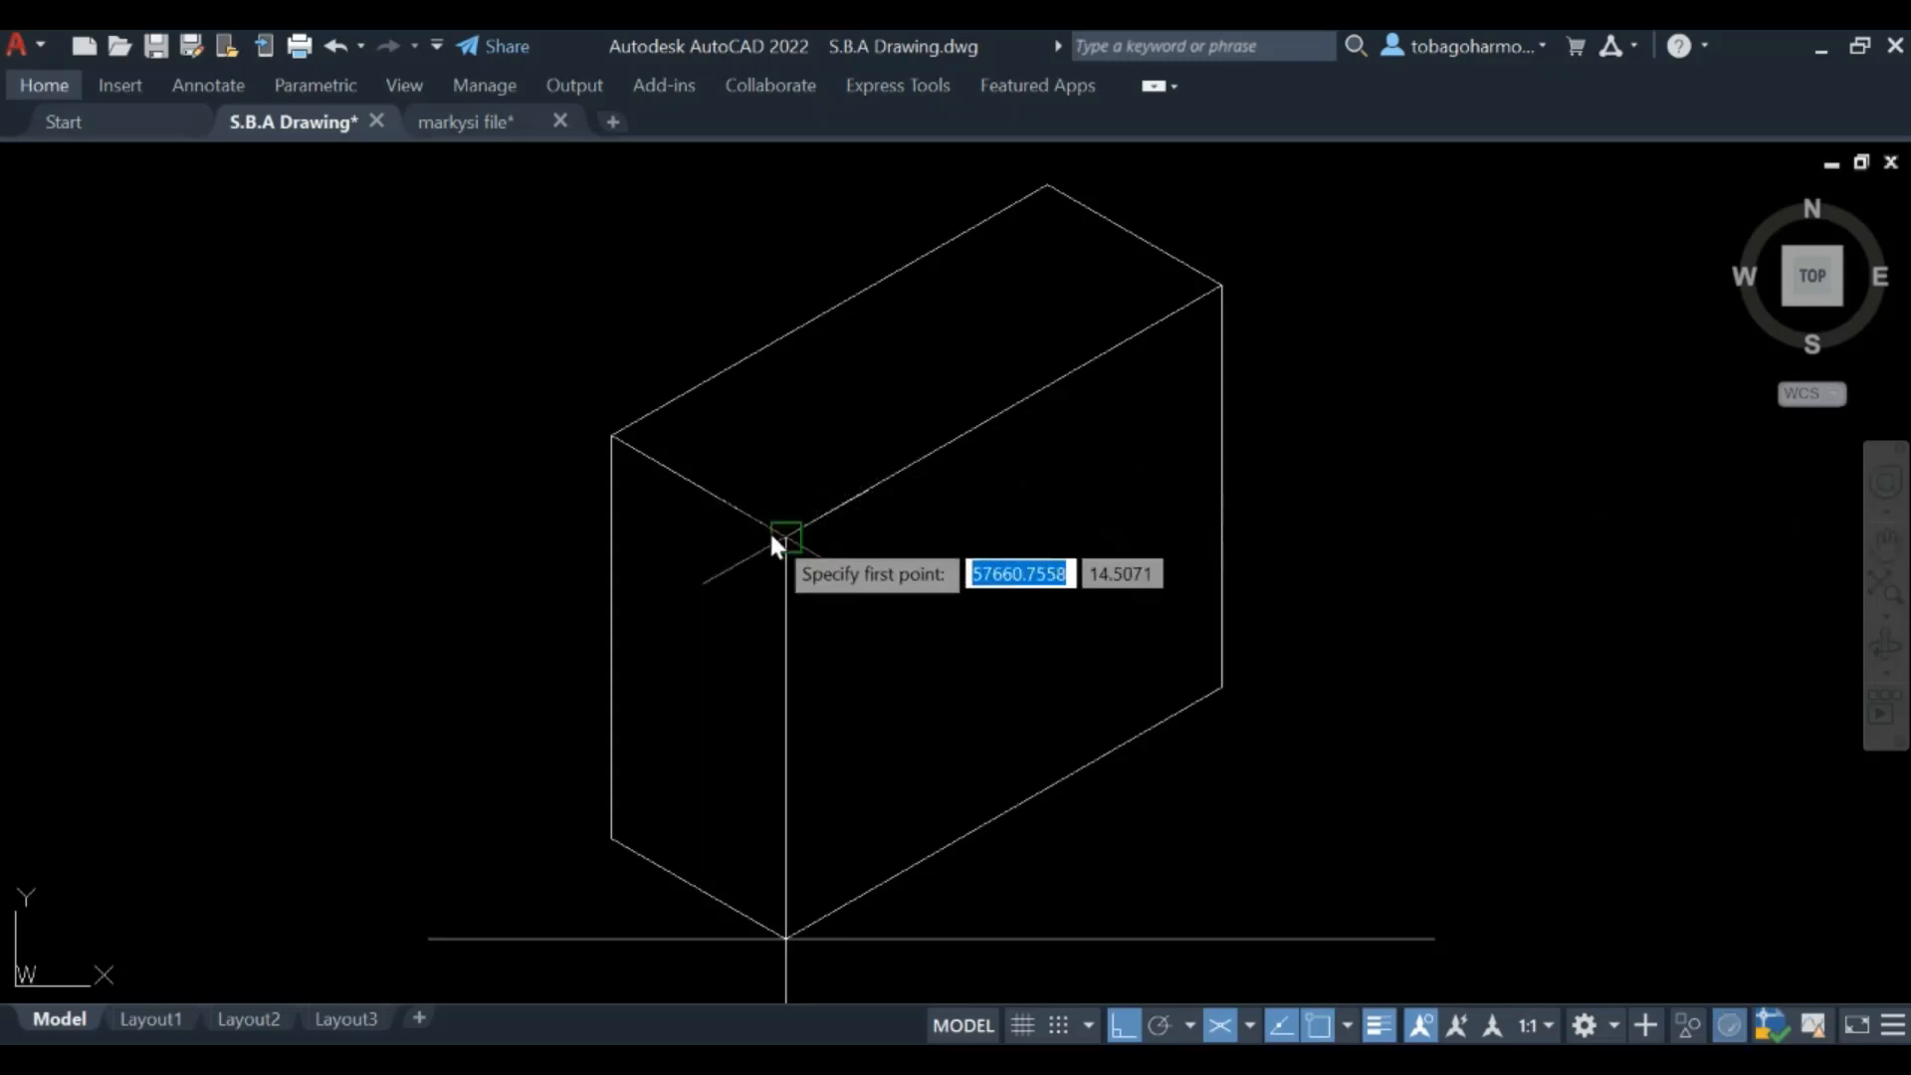
{"action": "left_click", "coordinate": [786, 538]}
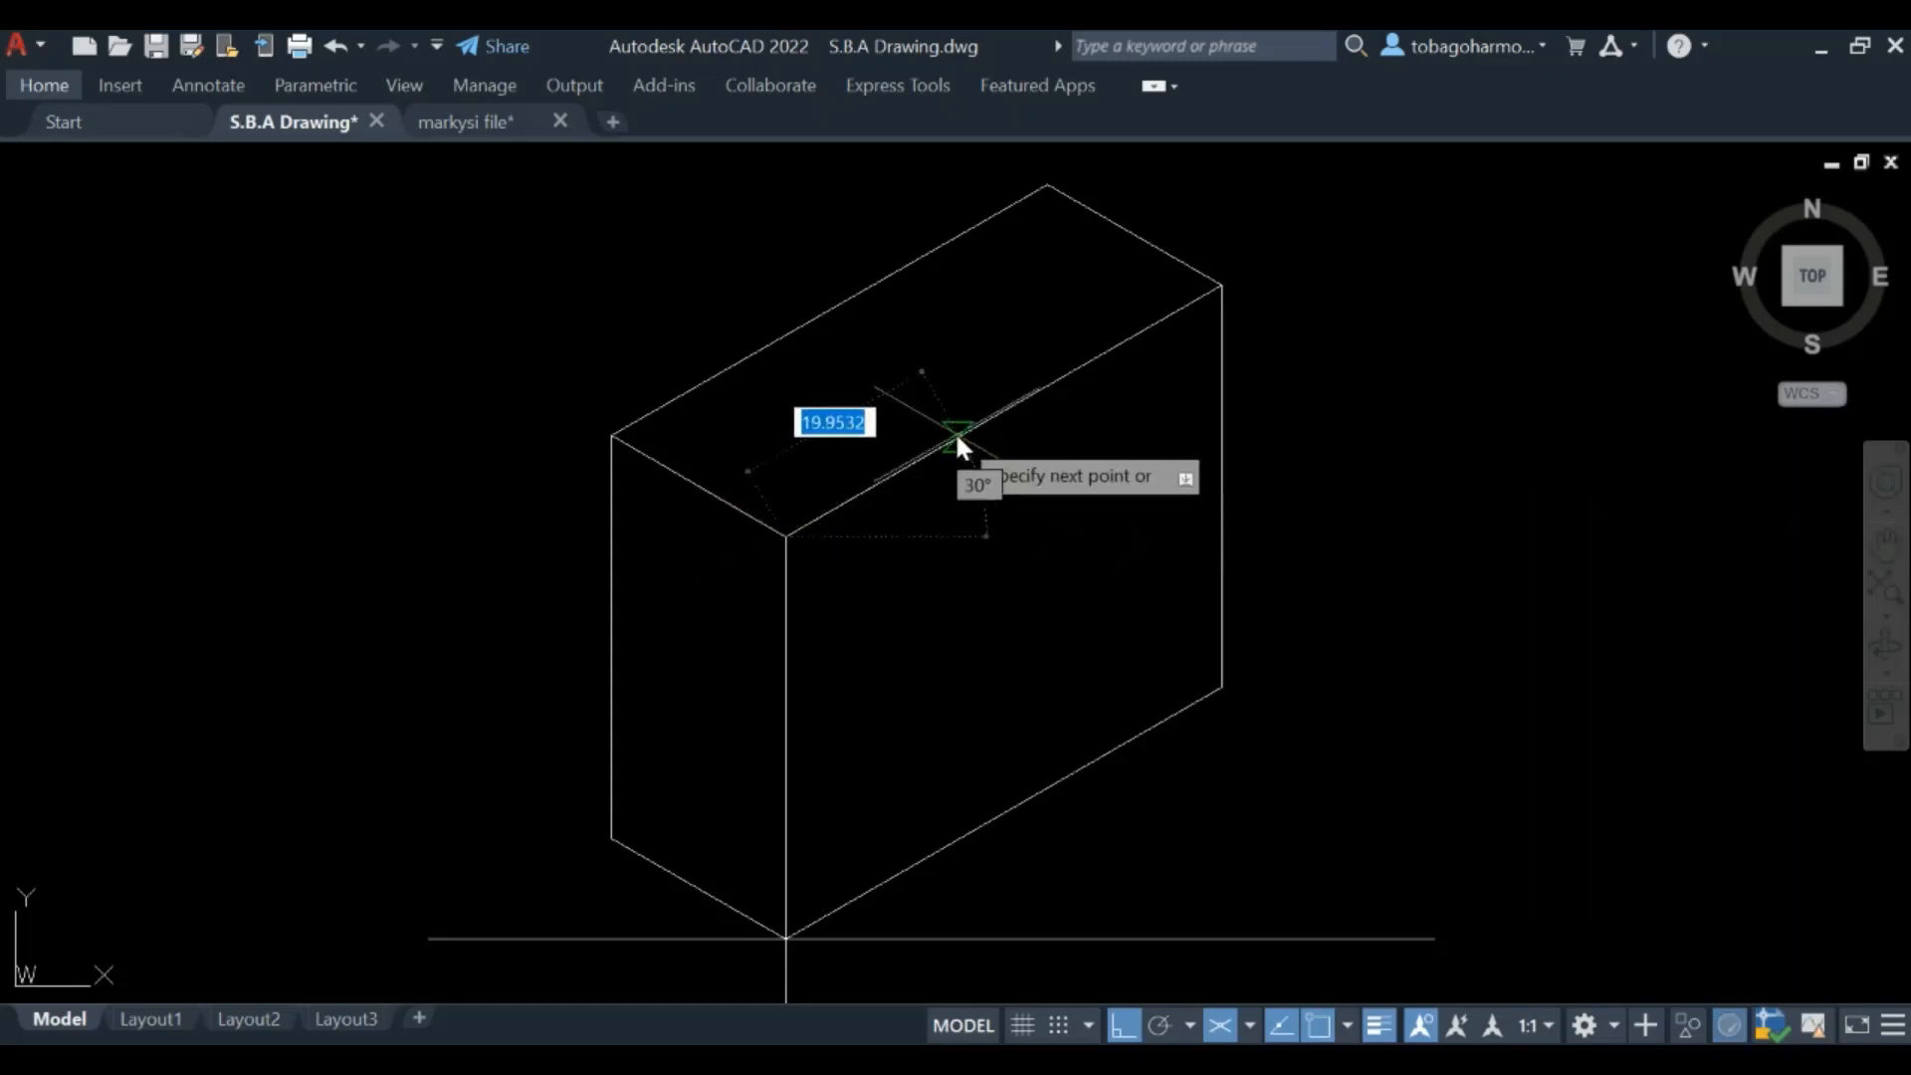
{"action": "mouse_move", "coordinate": [960, 439]}
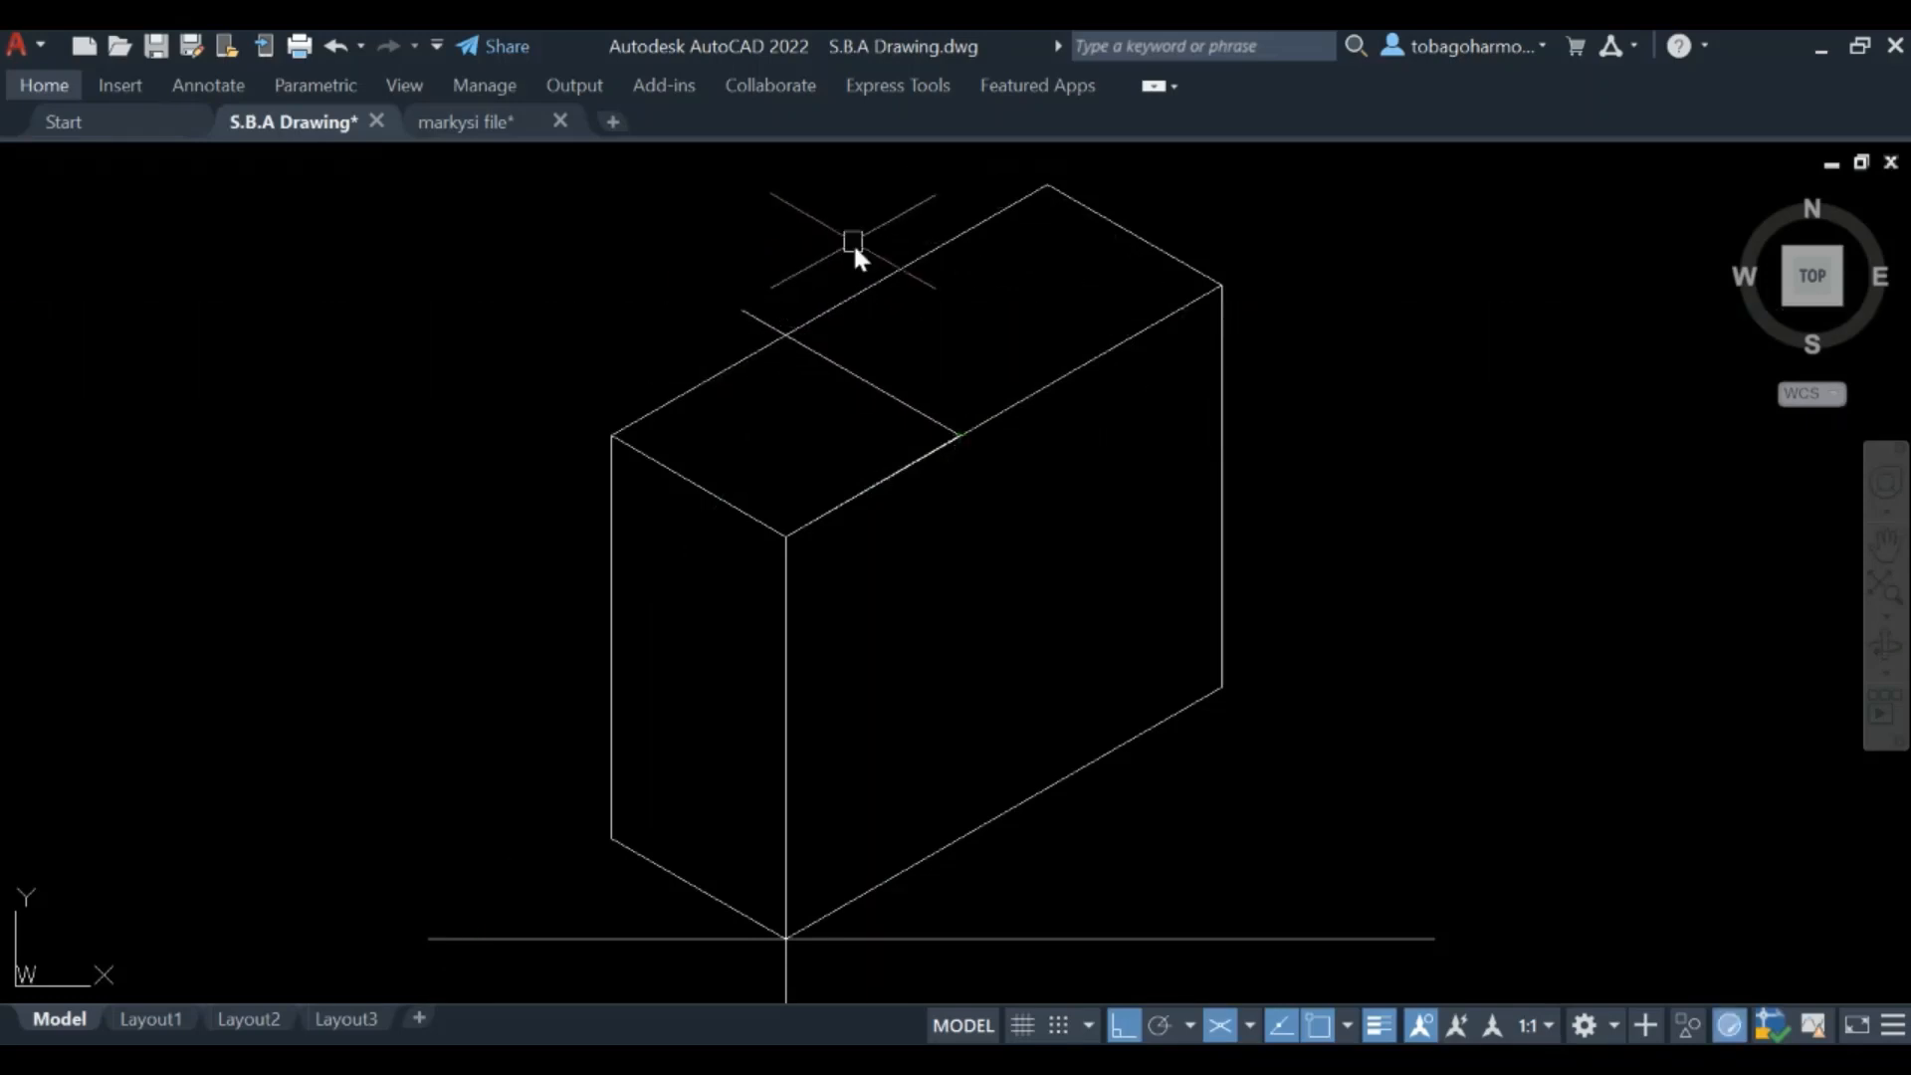
{"action": "mouse_move", "coordinate": [853, 244]}
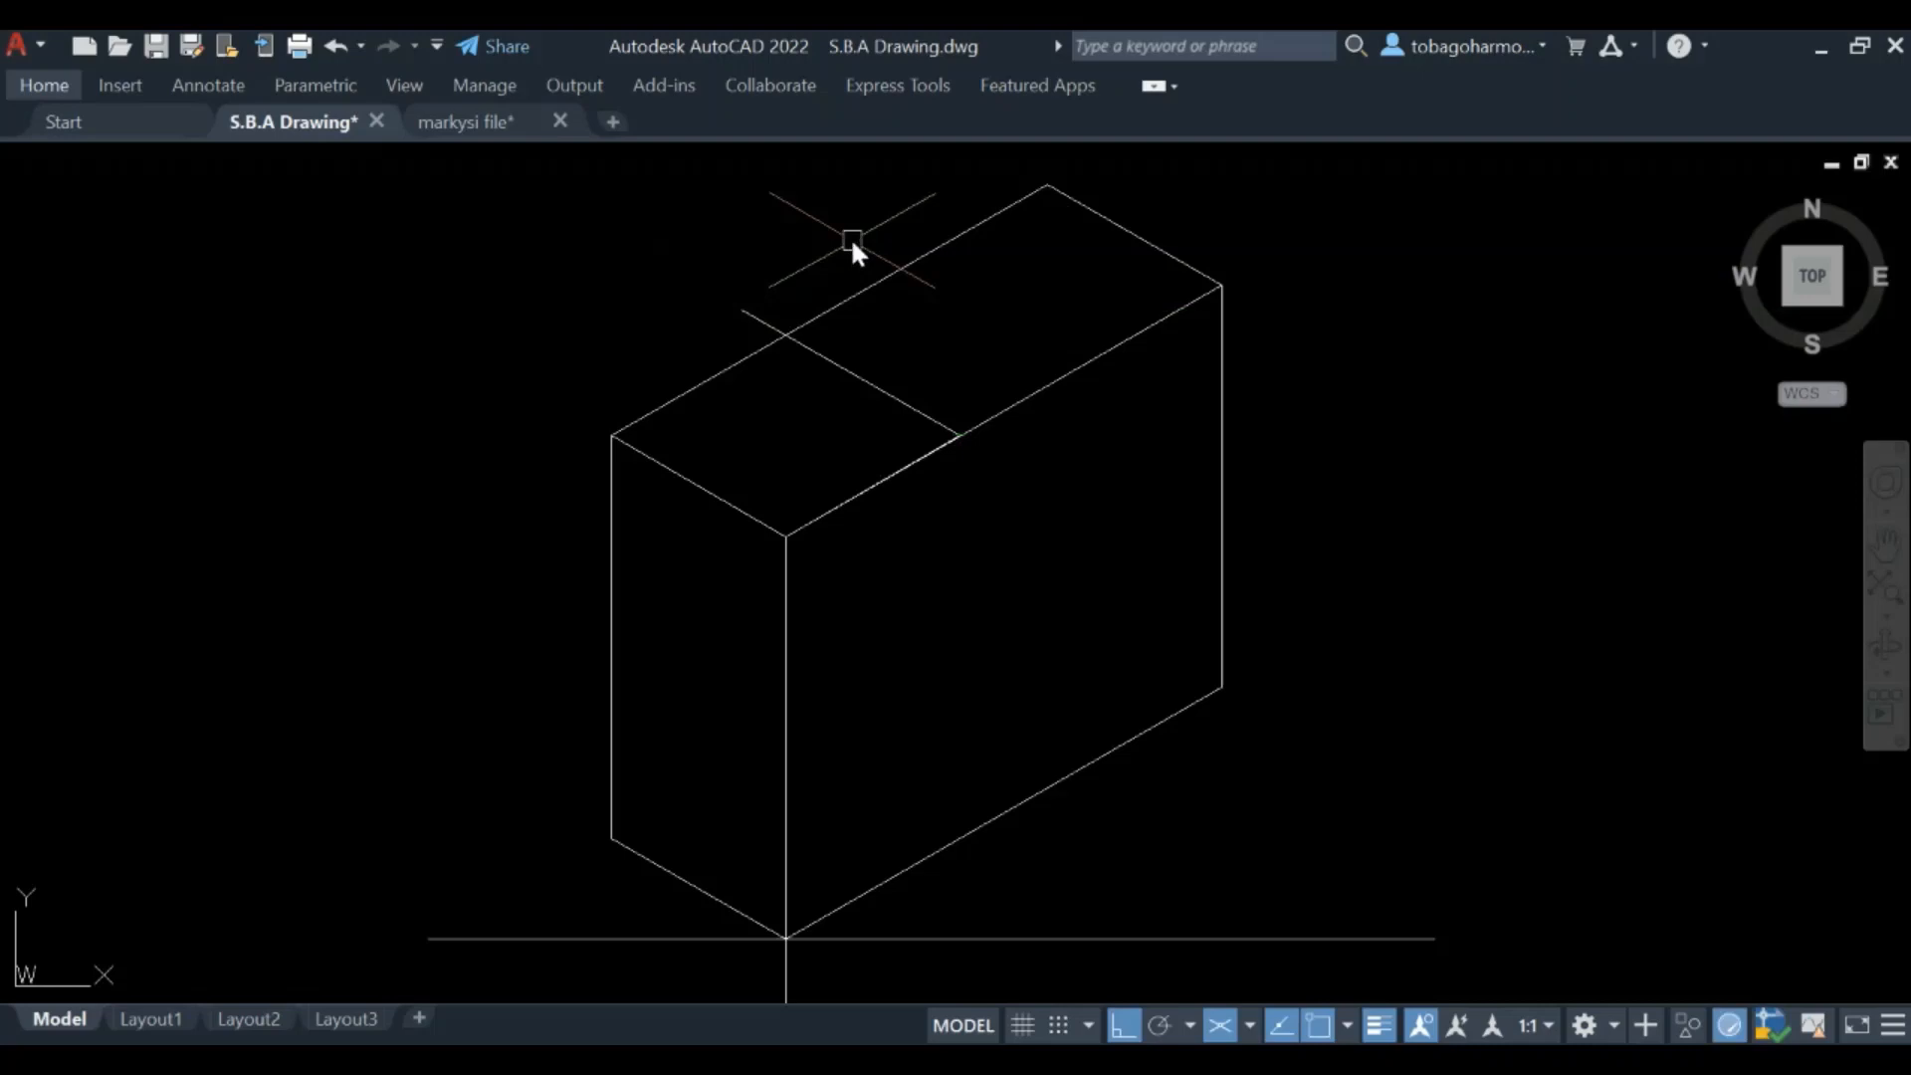
{"action": "type", "text": "line"}
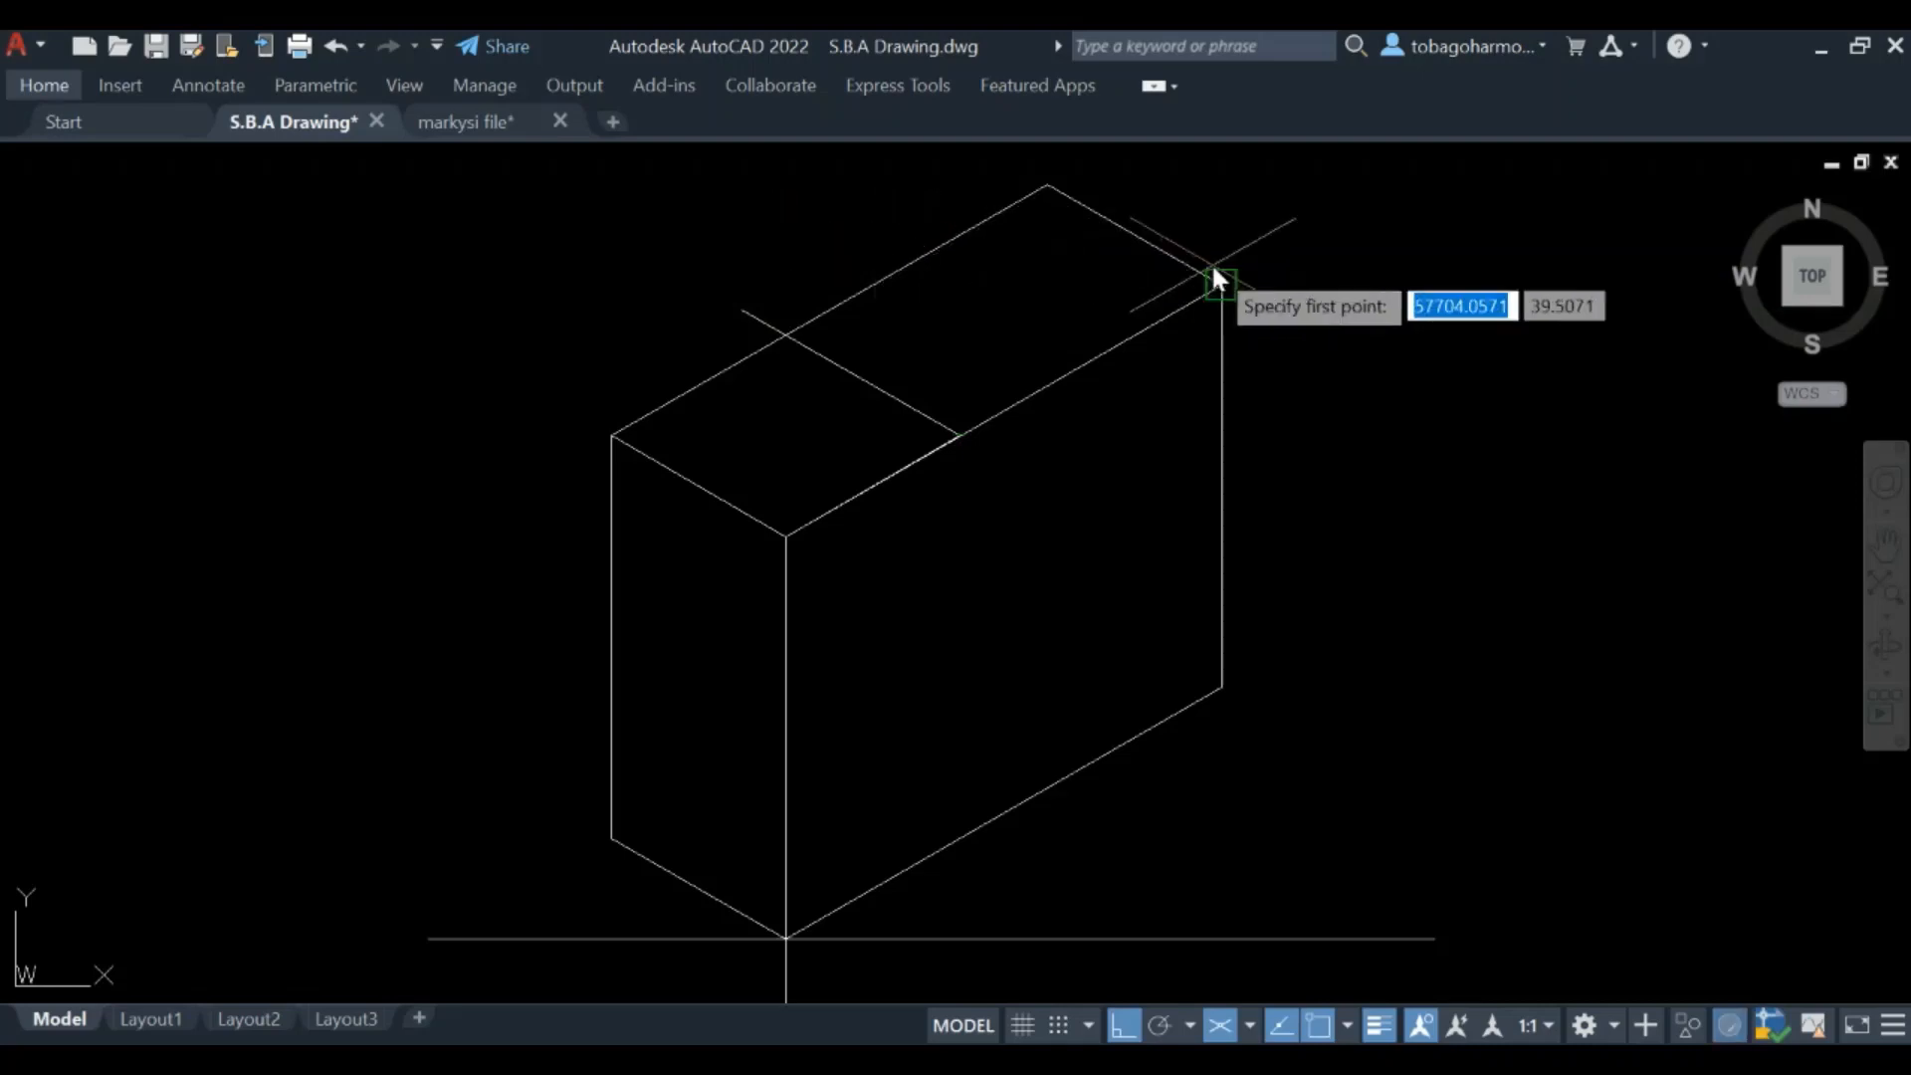
{"action": "left_click", "coordinate": [1212, 278]}
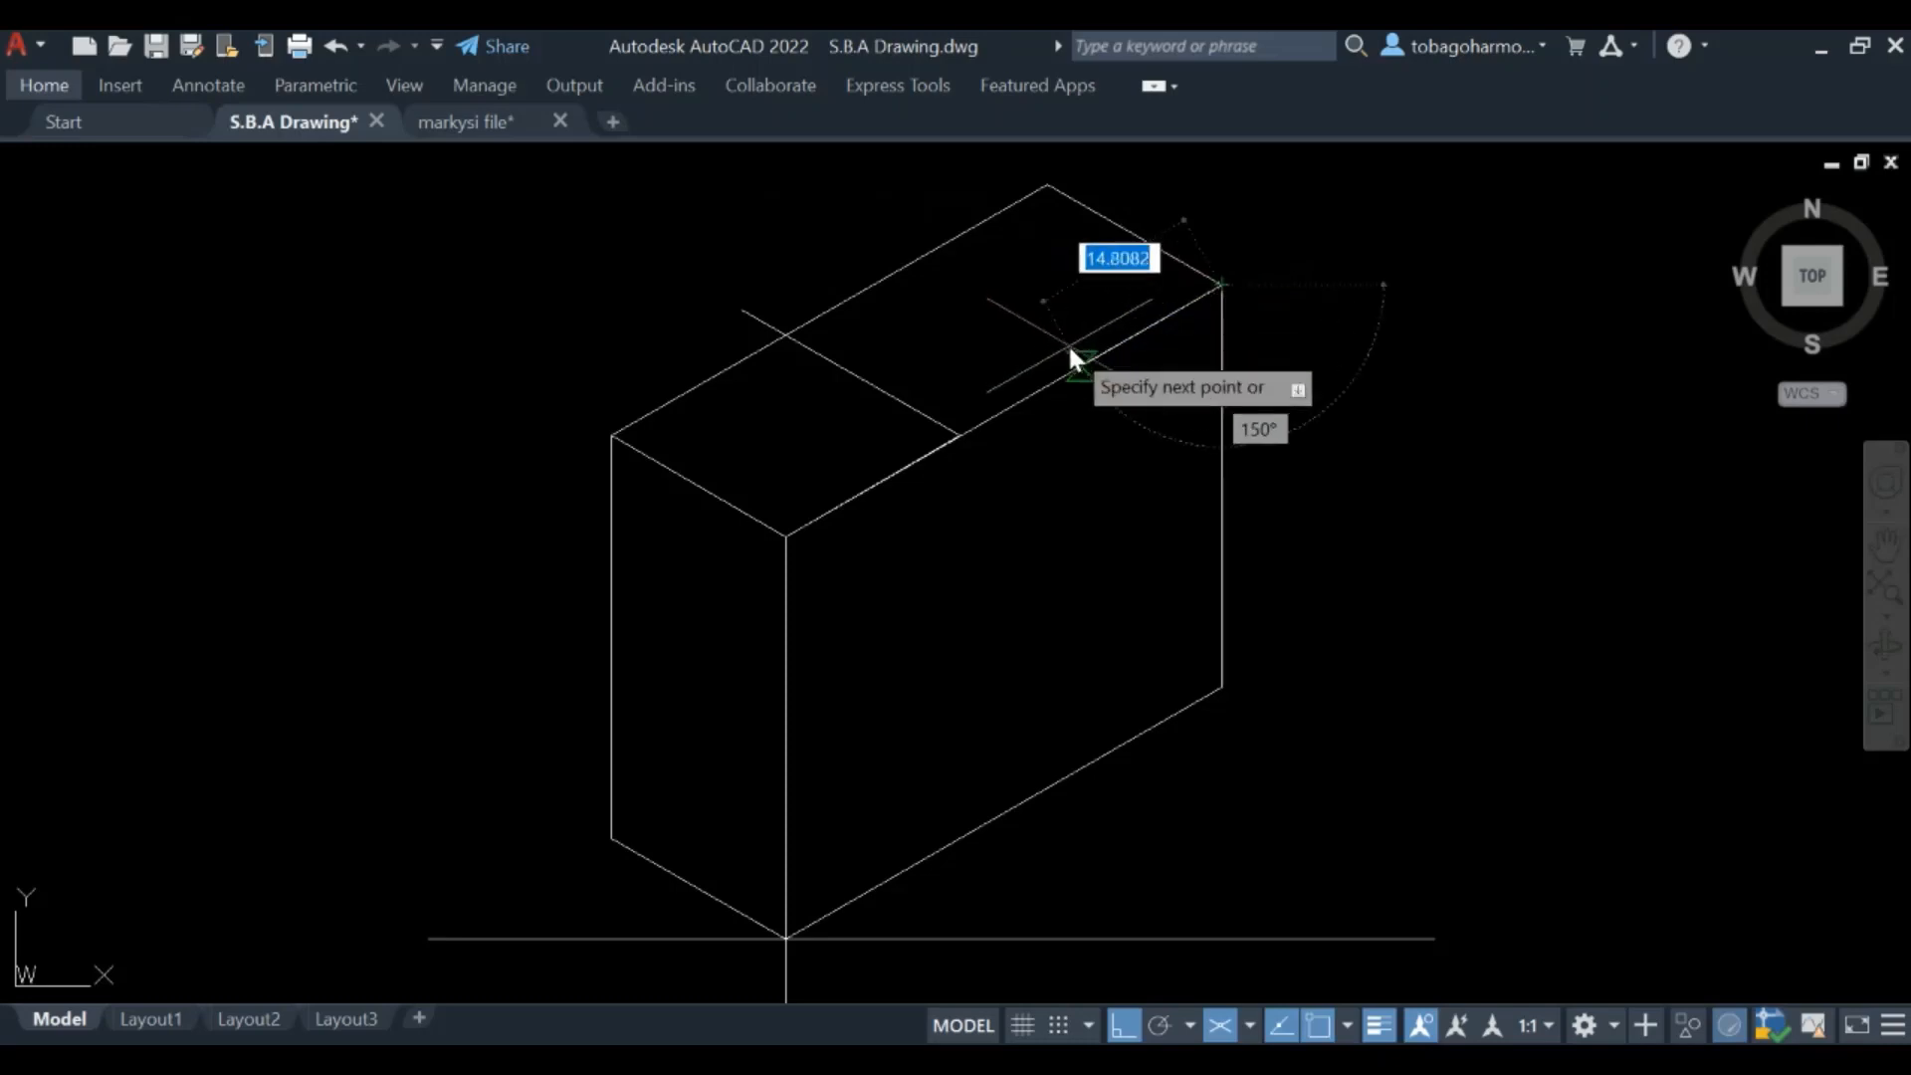
{"action": "mouse_move", "coordinate": [1036, 396]}
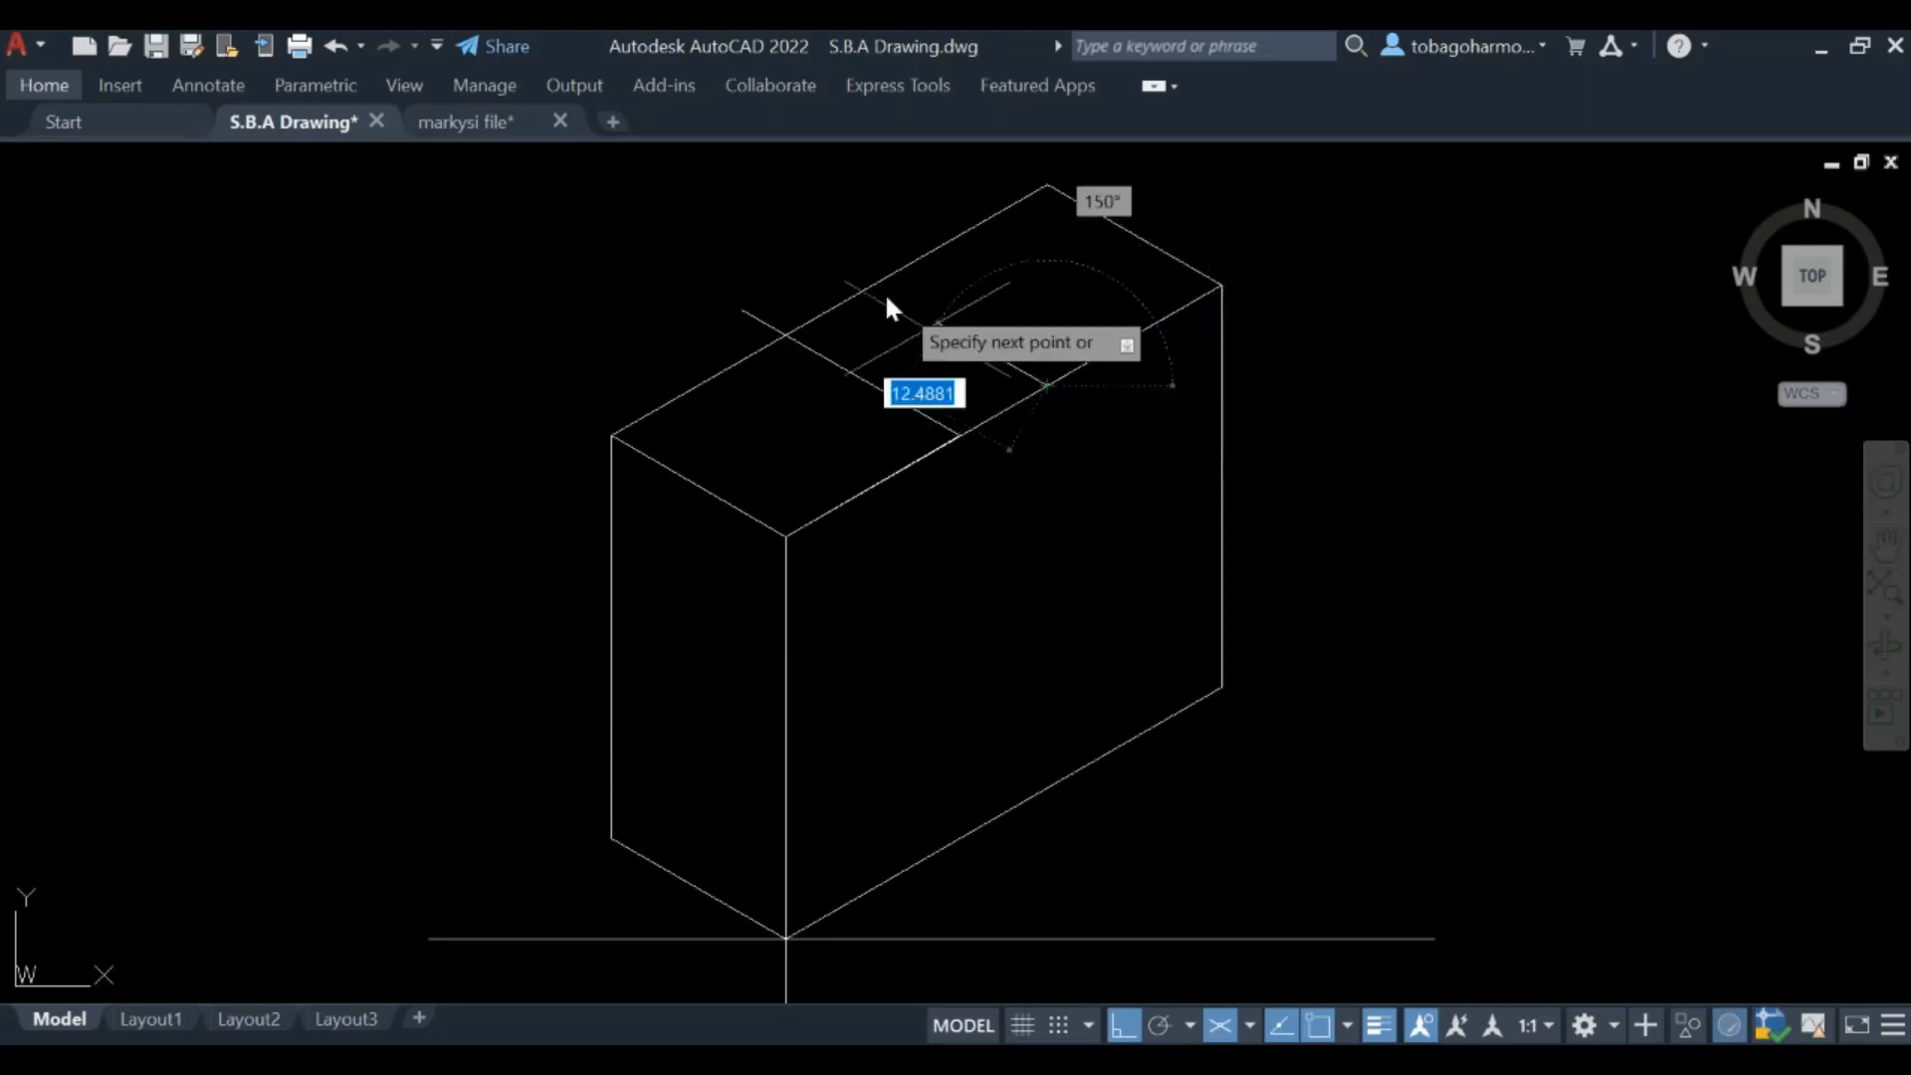
{"action": "mouse_move", "coordinate": [800, 244]}
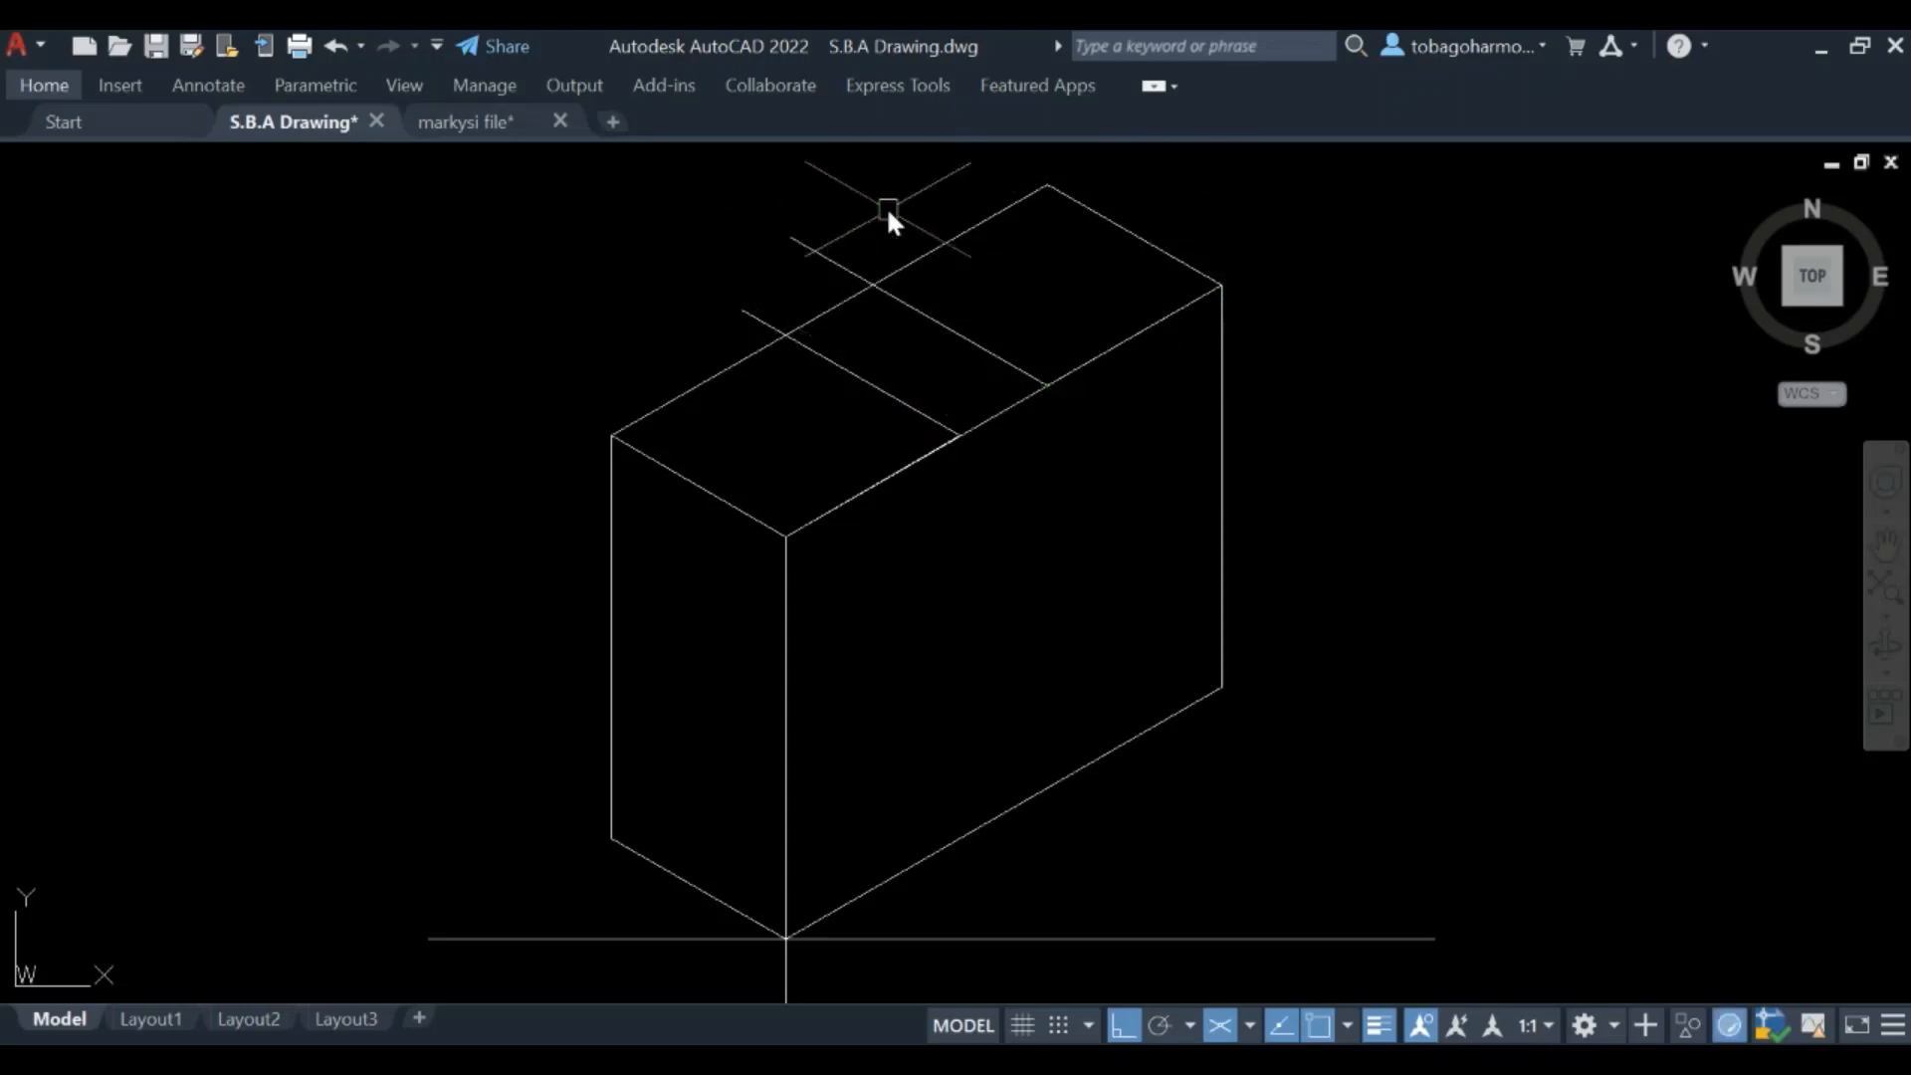
Trim the slot lines' ends projecting beyond the block's back edge
{"action": "type", "text": "trim"}
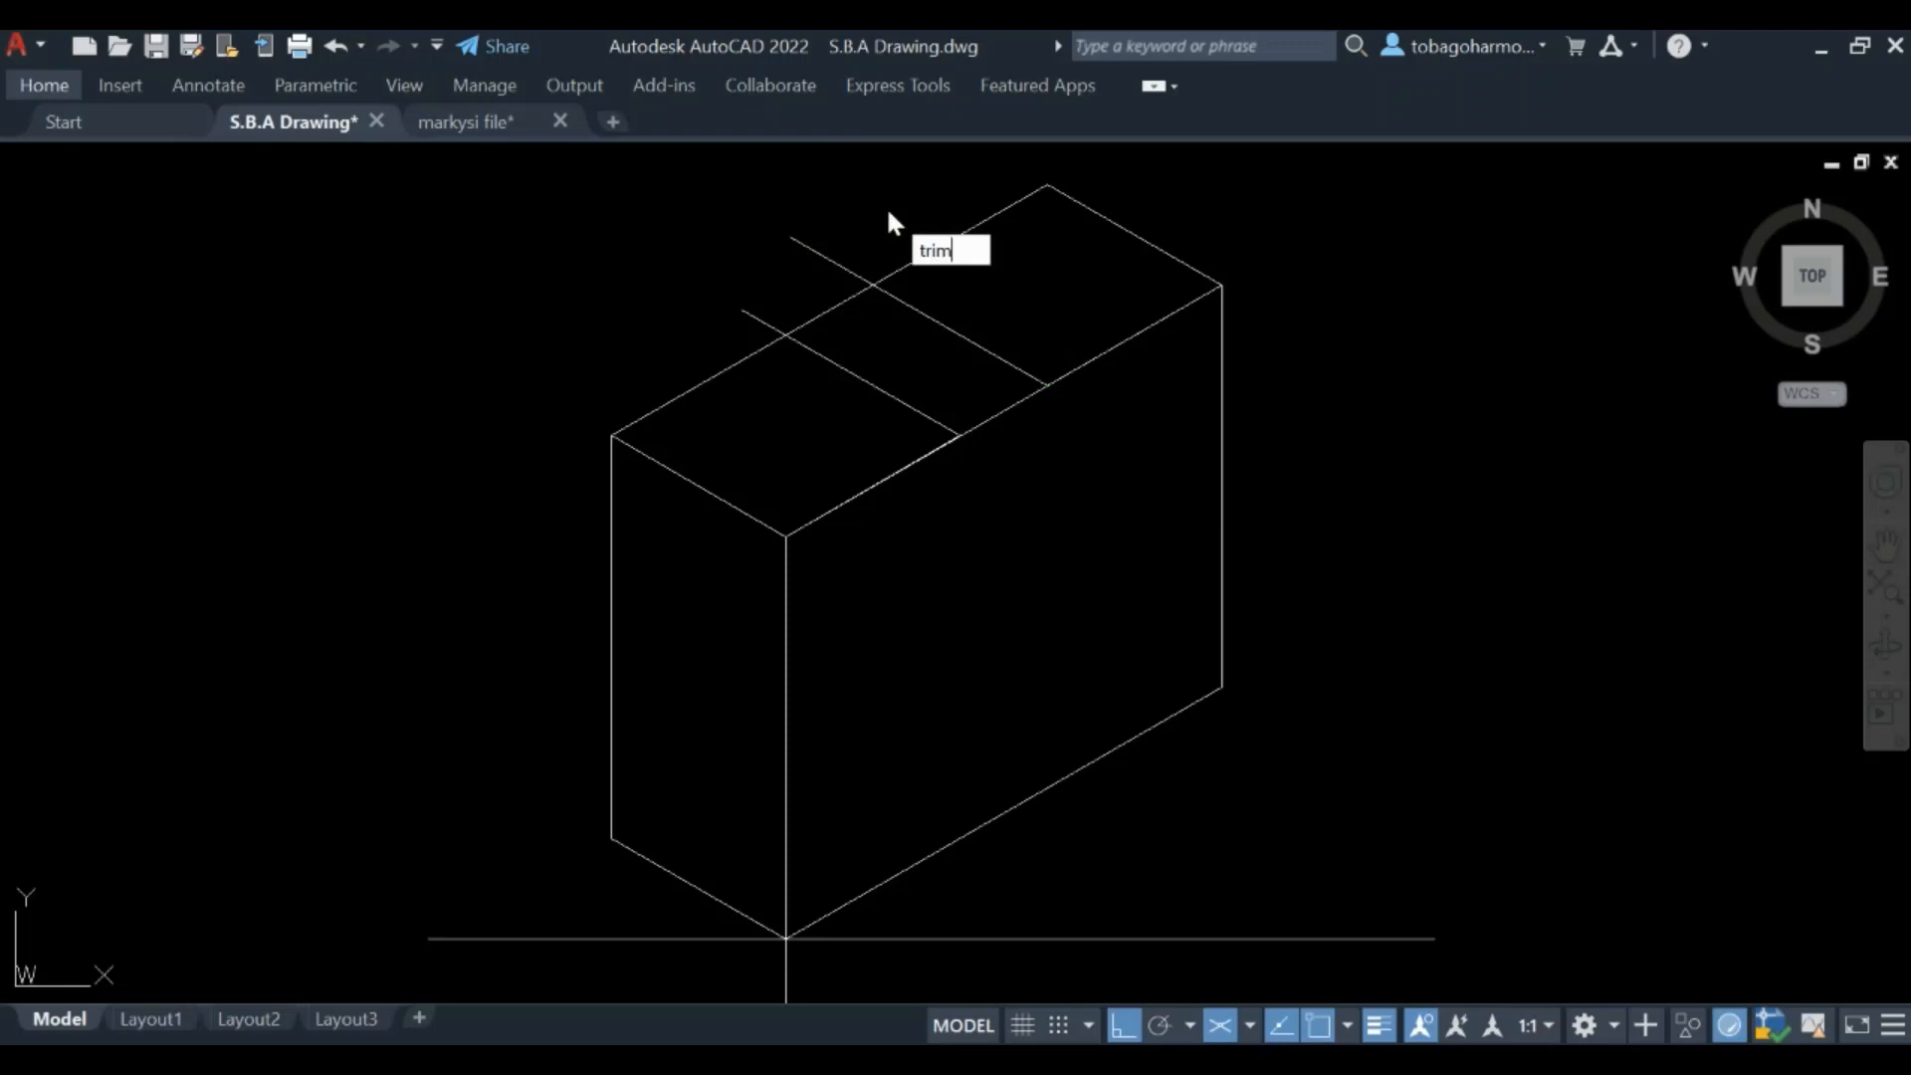
{"action": "key", "text": "Return"}
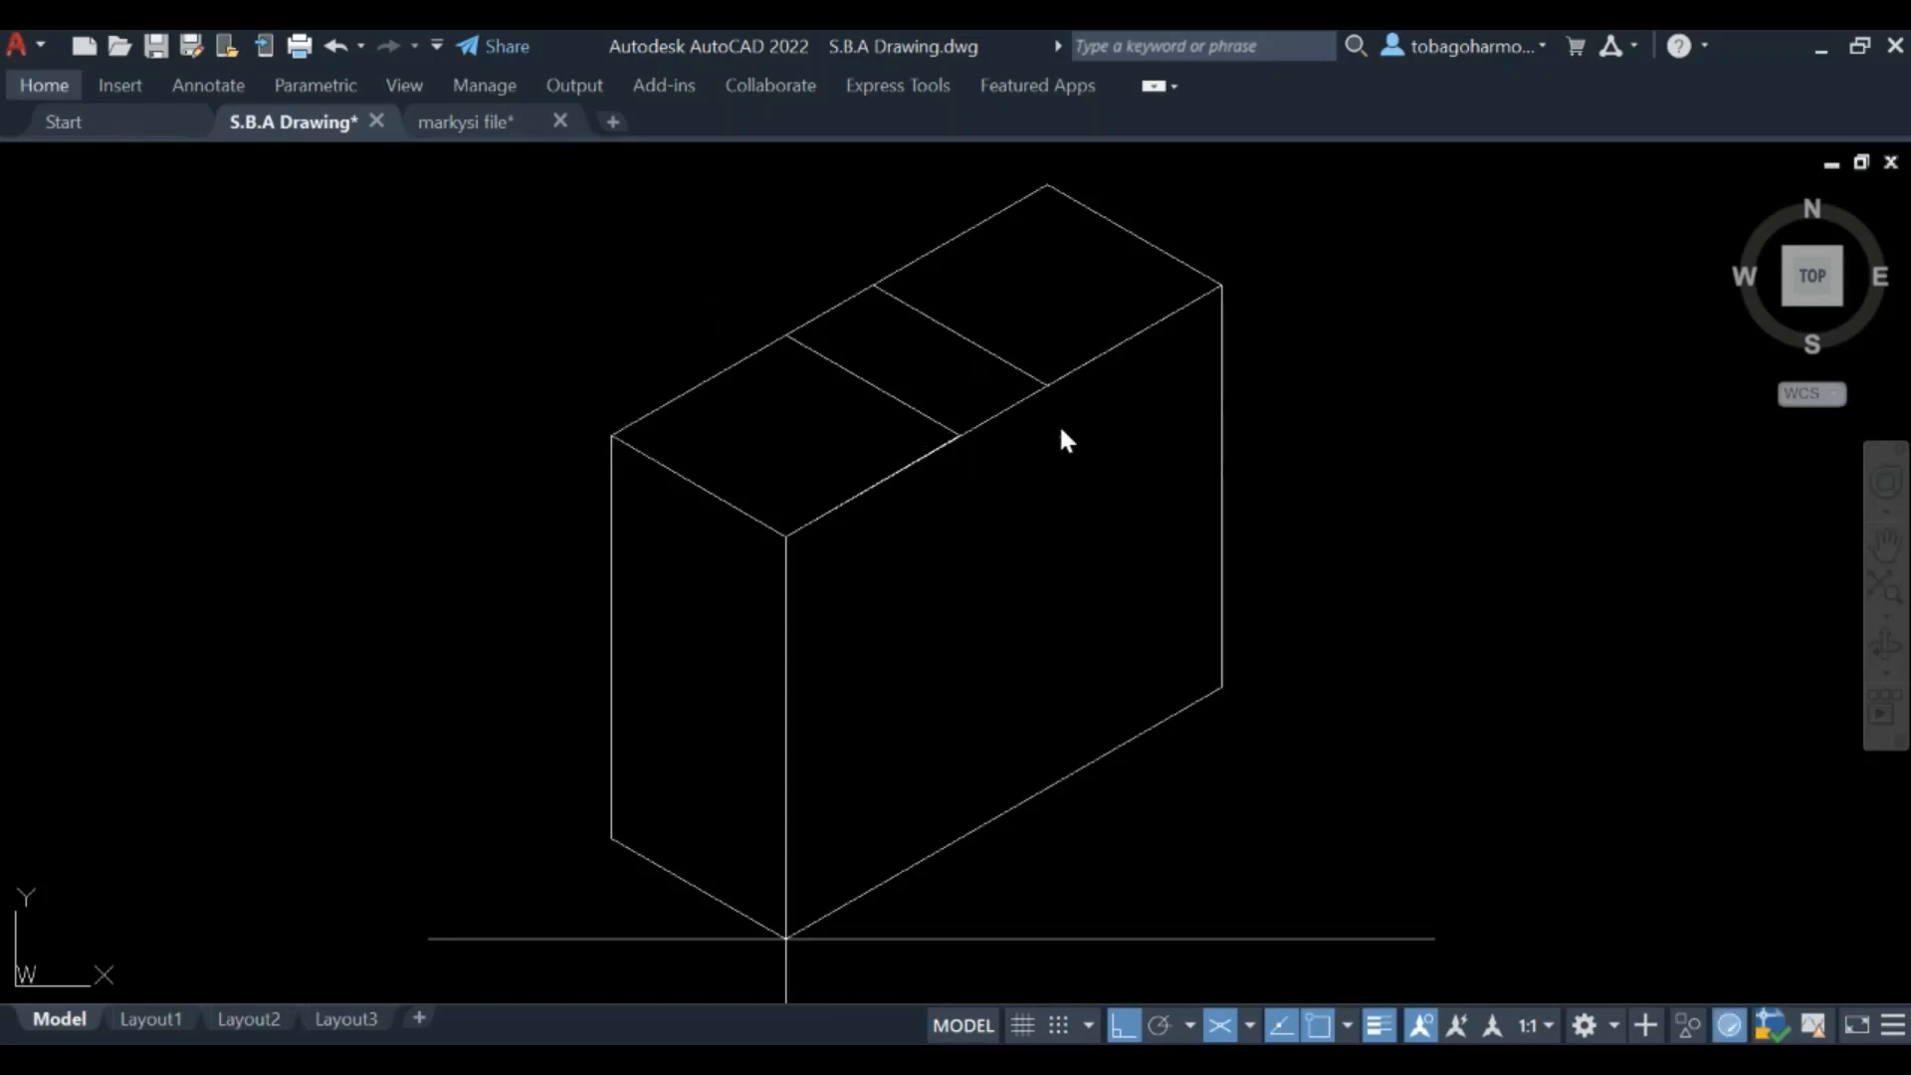
{"action": "mouse_move", "coordinate": [1057, 429]}
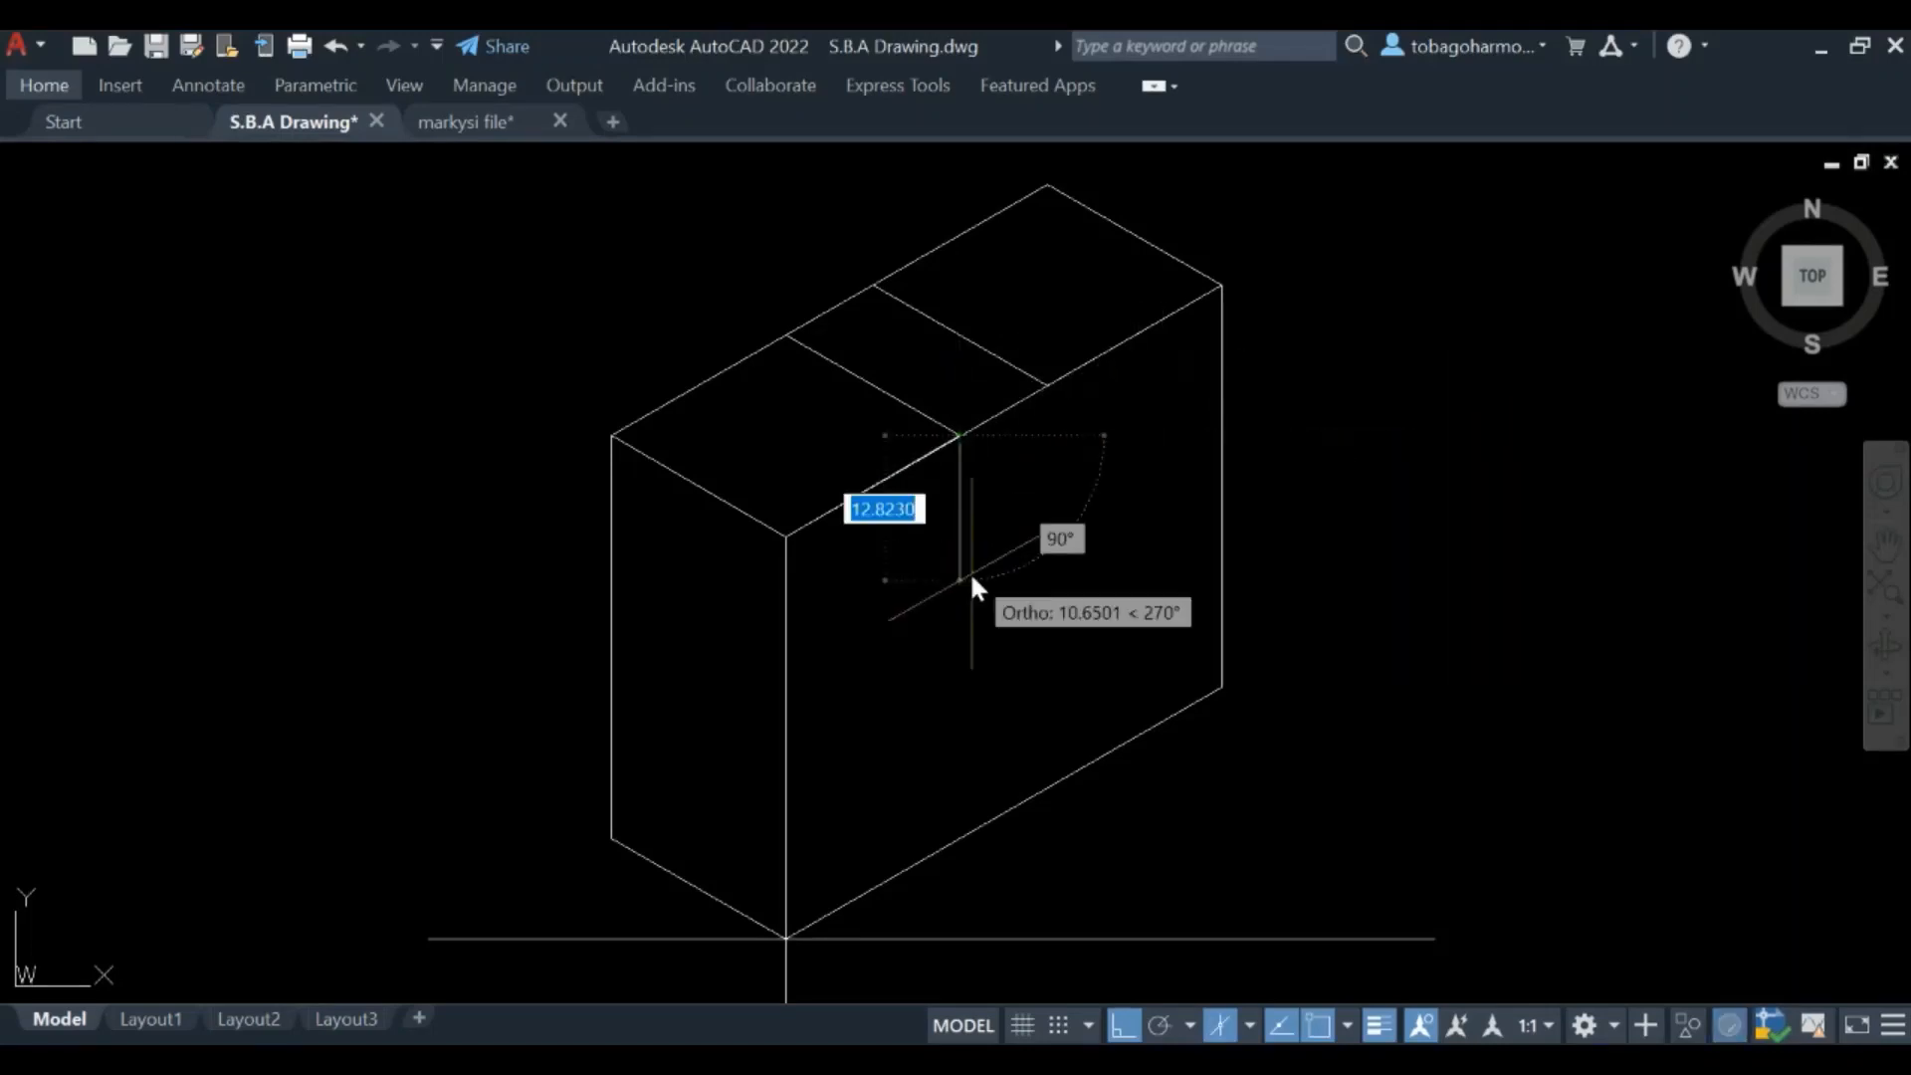
Draw the slot sides 20 units down the front face and join them at the bottom
{"action": "type", "text": "20"}
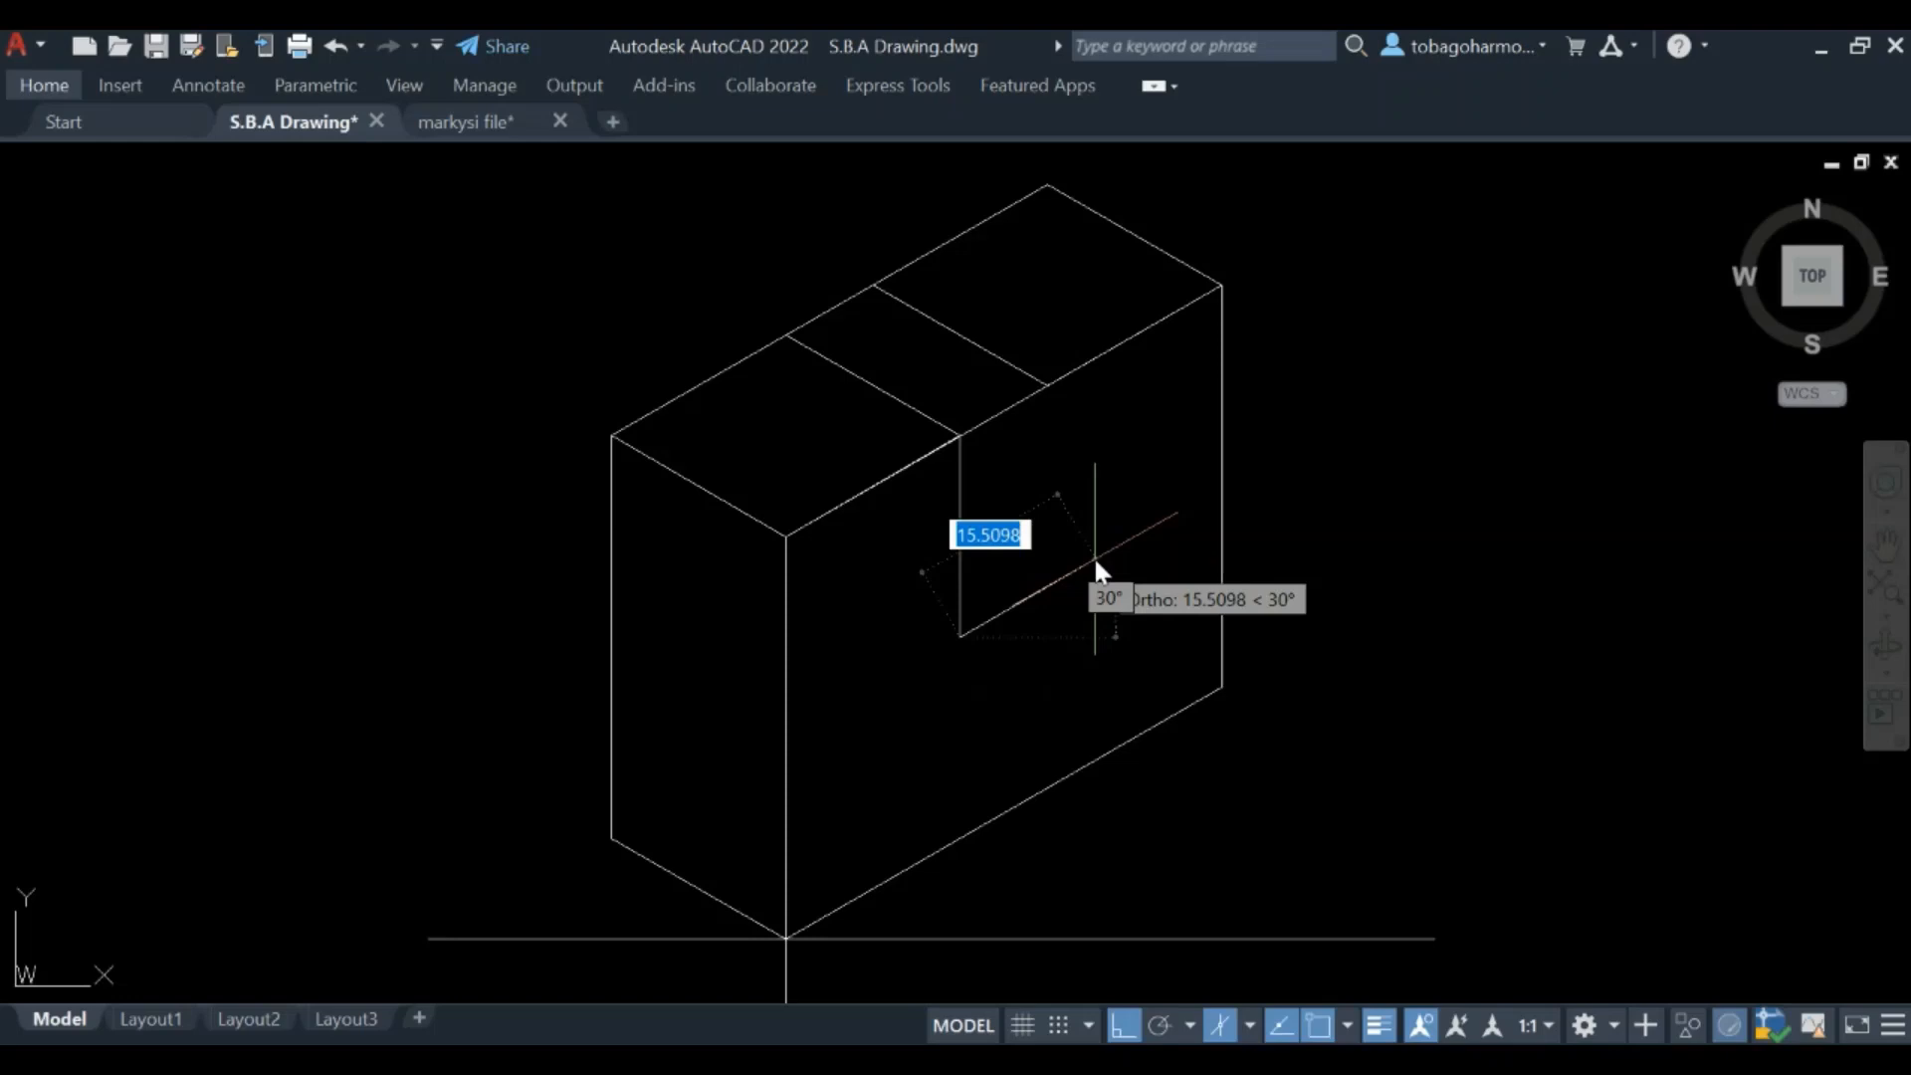
{"action": "mouse_move", "coordinate": [1036, 454]}
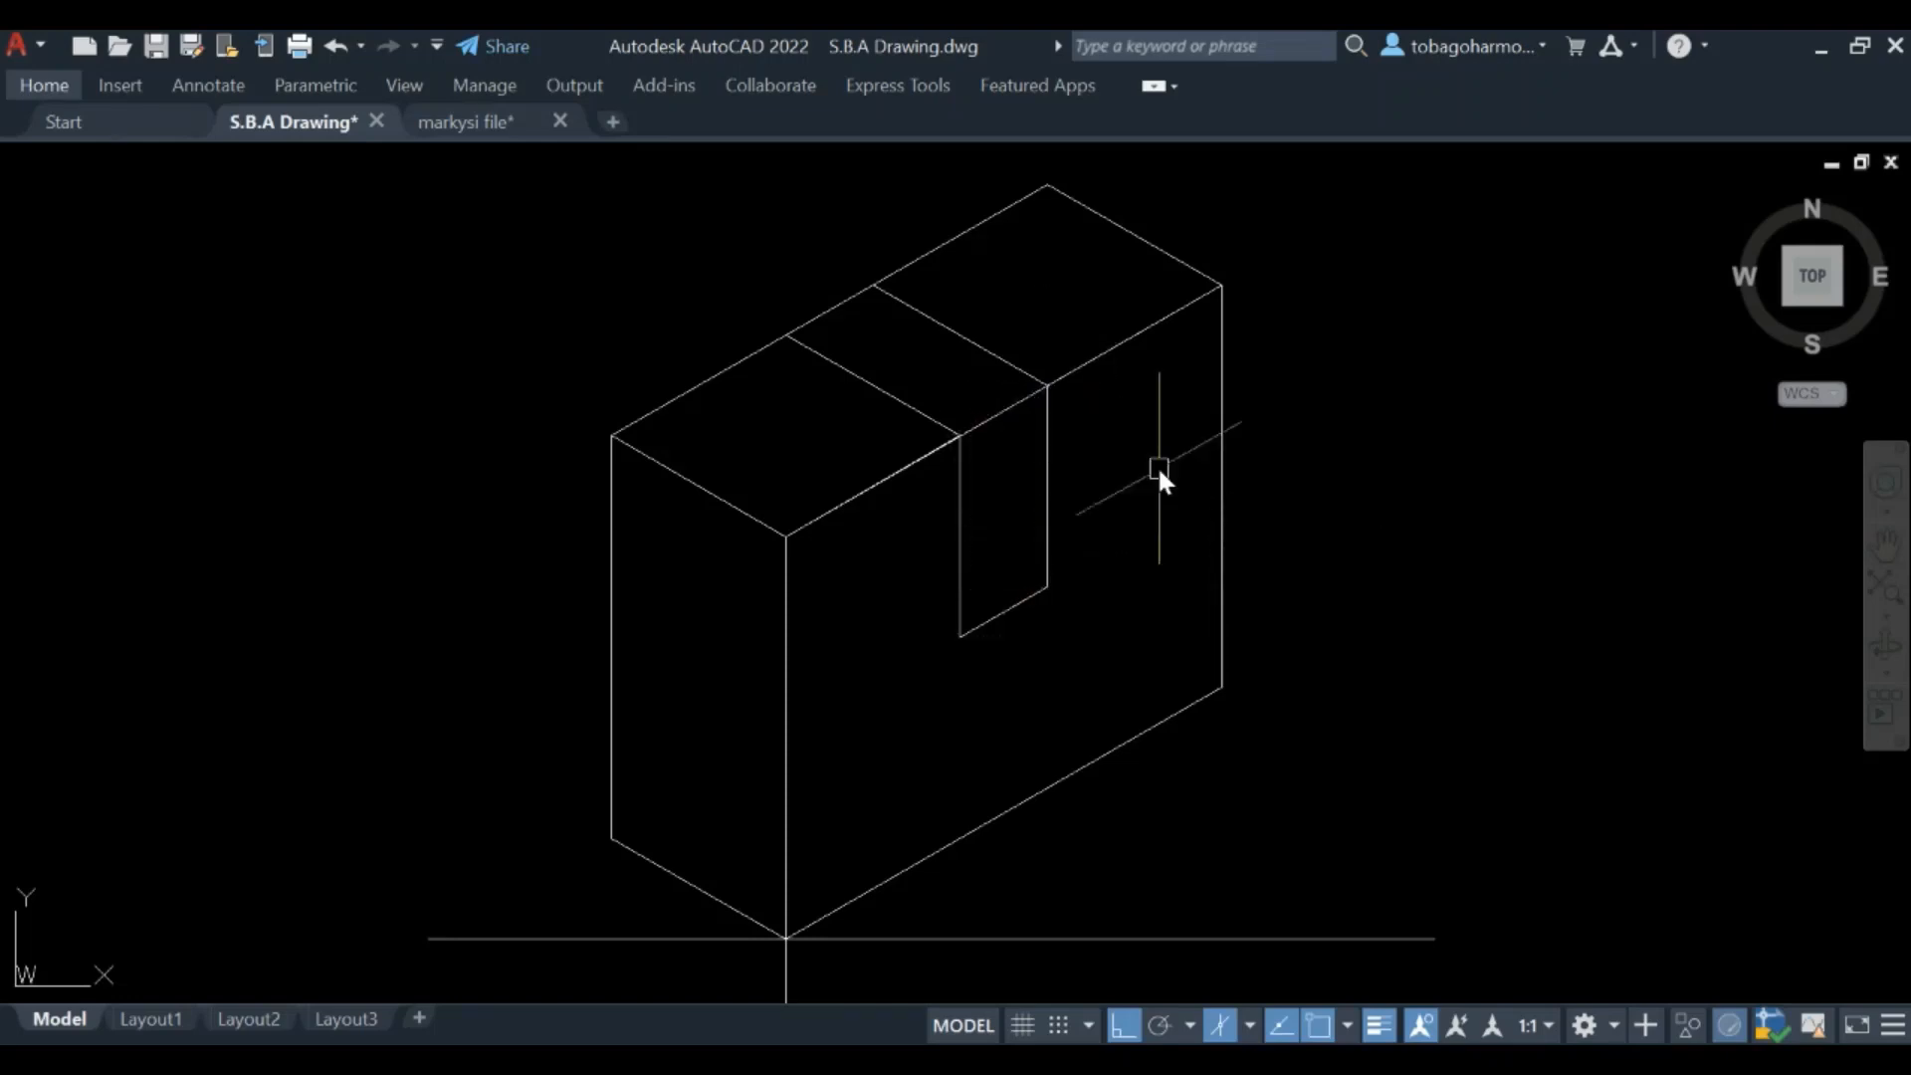
{"action": "mouse_move", "coordinate": [1411, 368]}
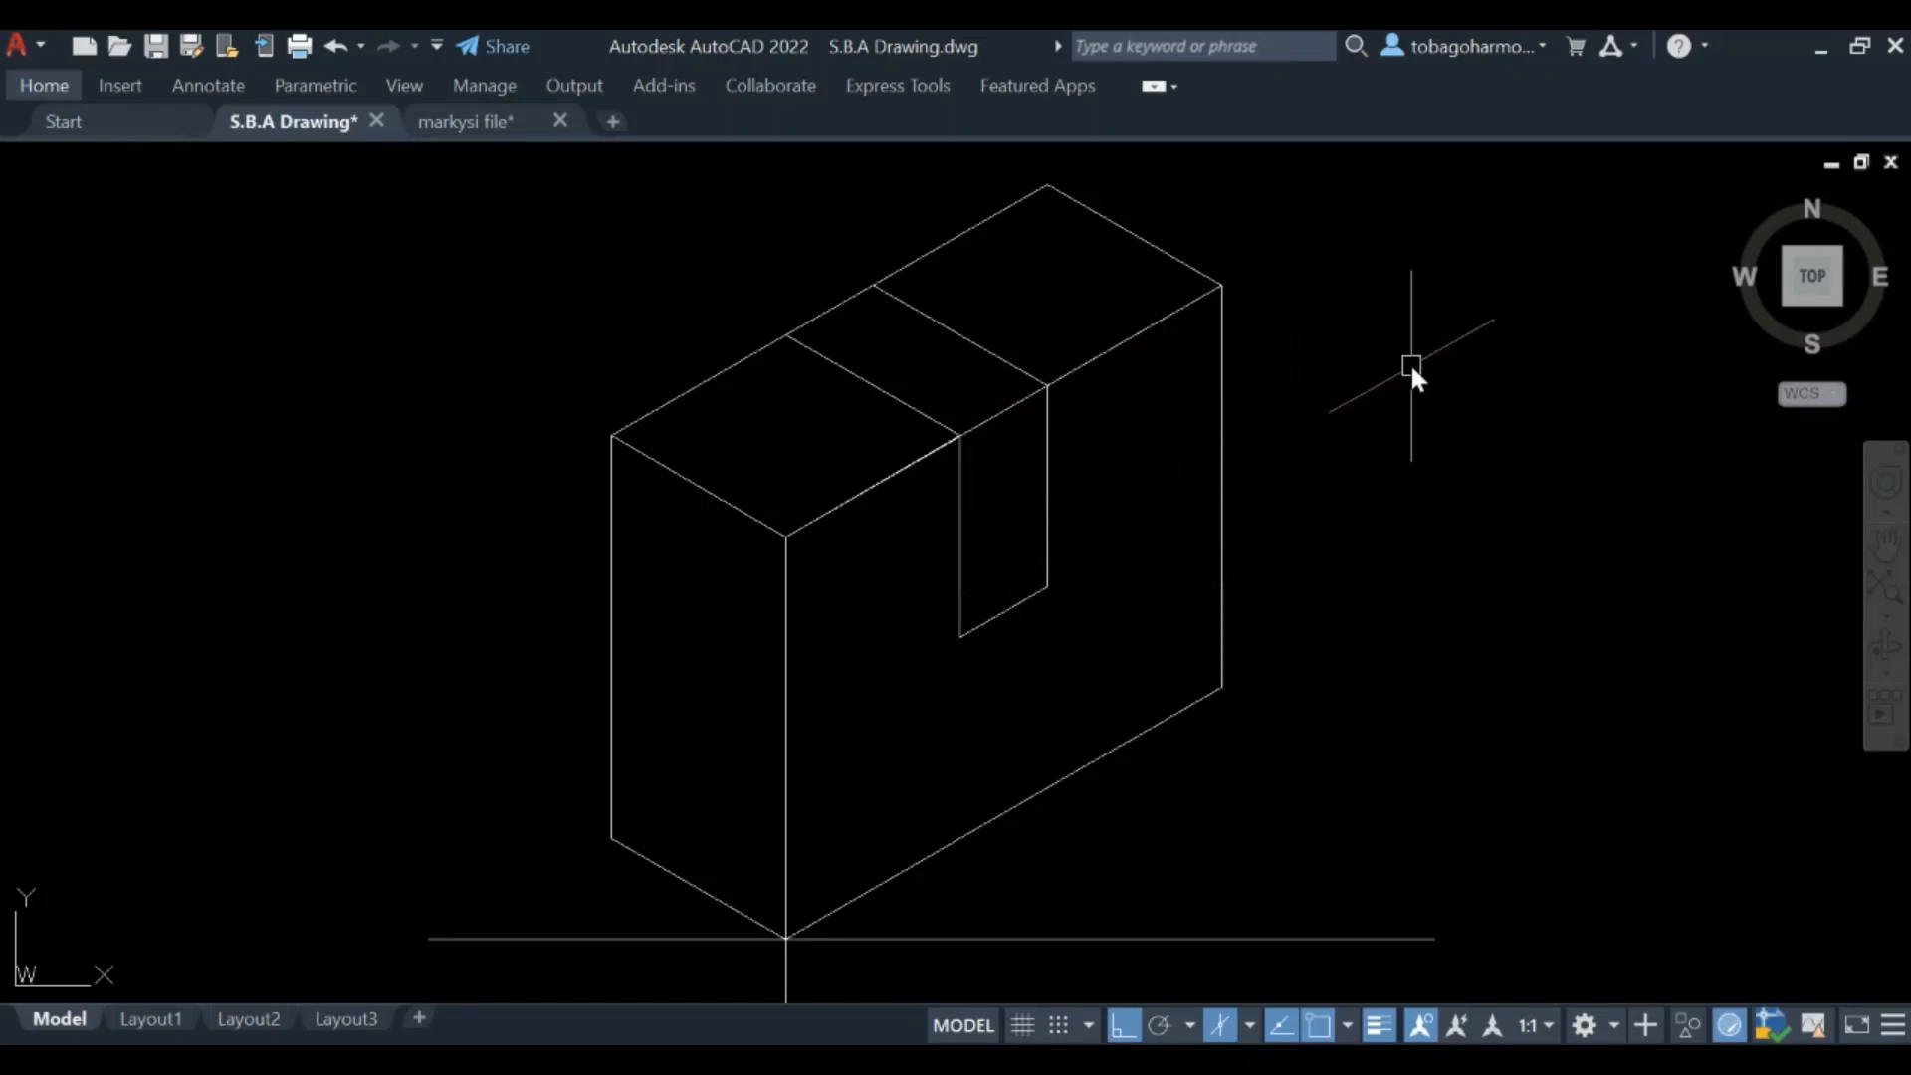
{"action": "mouse_move", "coordinate": [1426, 378]}
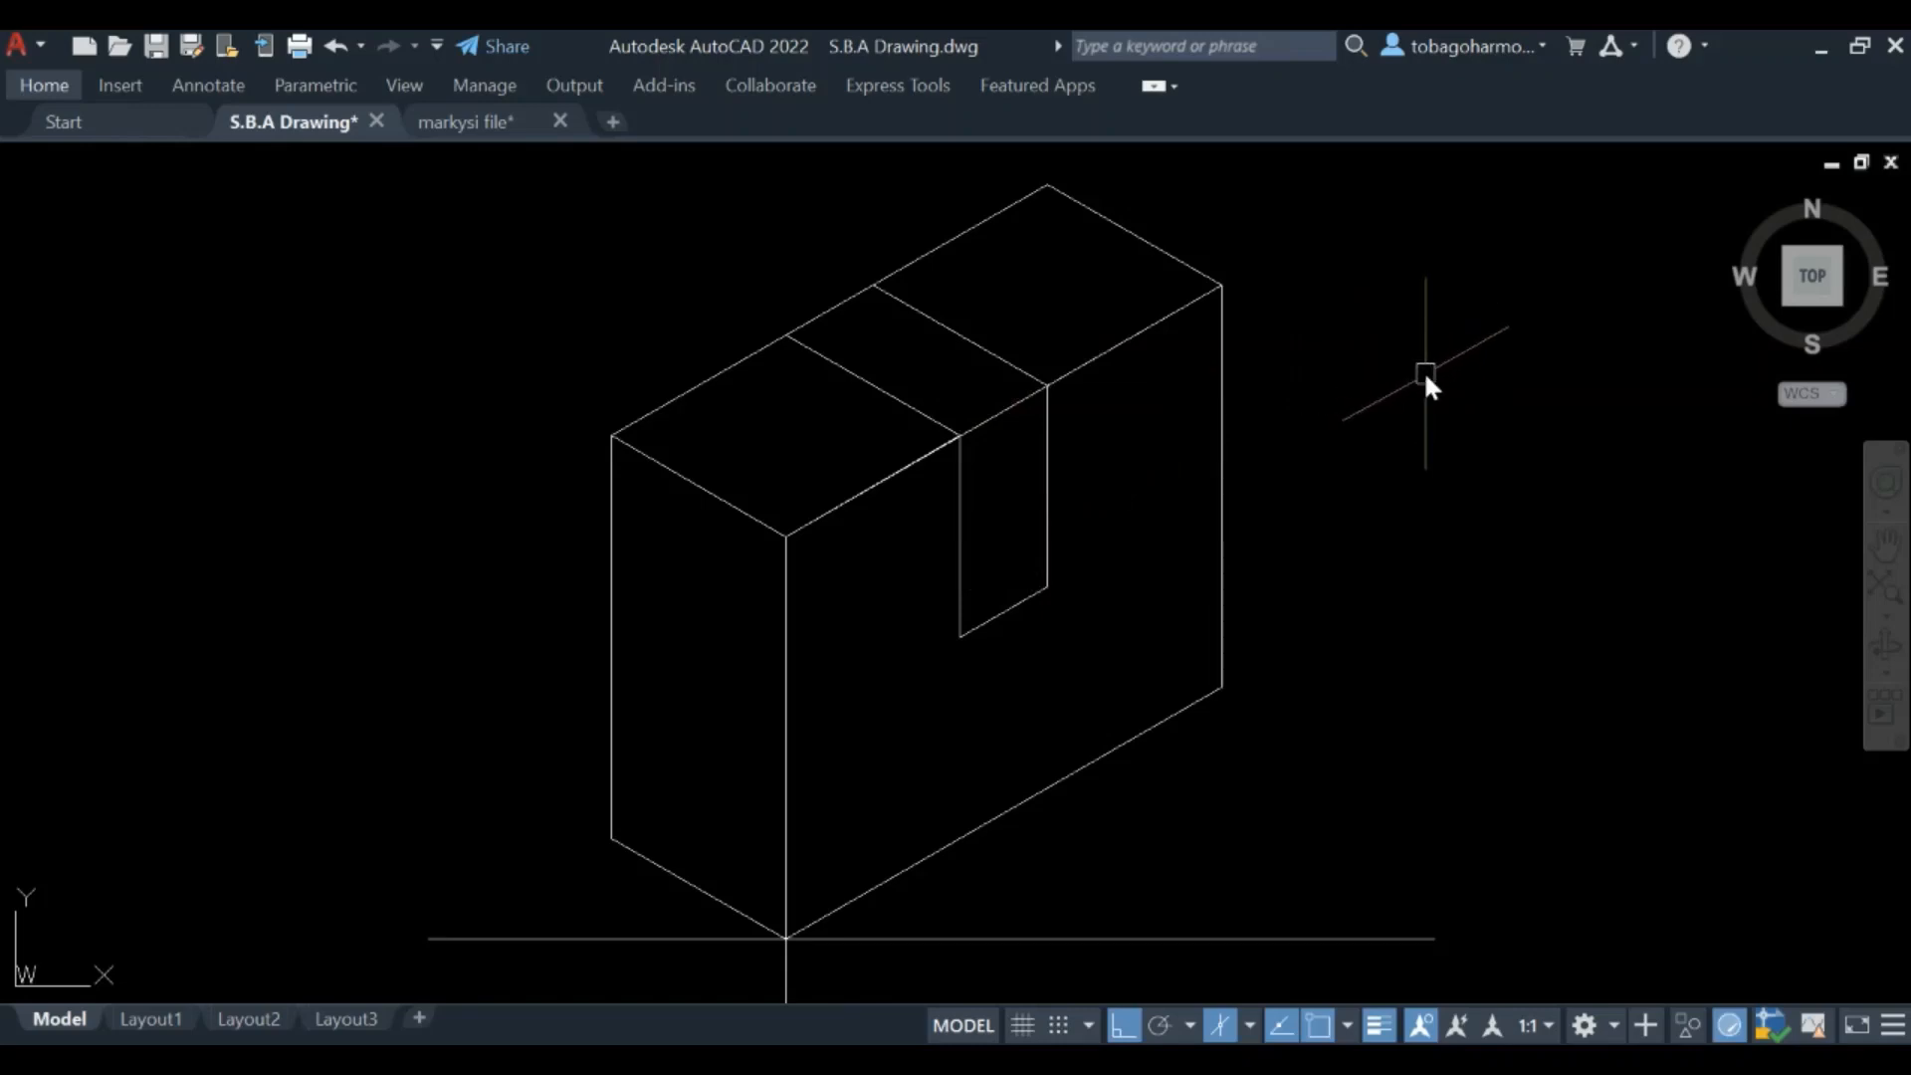
{"action": "mouse_move", "coordinate": [944, 336]}
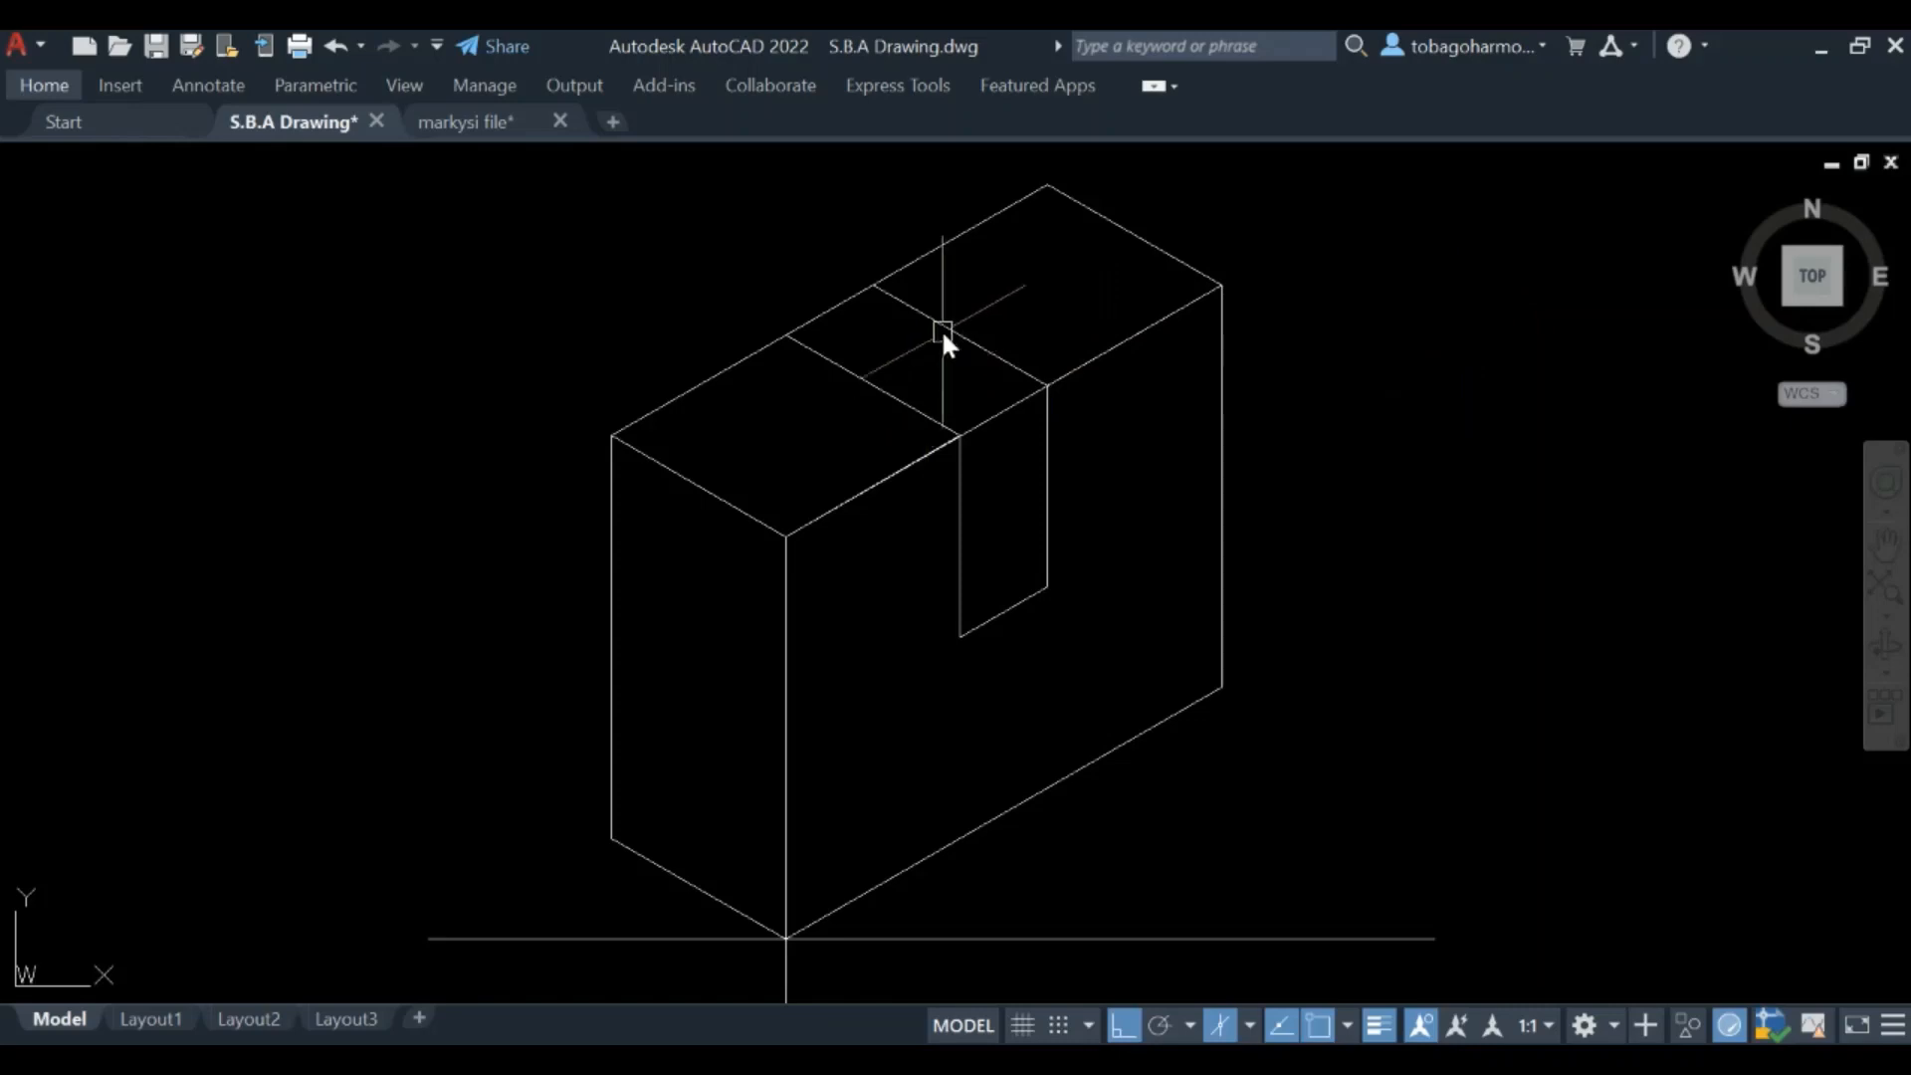
{"action": "left_click", "coordinate": [956, 346]}
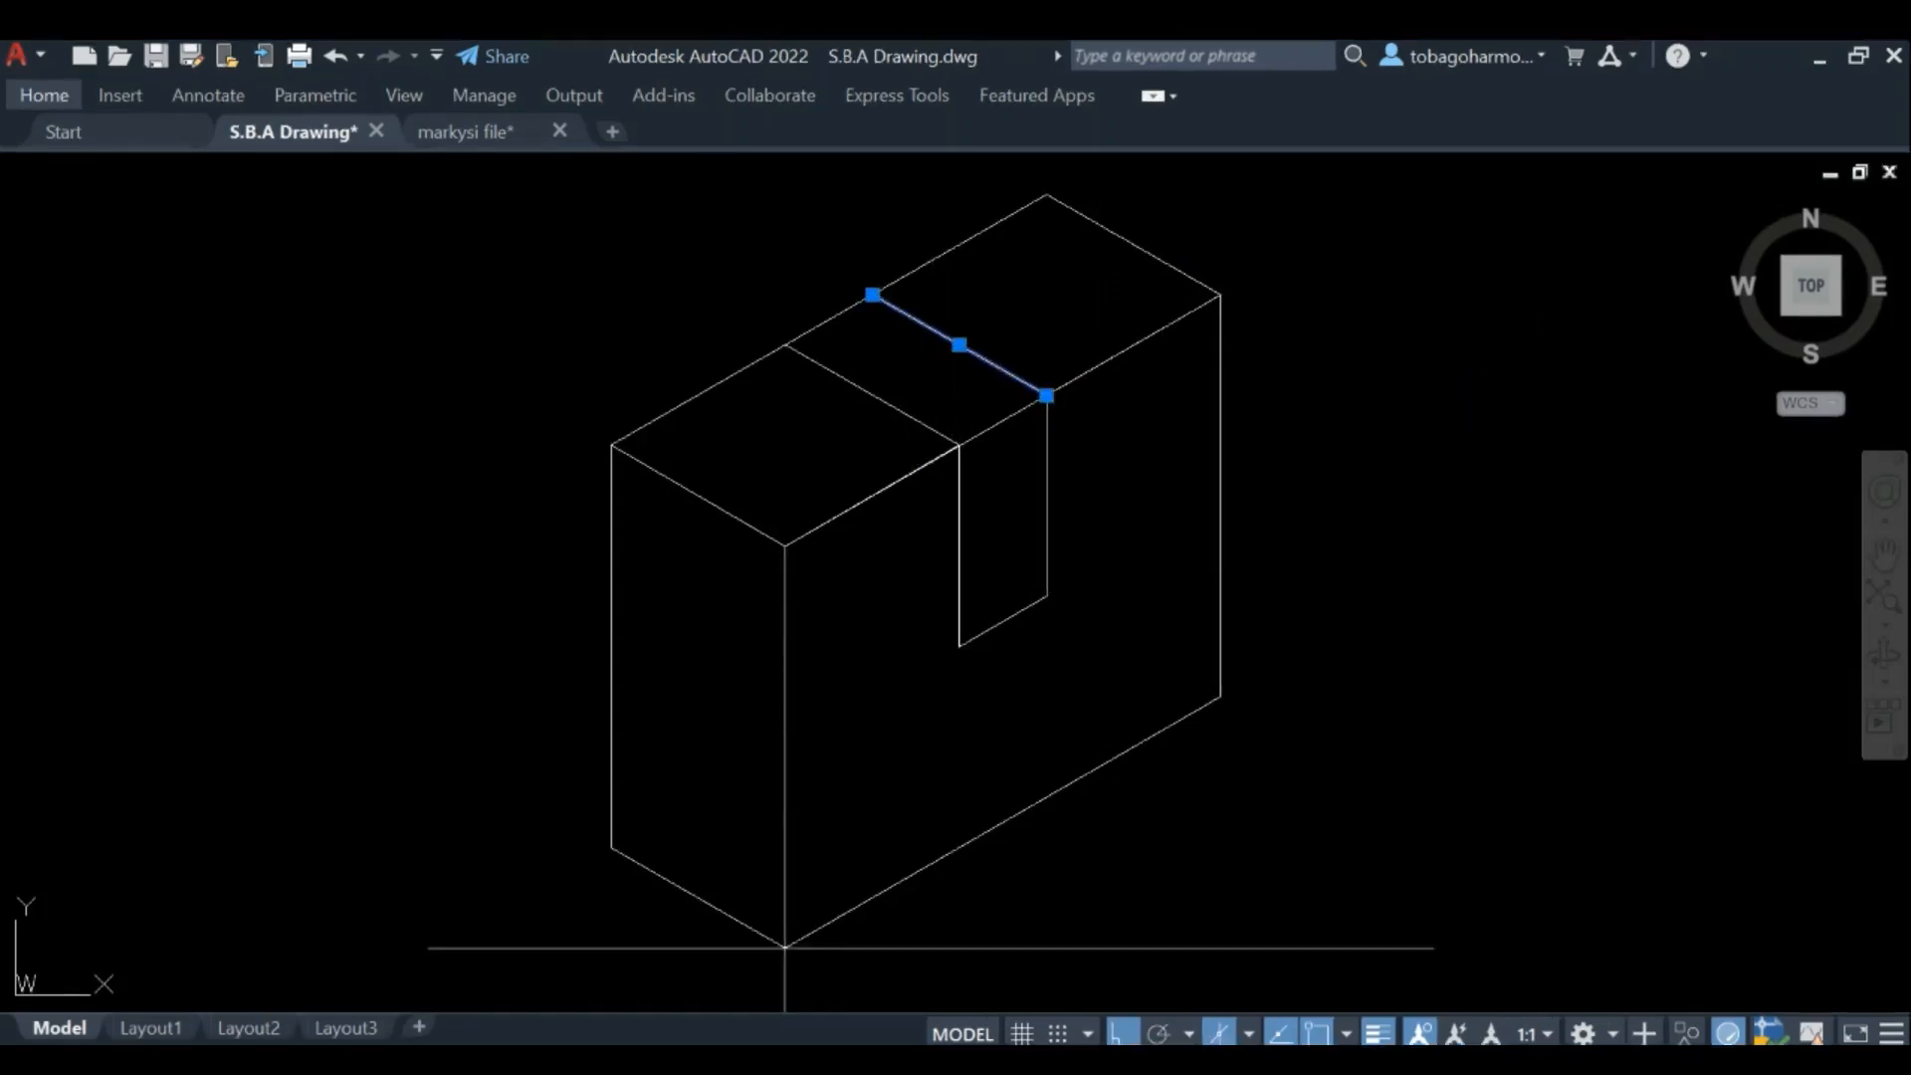
{"action": "left_click", "coordinate": [1044, 392]}
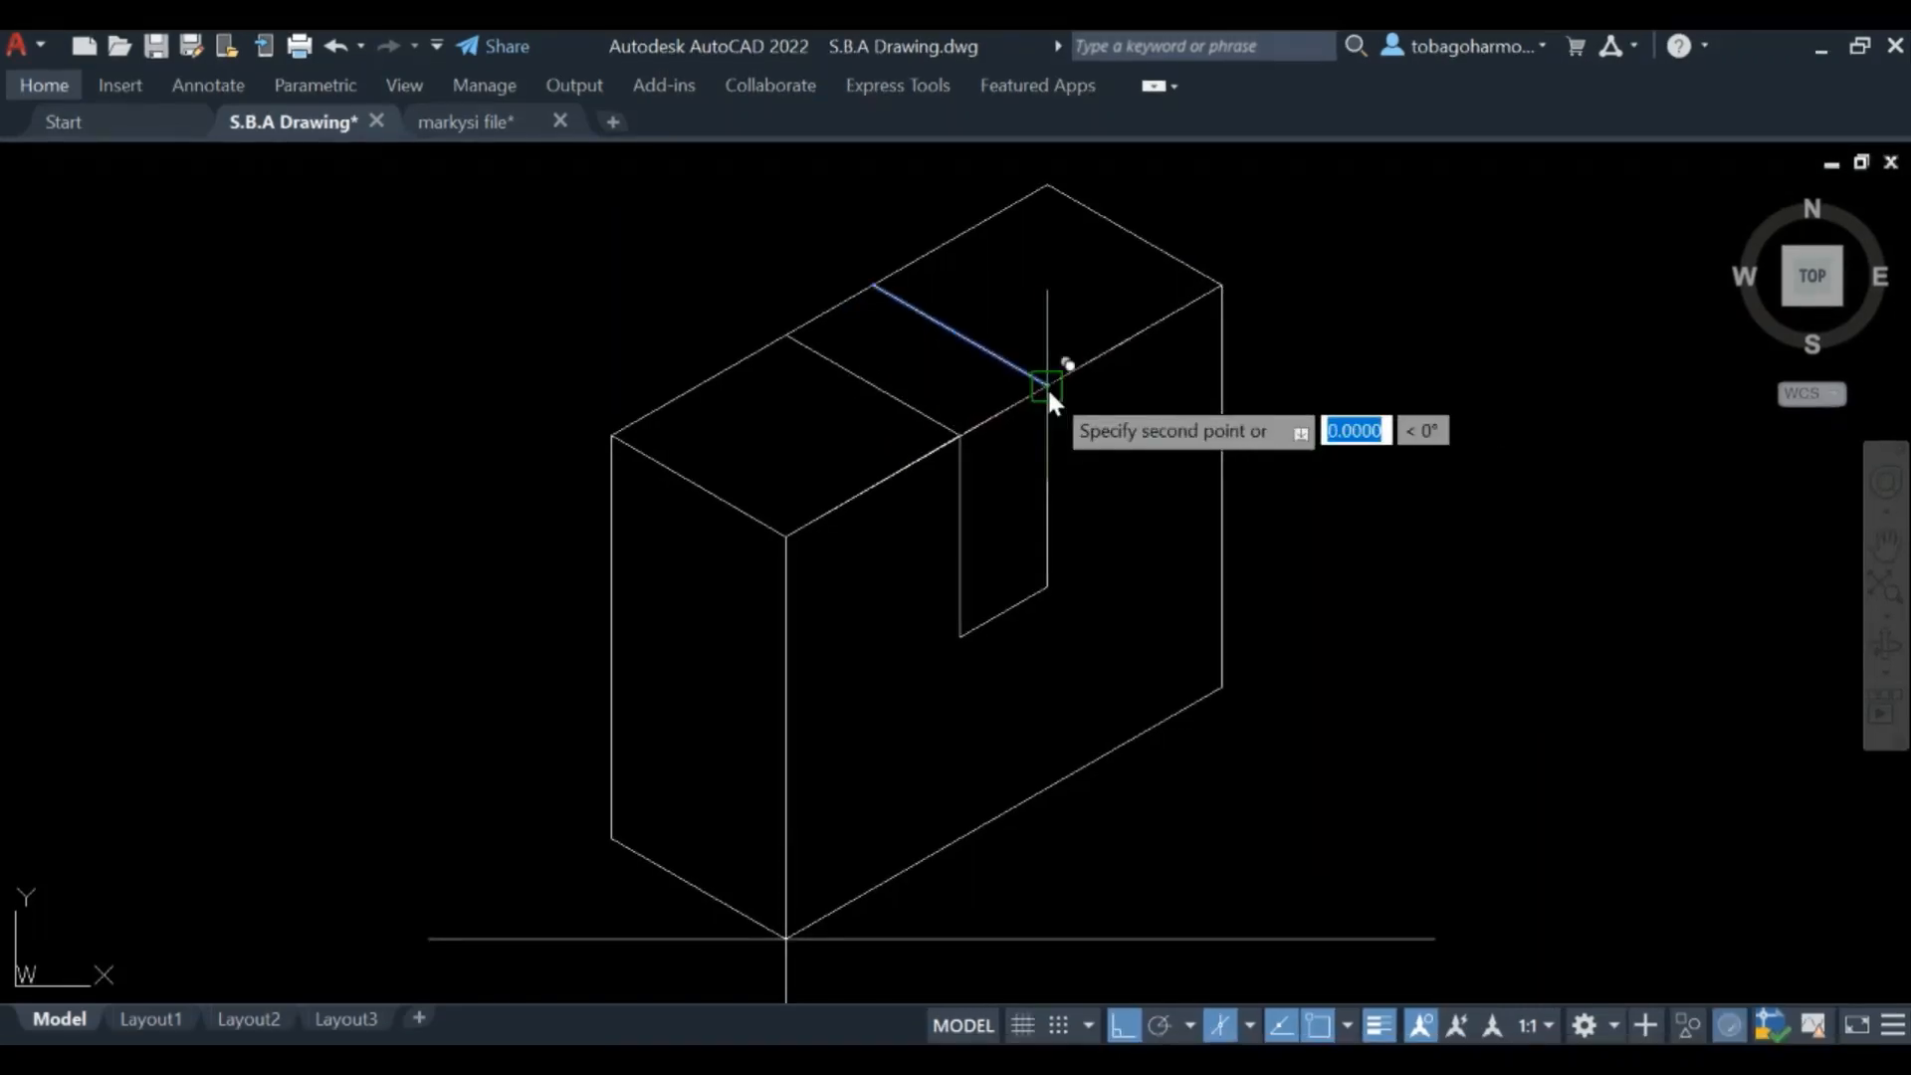
{"action": "mouse_move", "coordinate": [1377, 427]}
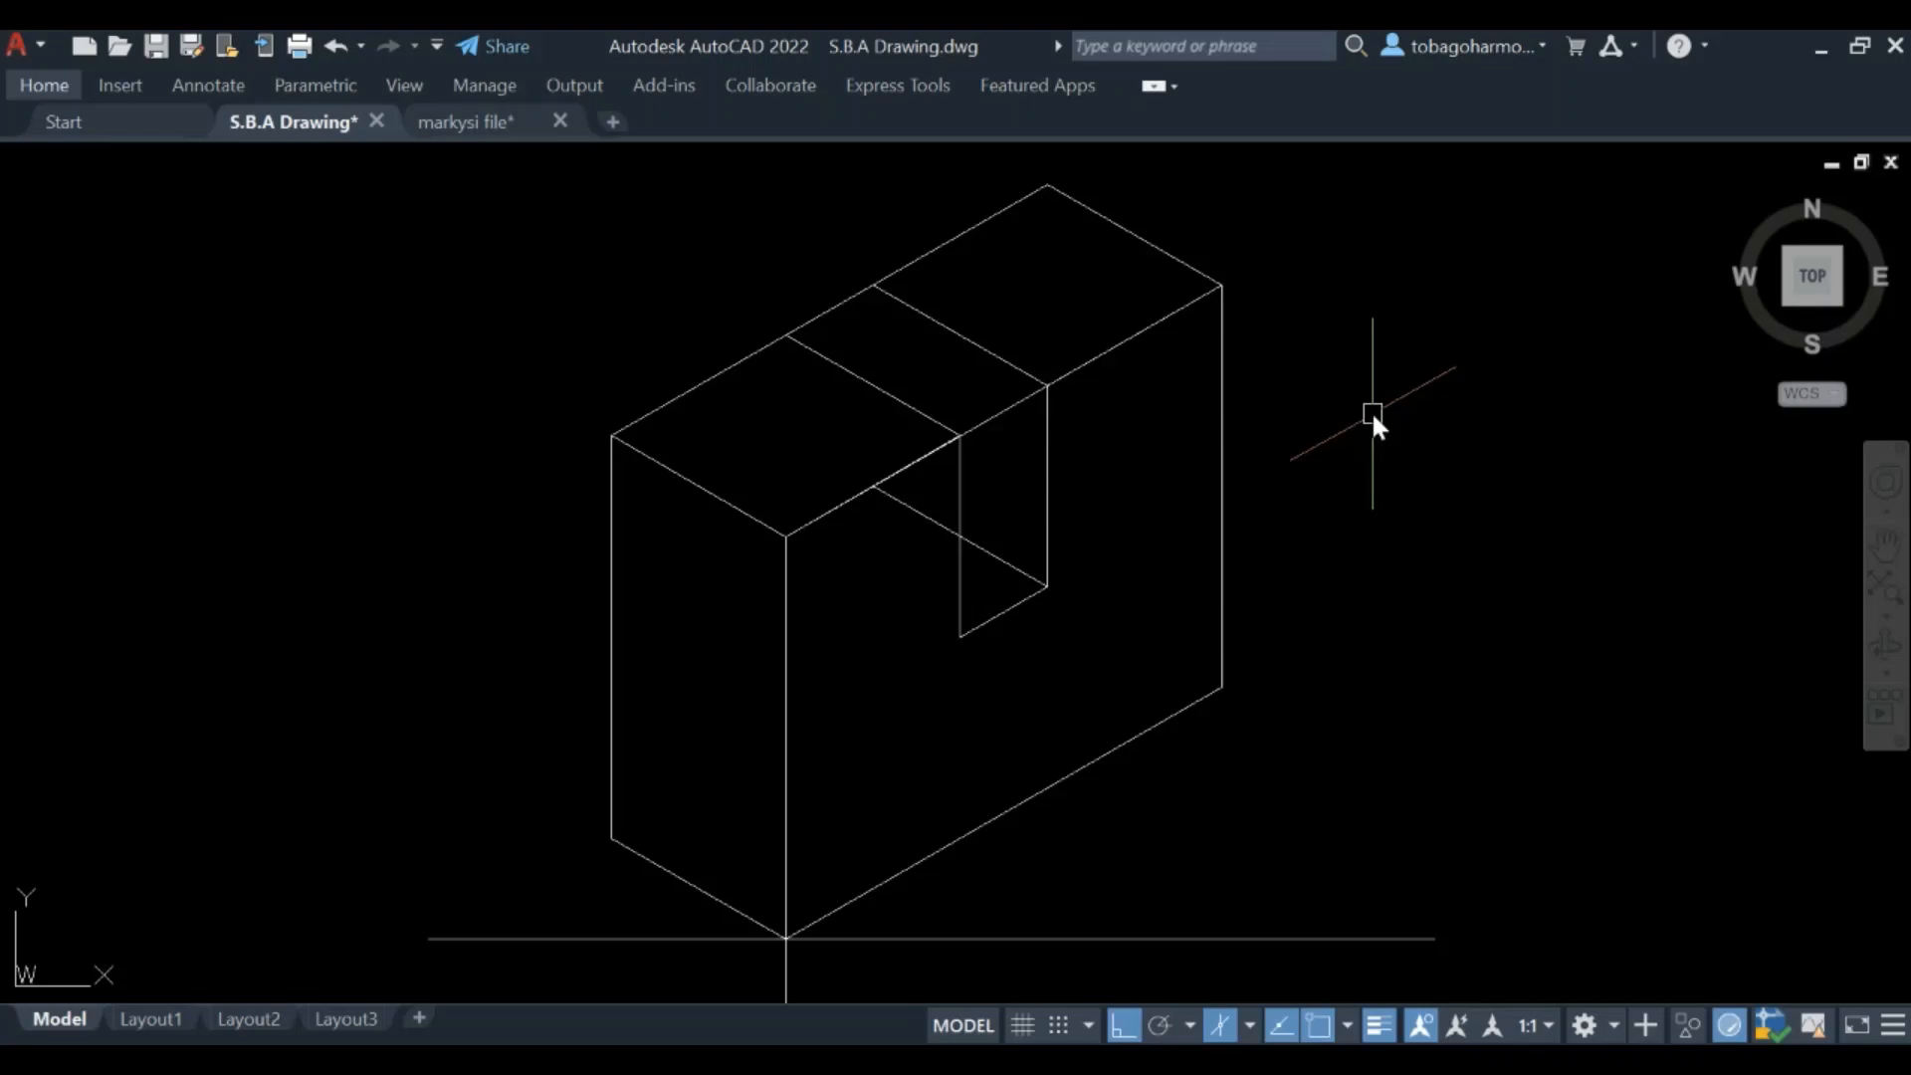
{"action": "mouse_move", "coordinate": [1341, 368]}
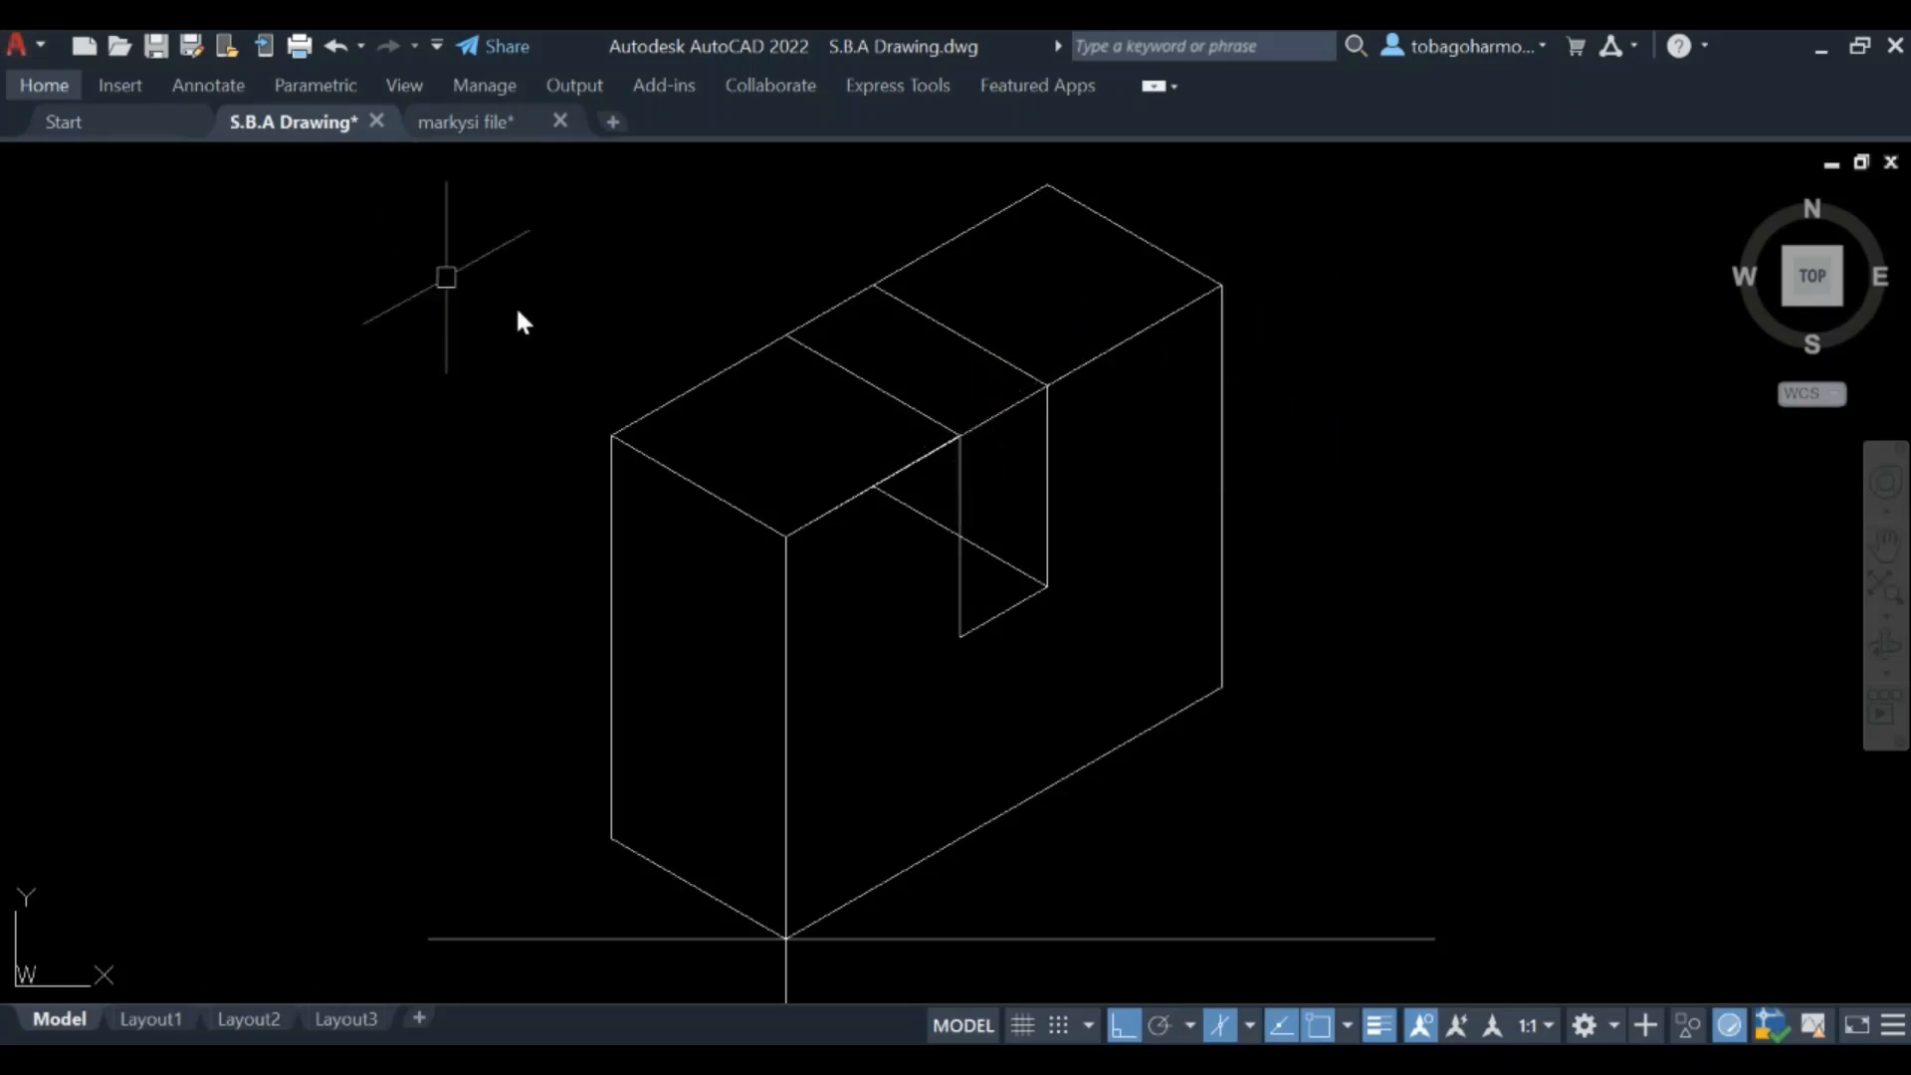
{"action": "mouse_move", "coordinate": [1423, 298]}
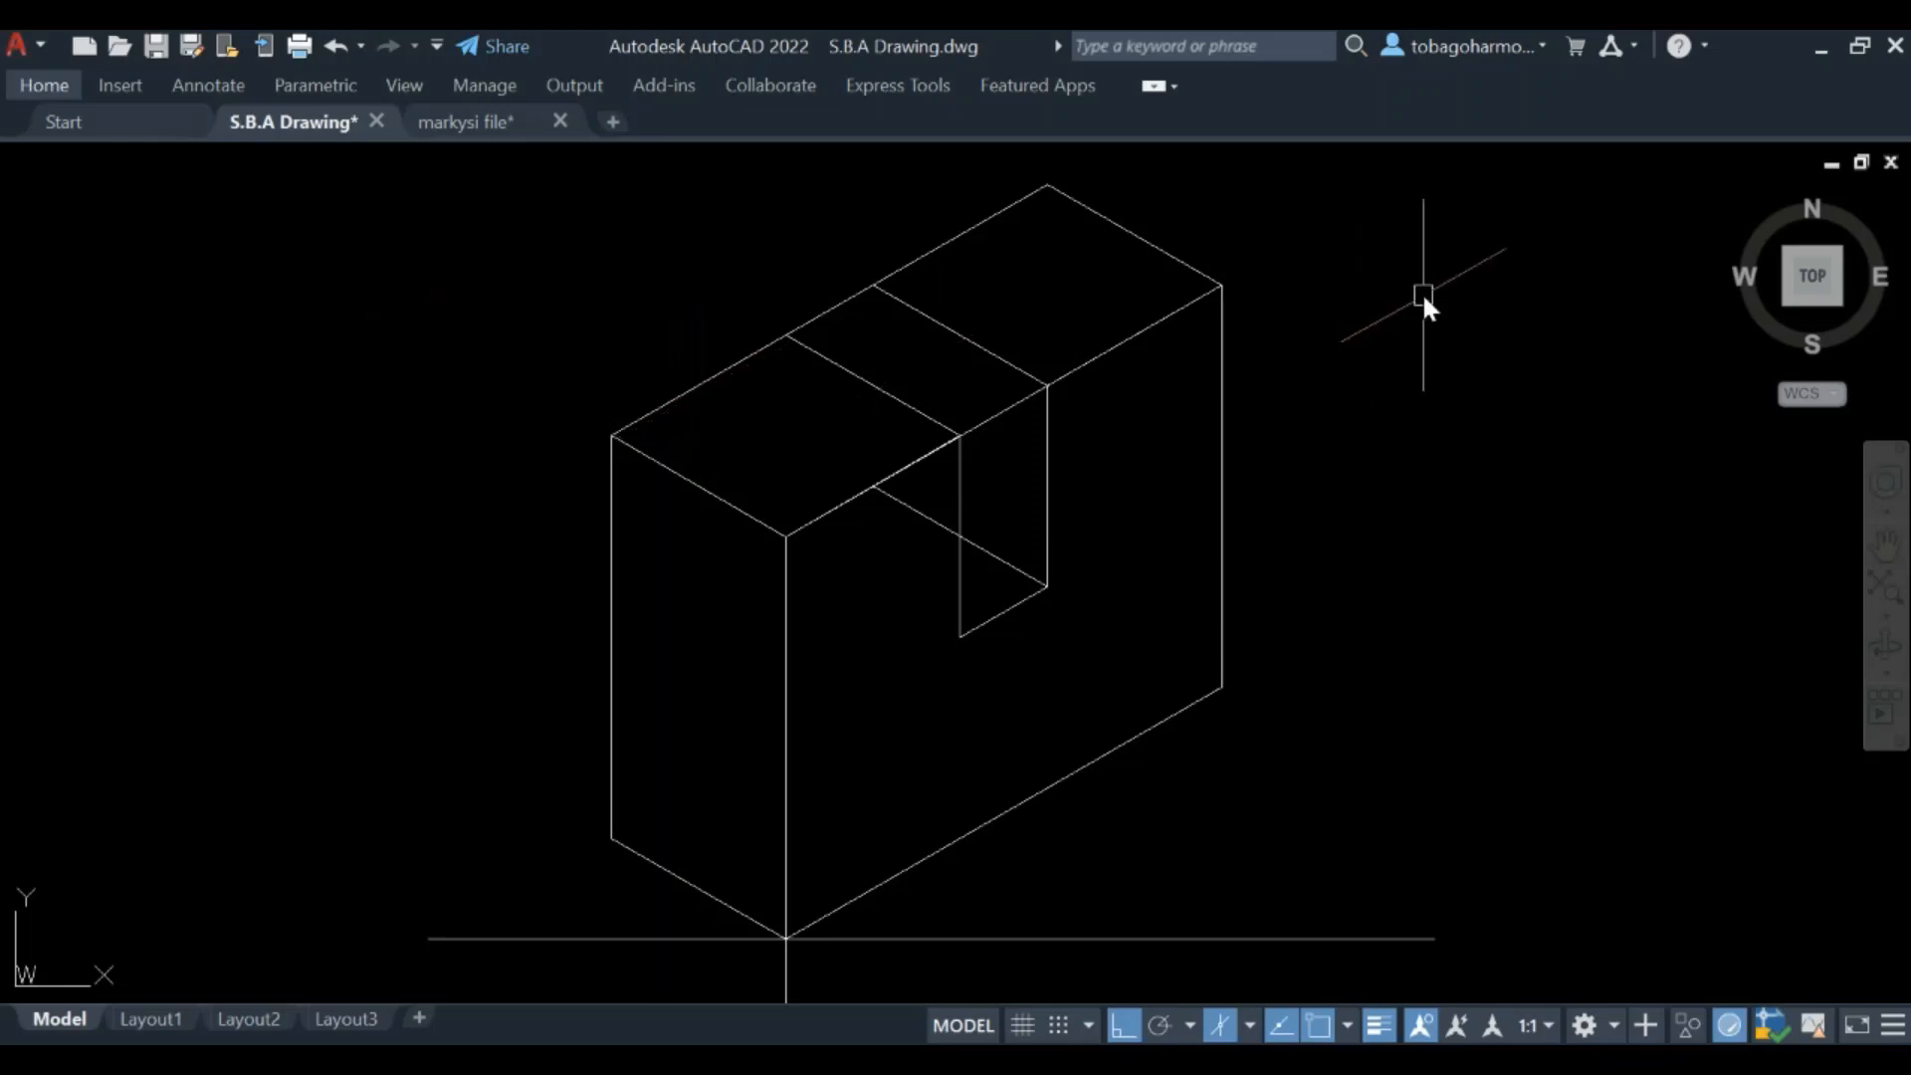
{"action": "mouse_move", "coordinate": [254, 151]}
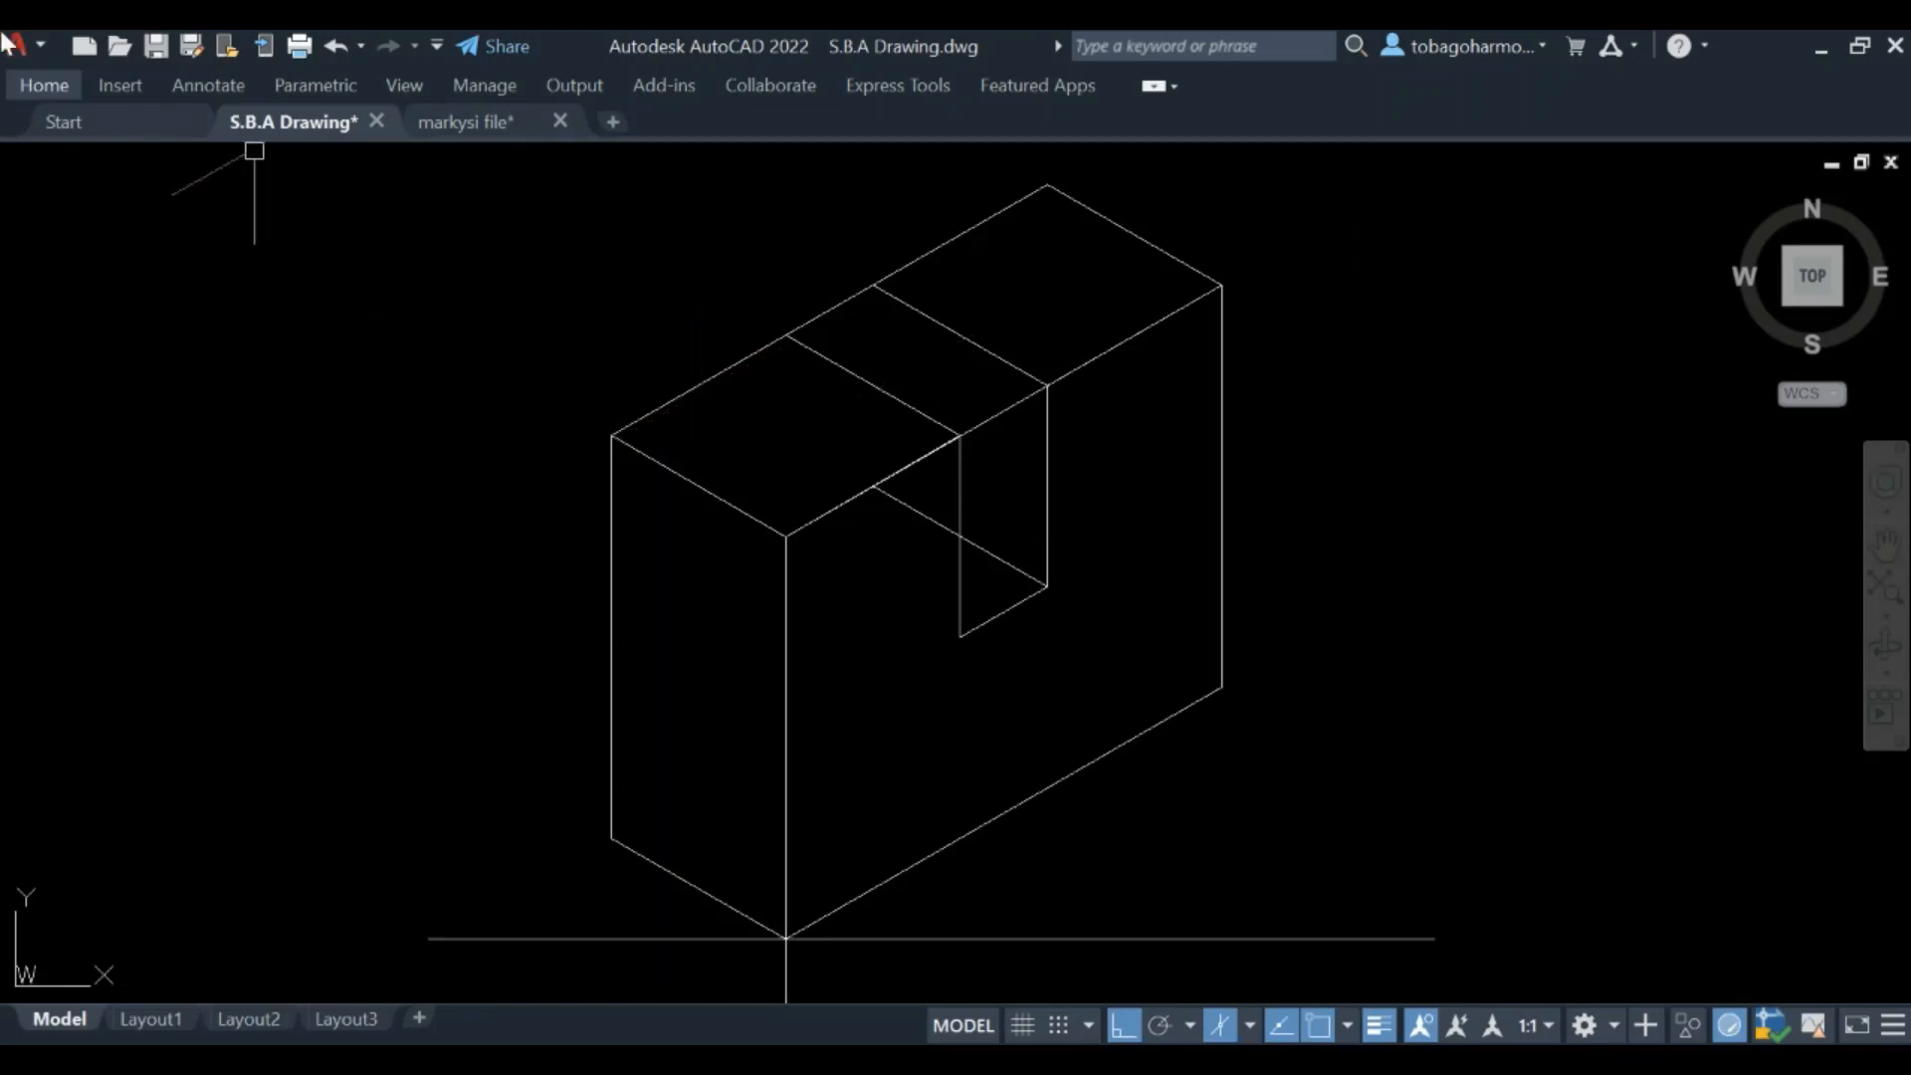
{"action": "mouse_move", "coordinate": [929, 144]}
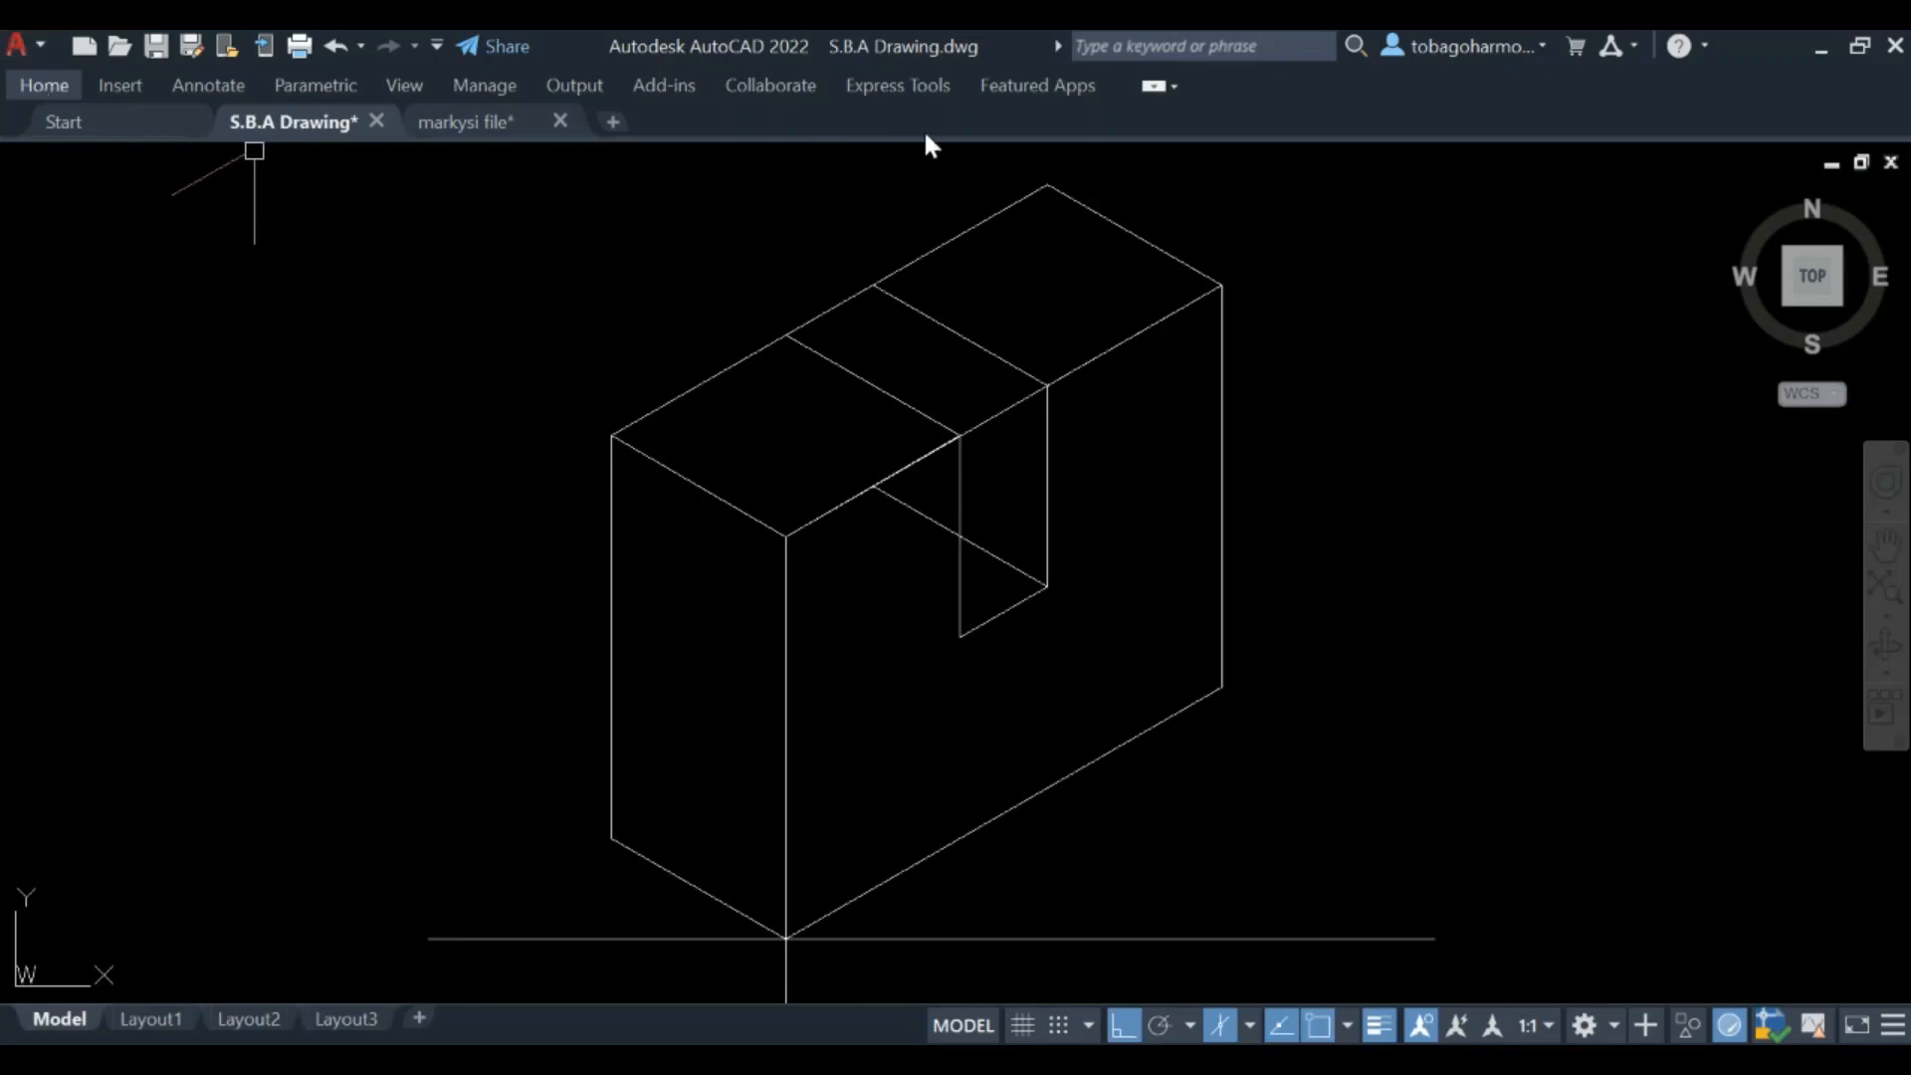
{"action": "mouse_move", "coordinate": [1048, 128]}
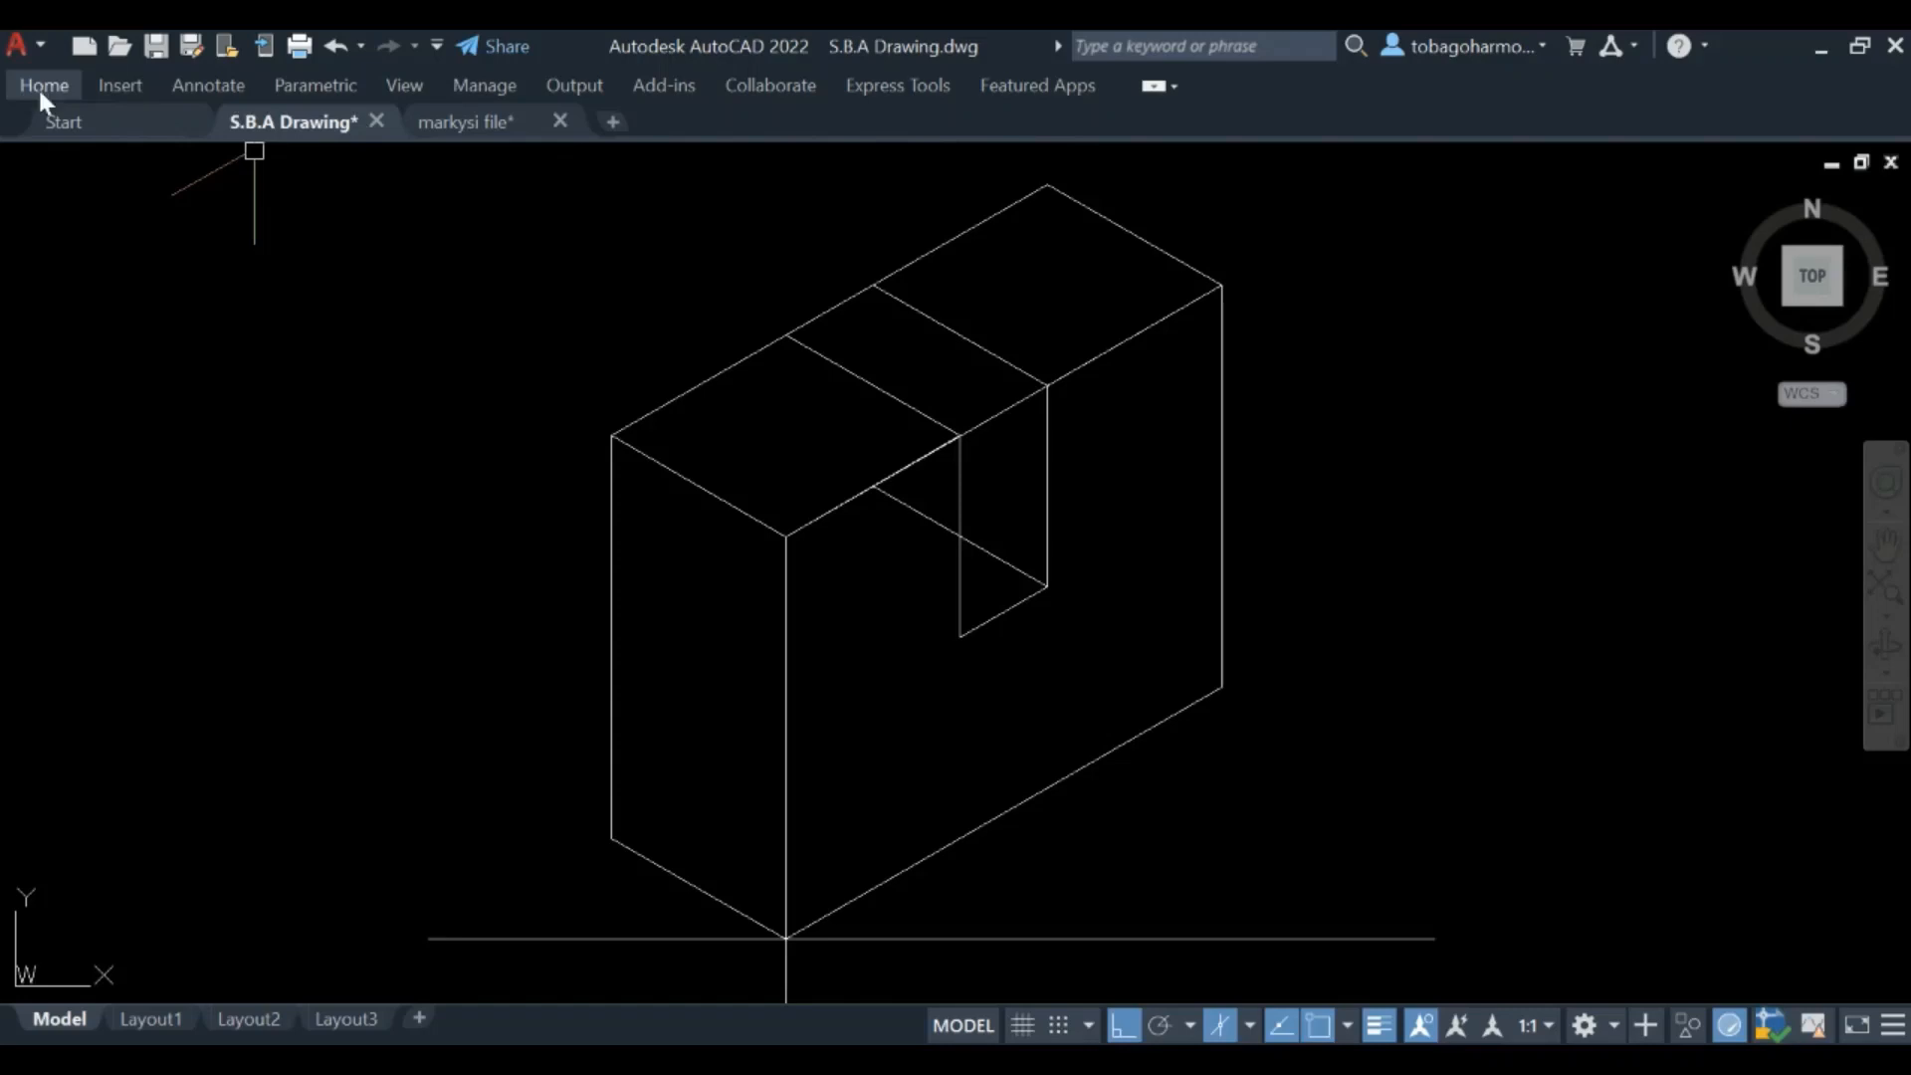
Set the outline layer from the Home ribbon and trace the block edges in magenta from the bottom corner
{"action": "left_click", "coordinate": [42, 86]}
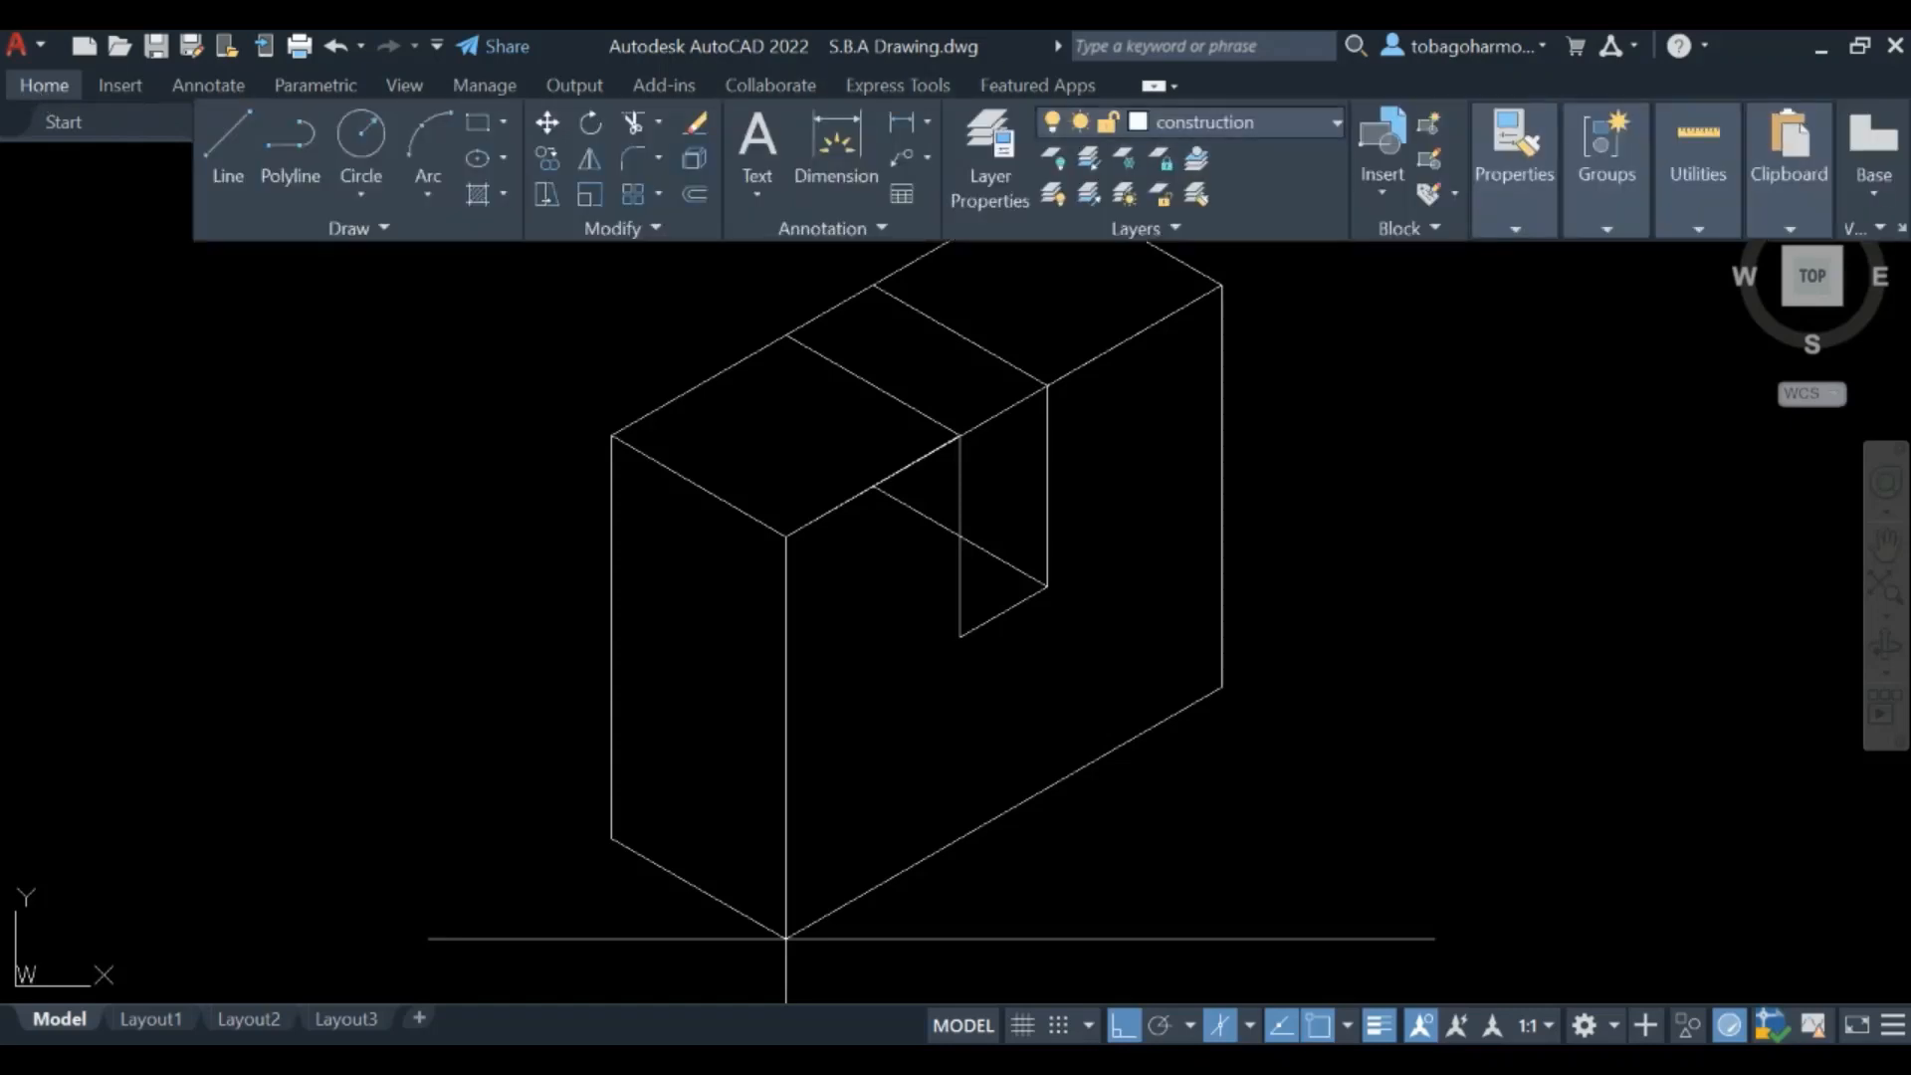
{"action": "left_click", "coordinate": [1336, 122]}
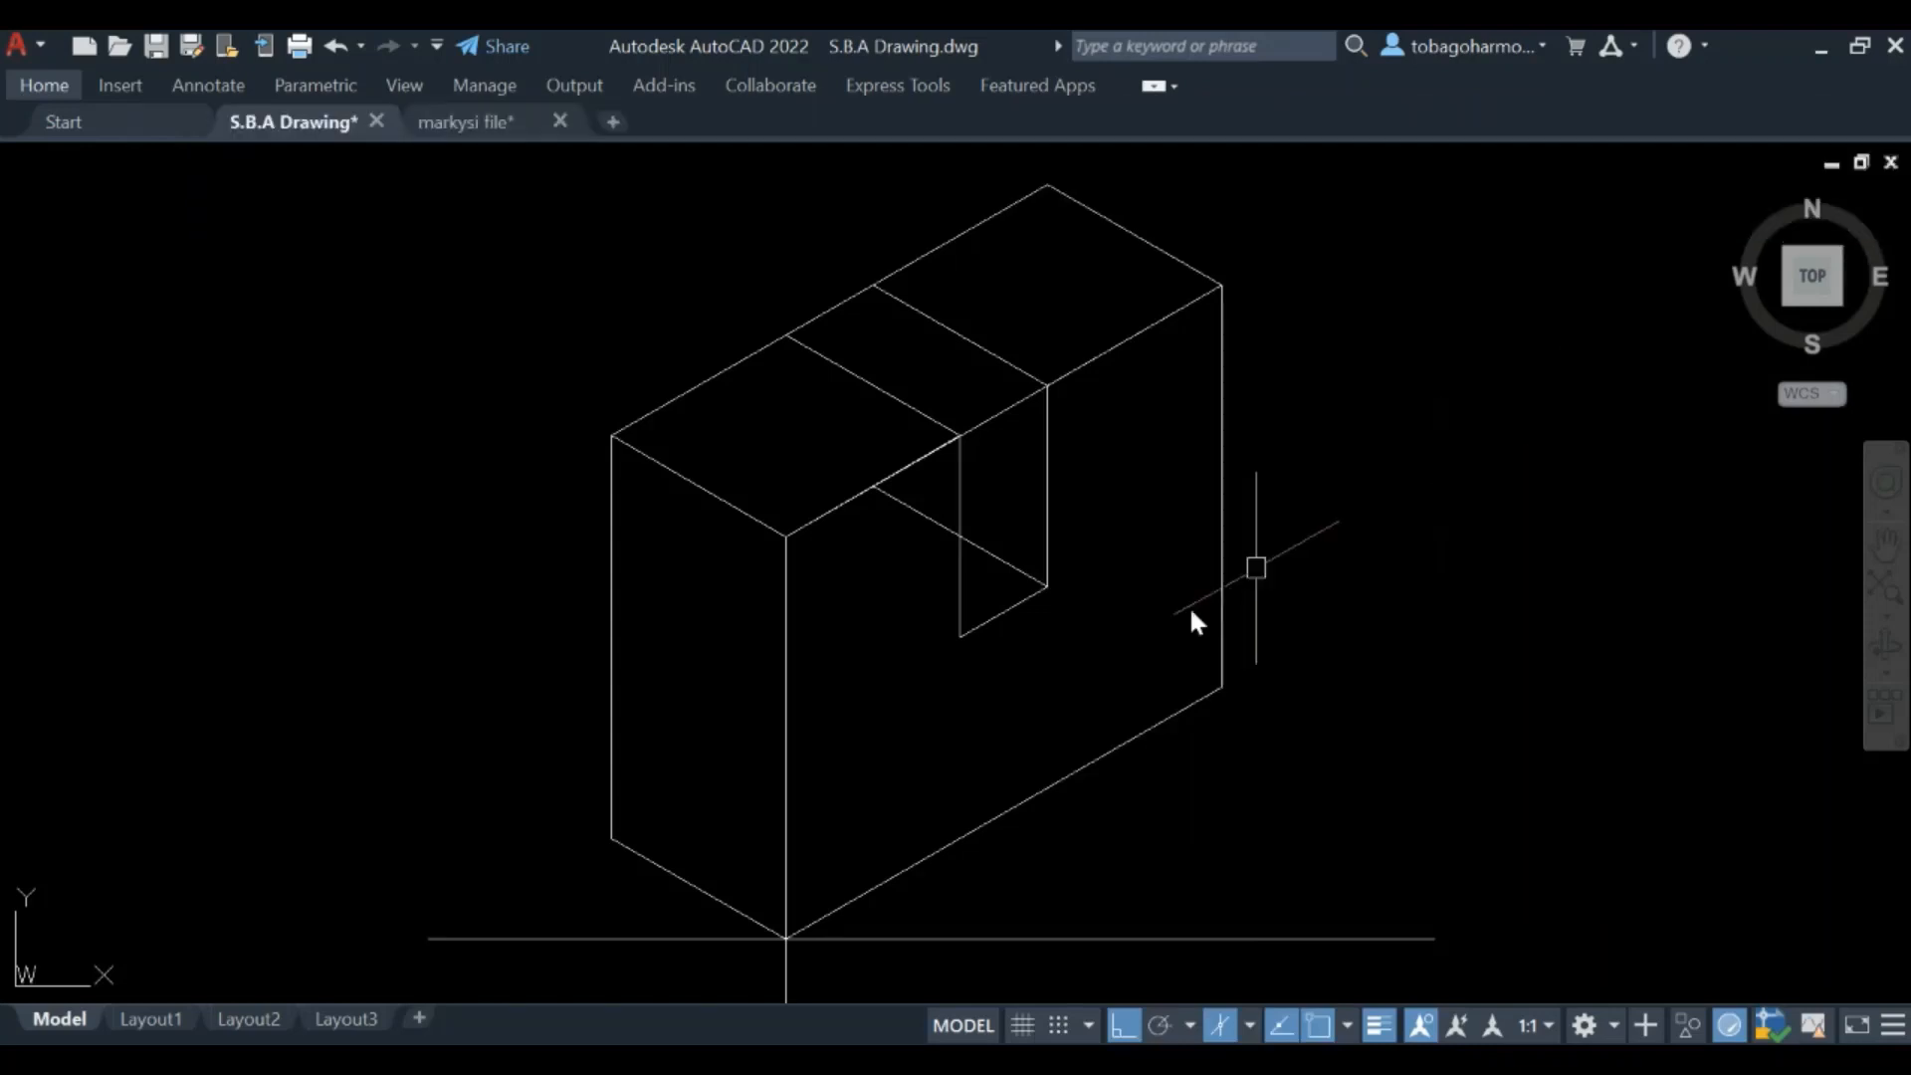
{"action": "mouse_move", "coordinate": [1438, 575]}
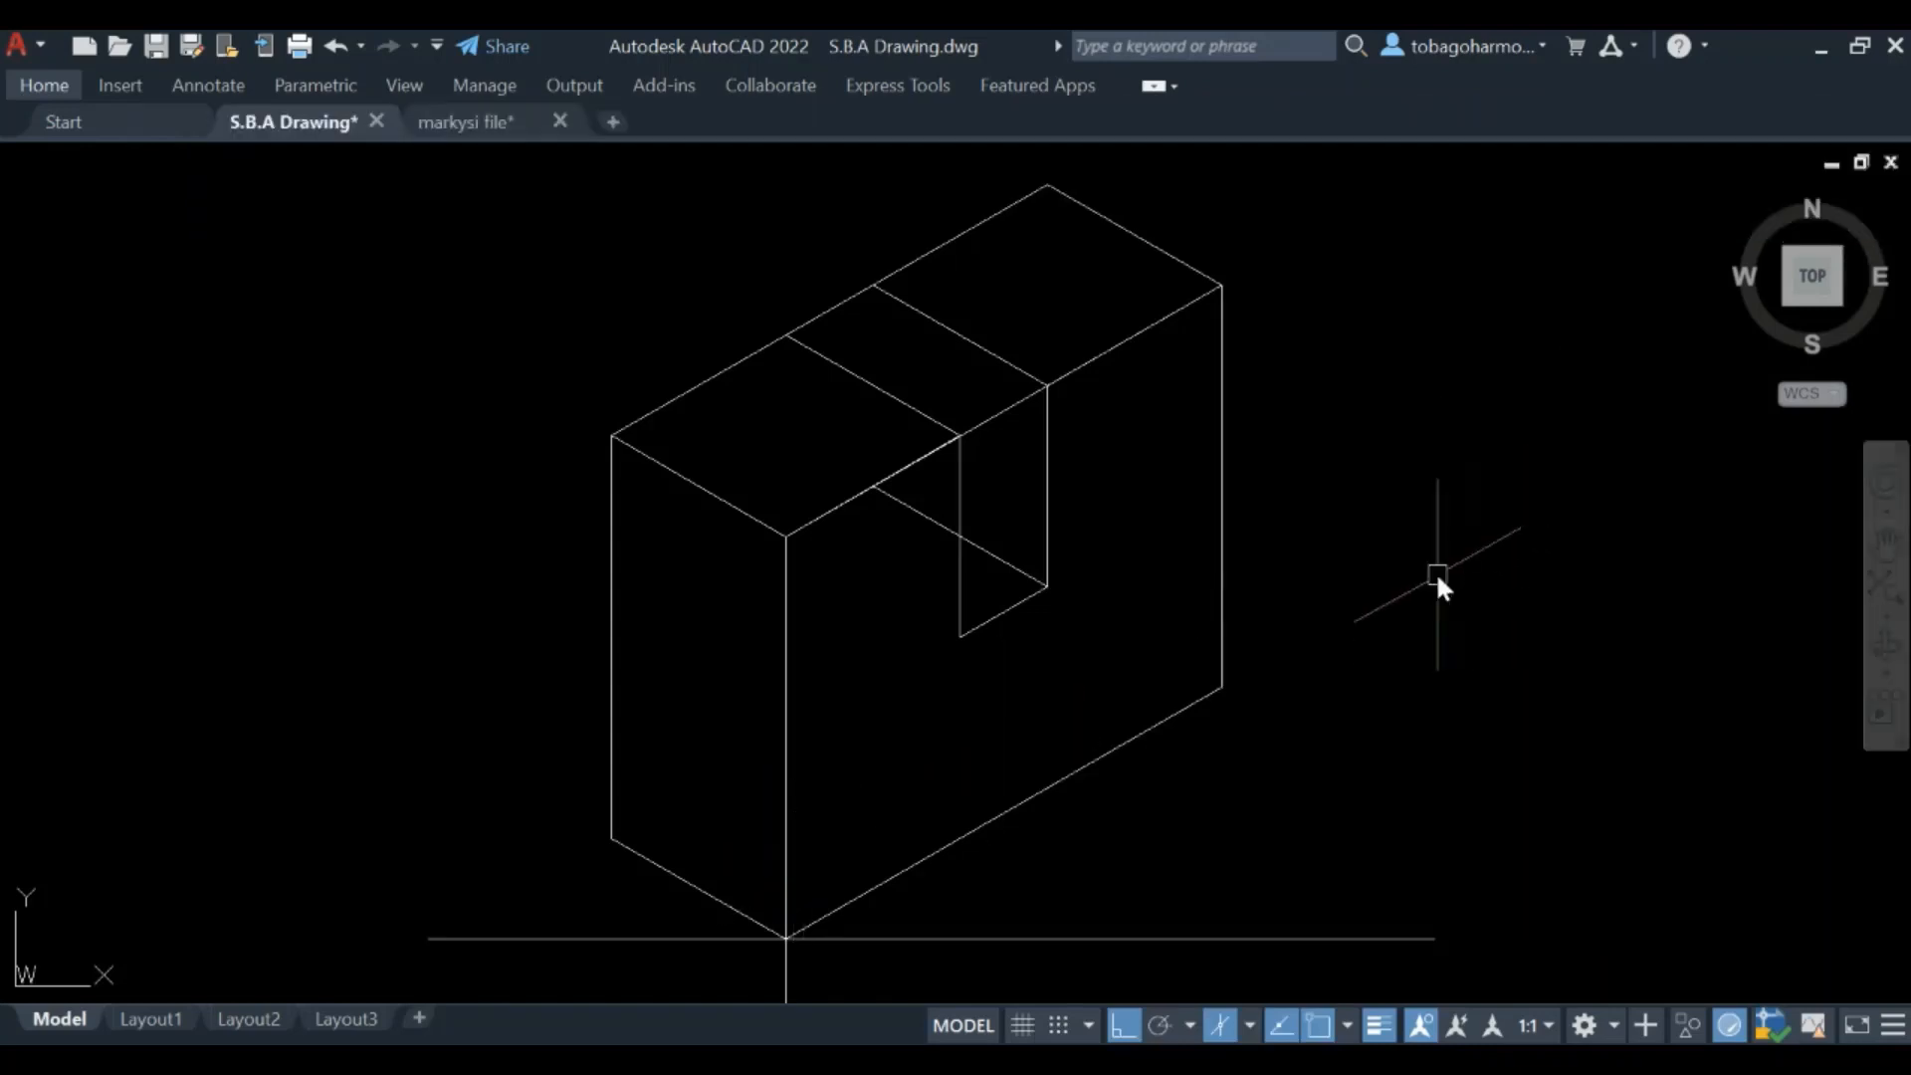
{"action": "type", "text": "line"}
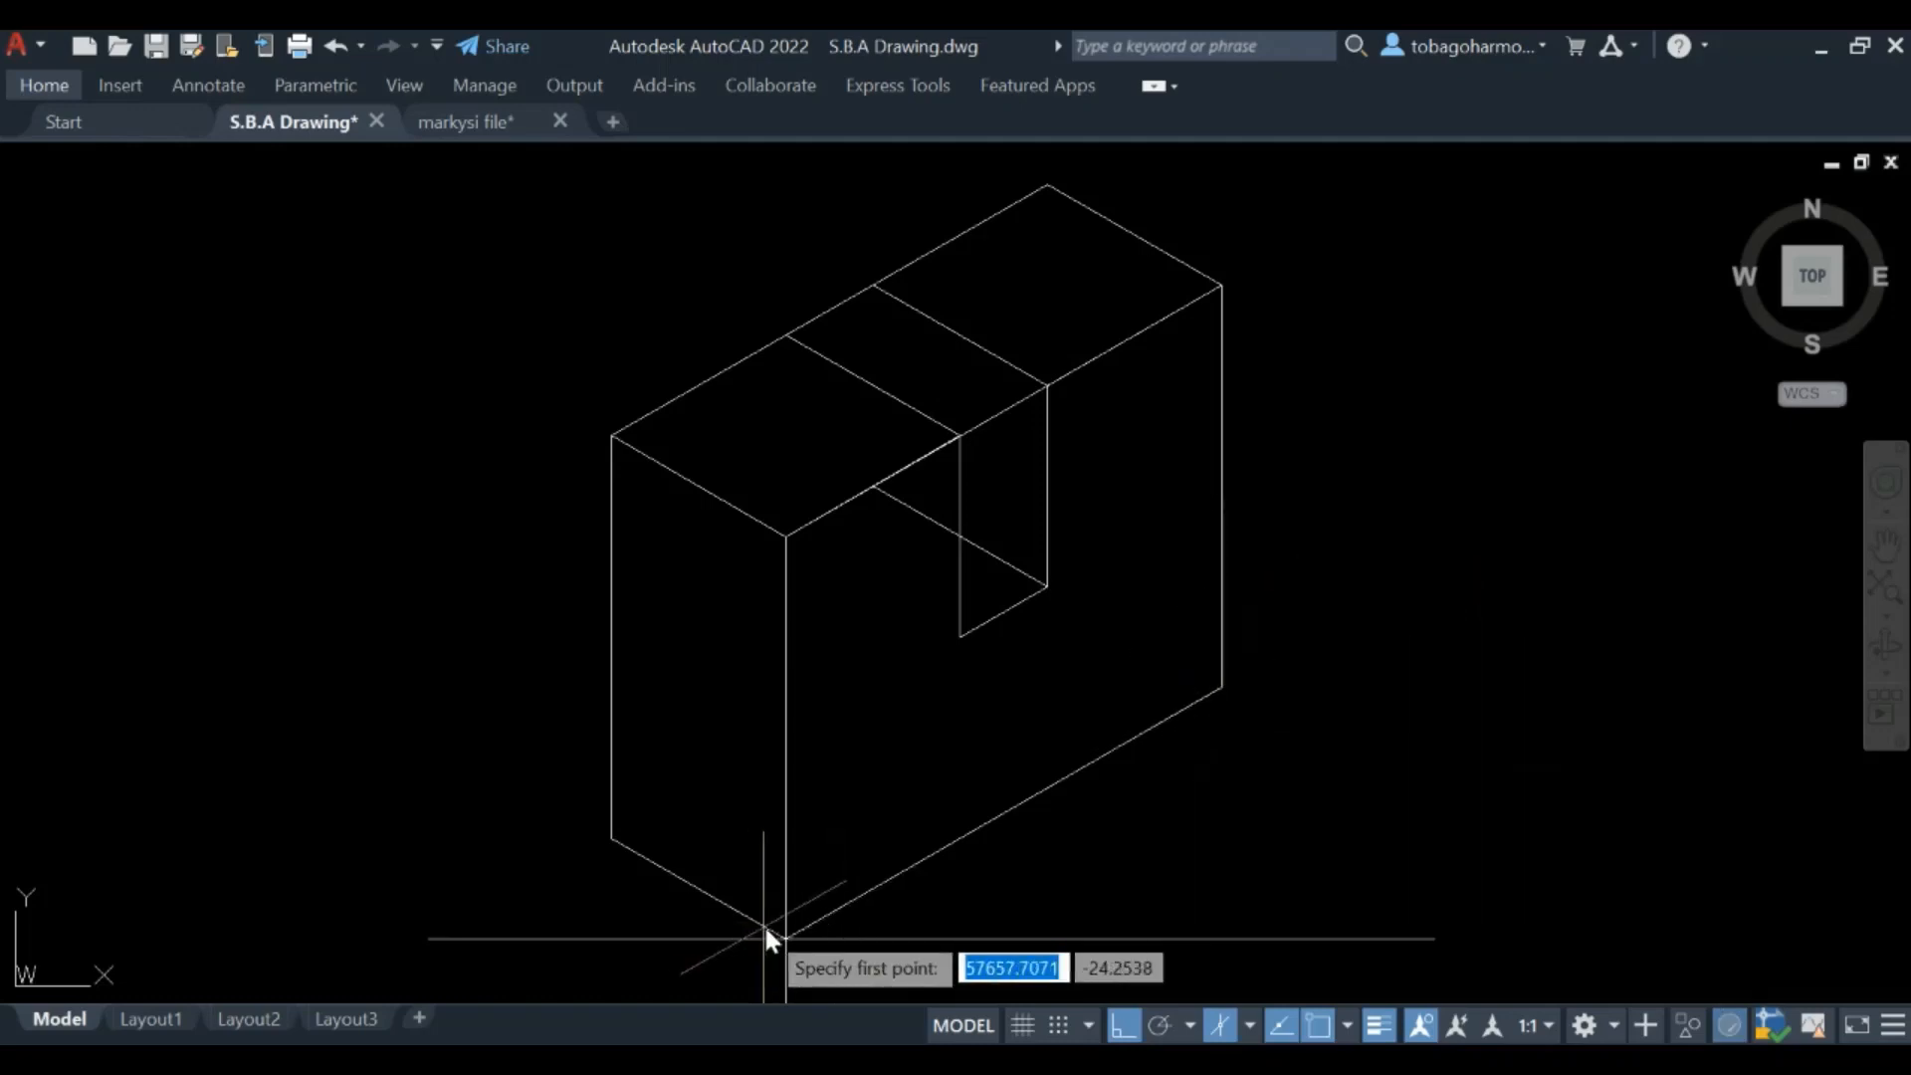
{"action": "left_click", "coordinate": [767, 939]}
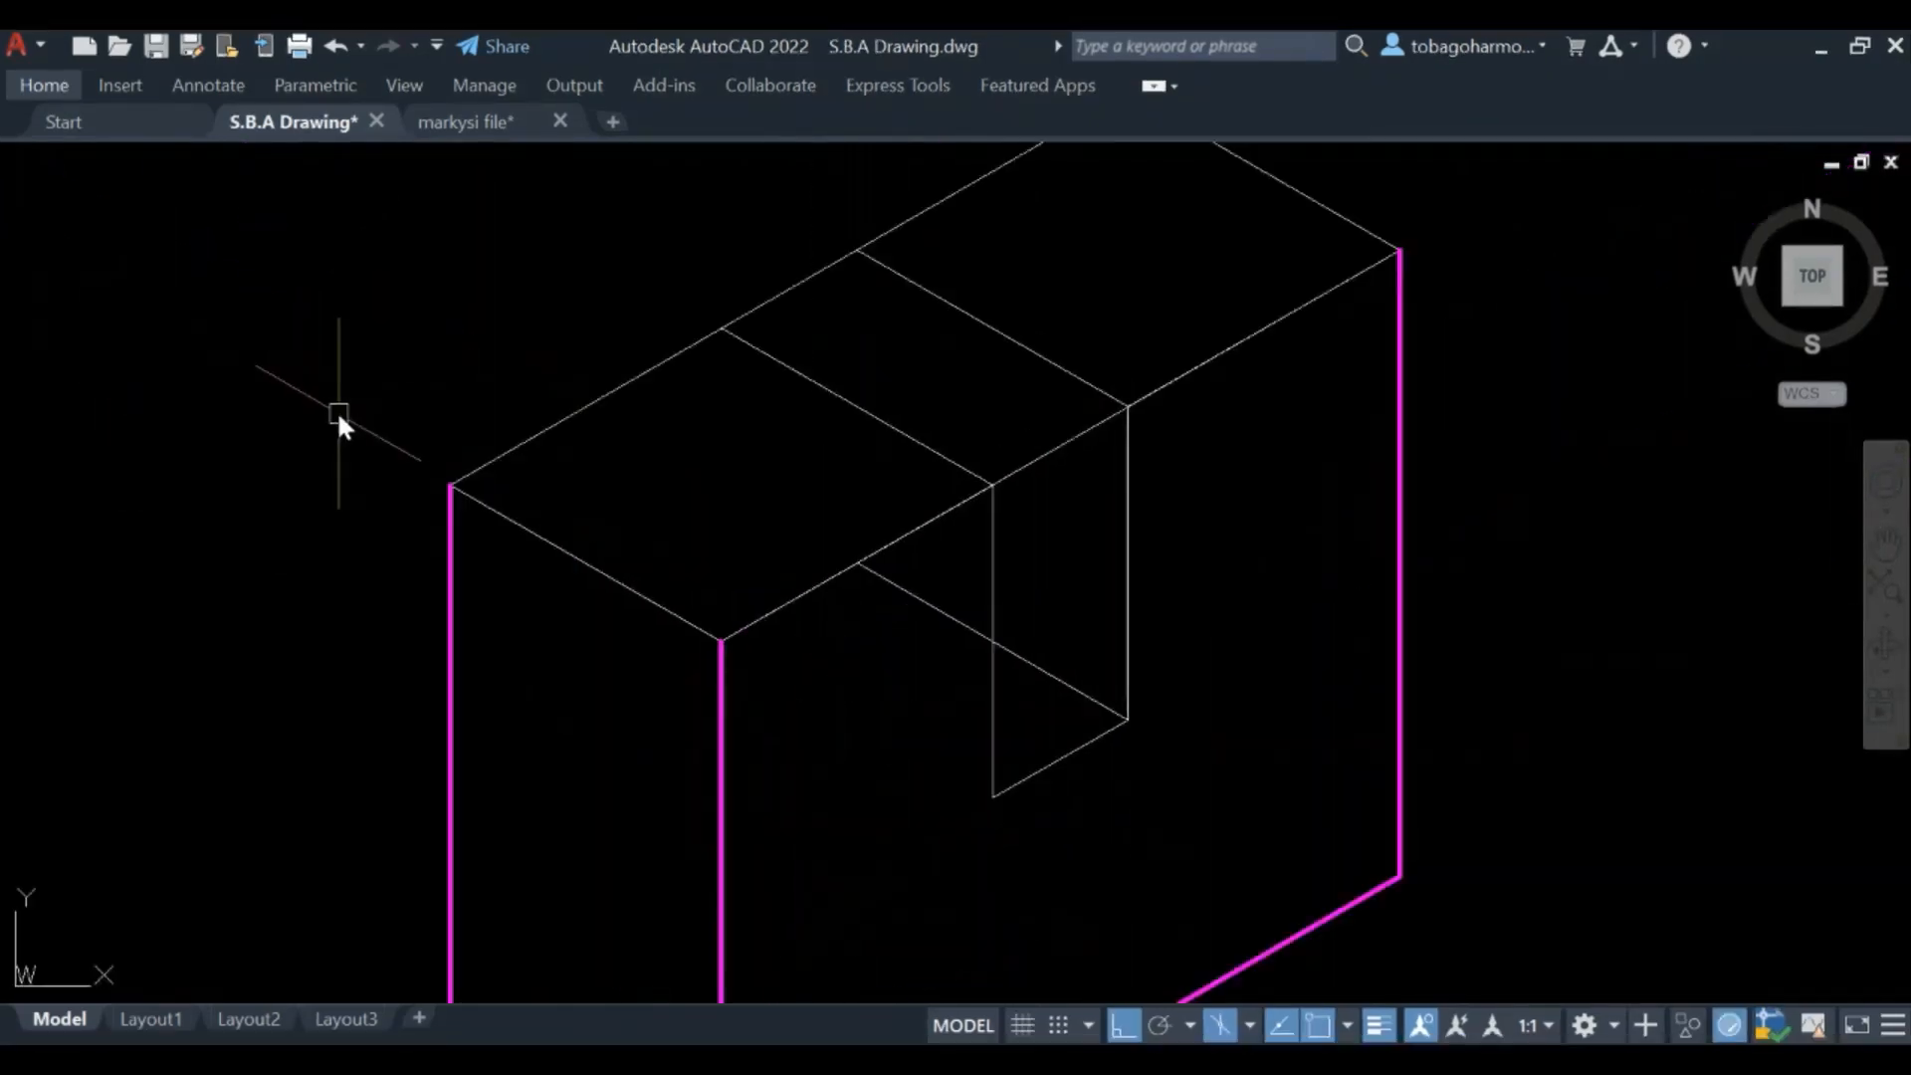
{"action": "mouse_move", "coordinate": [338, 429]}
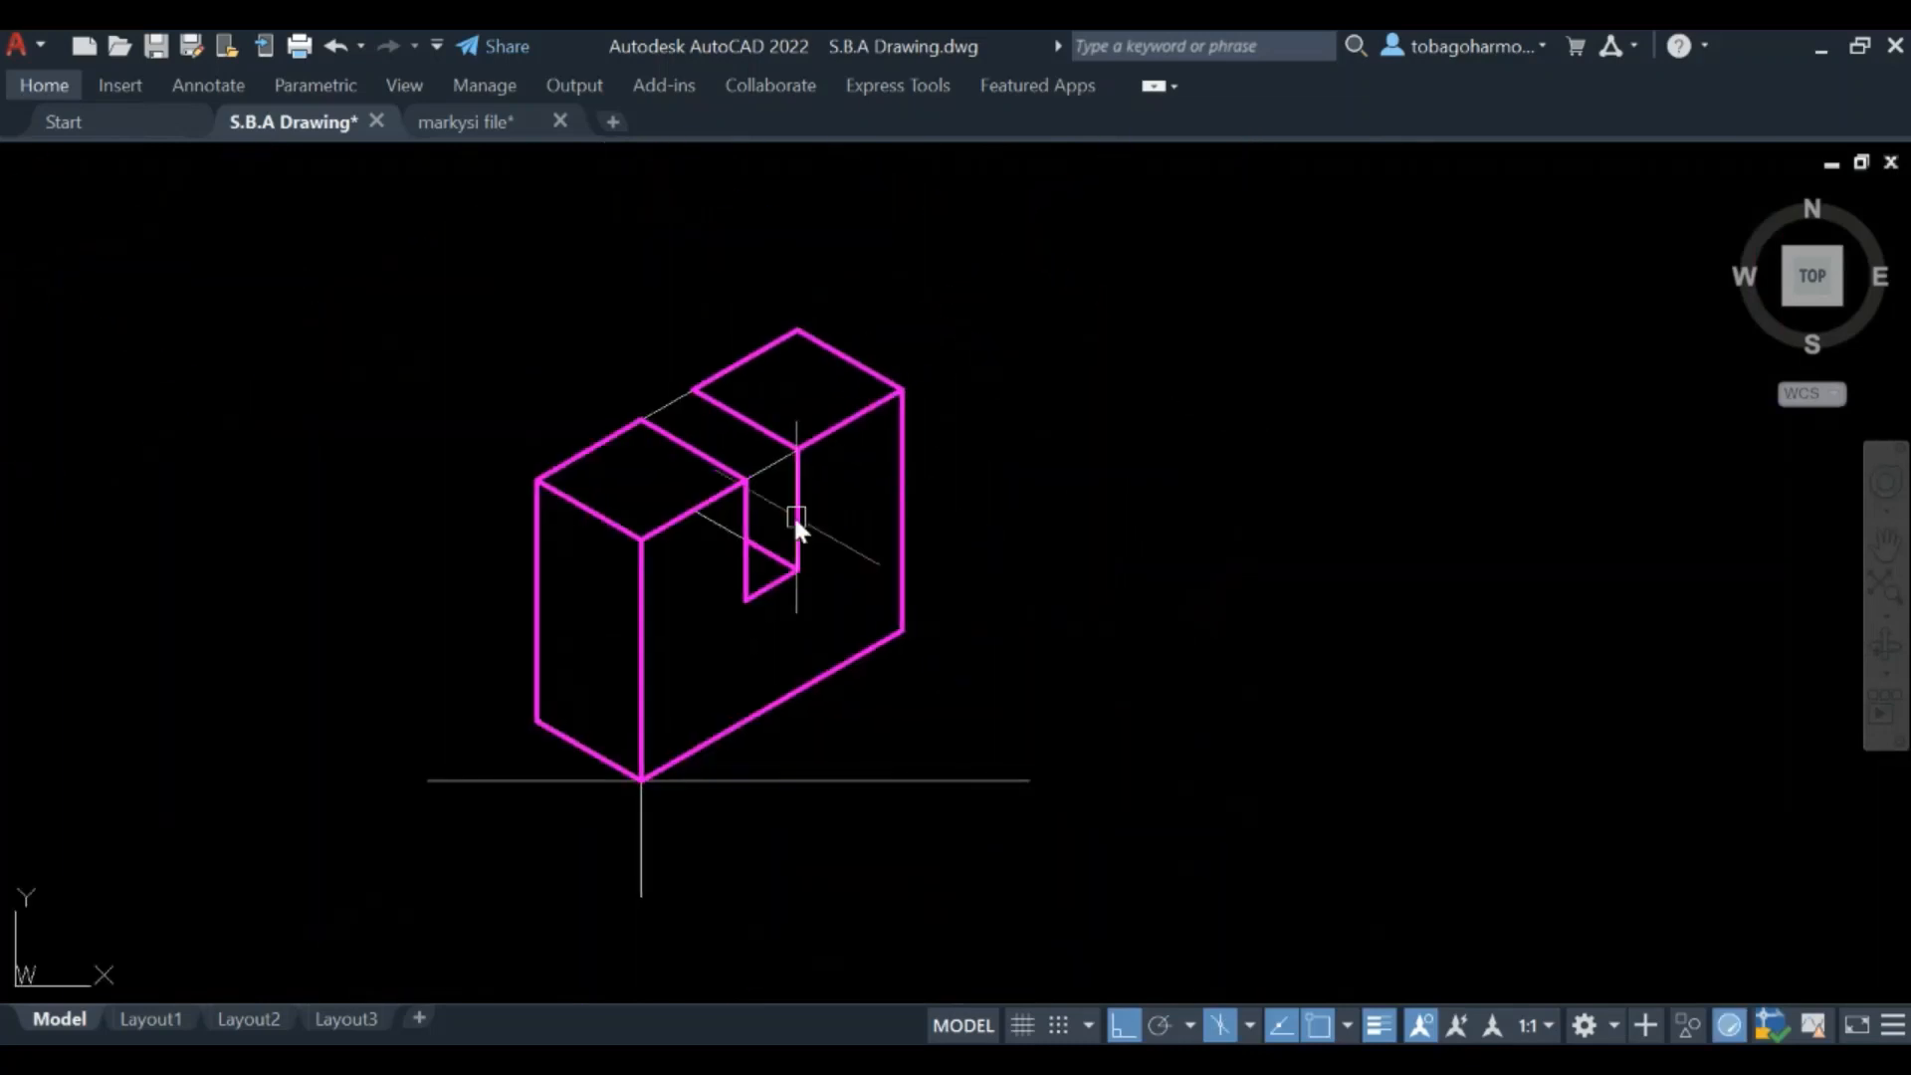
{"action": "scroll", "scroll_direction": "up", "scroll_amount": 3}
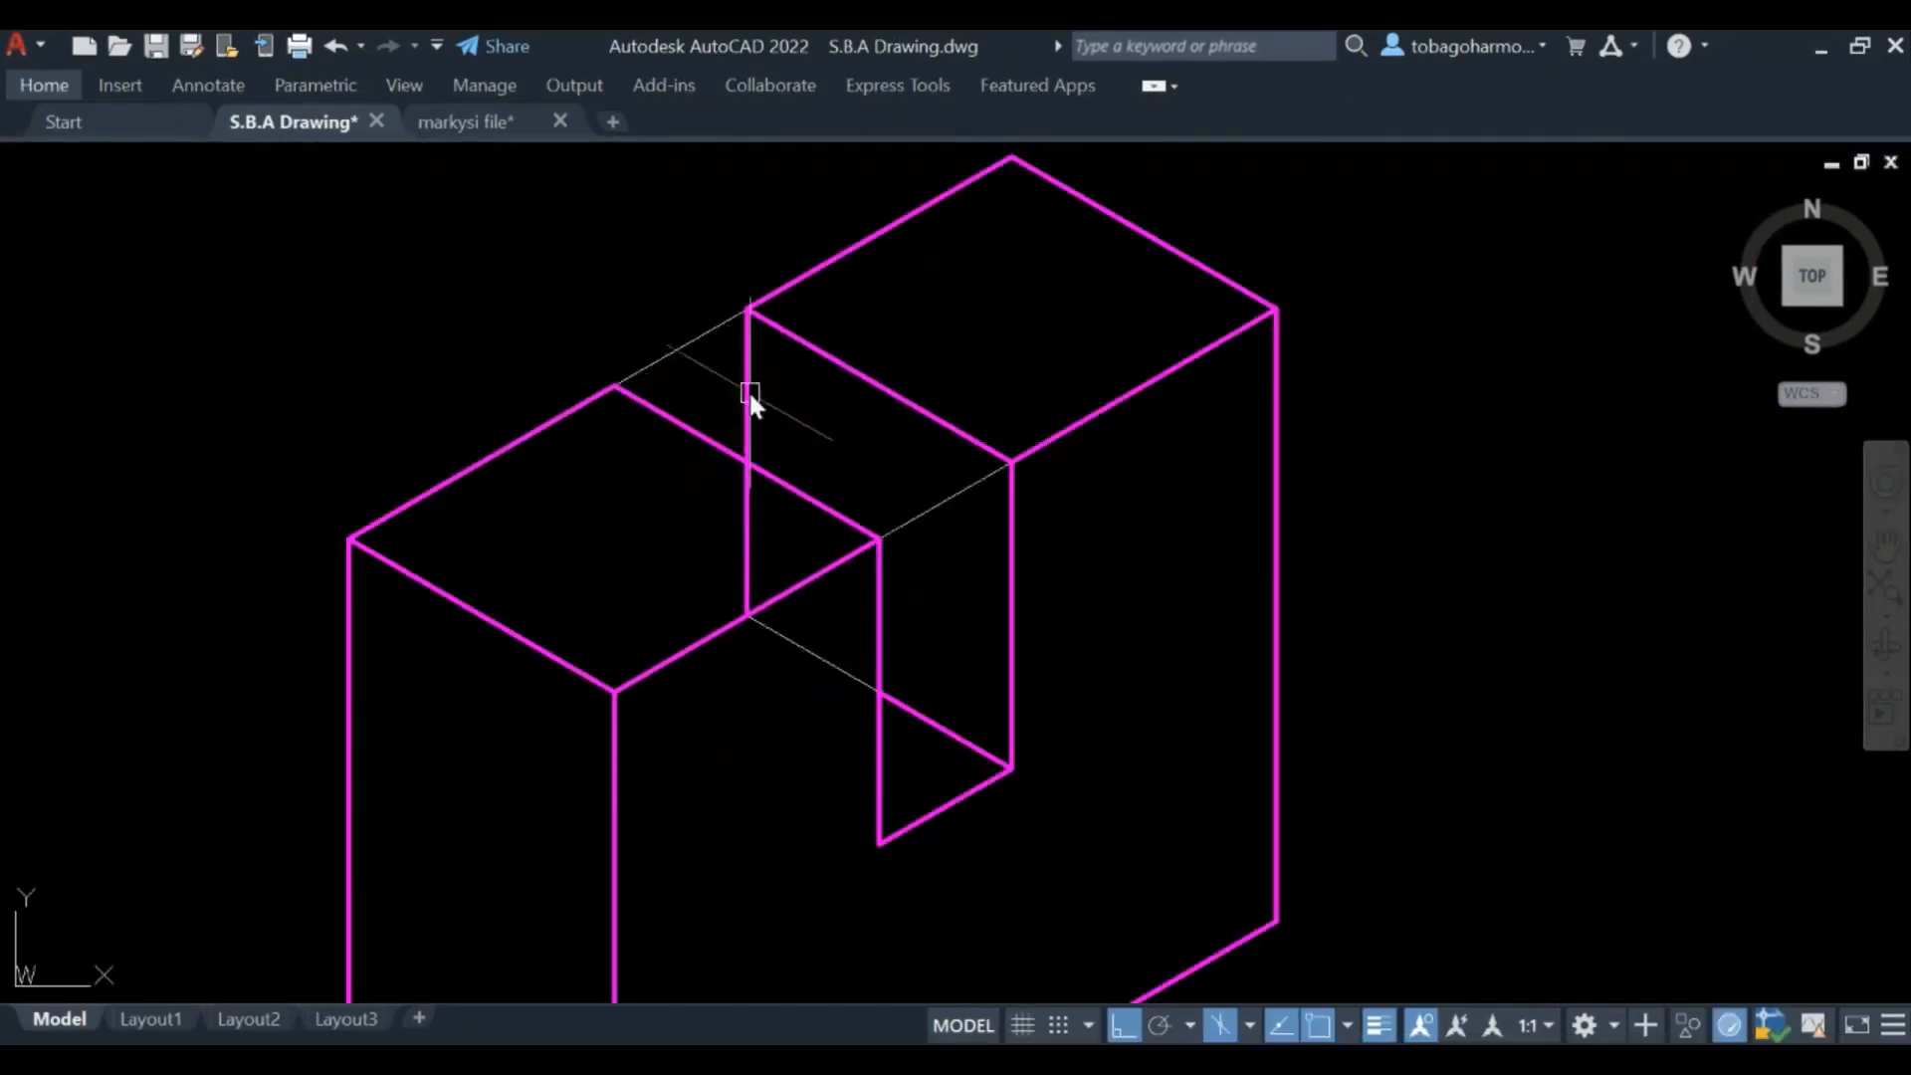
{"action": "left_click", "coordinate": [43, 85]}
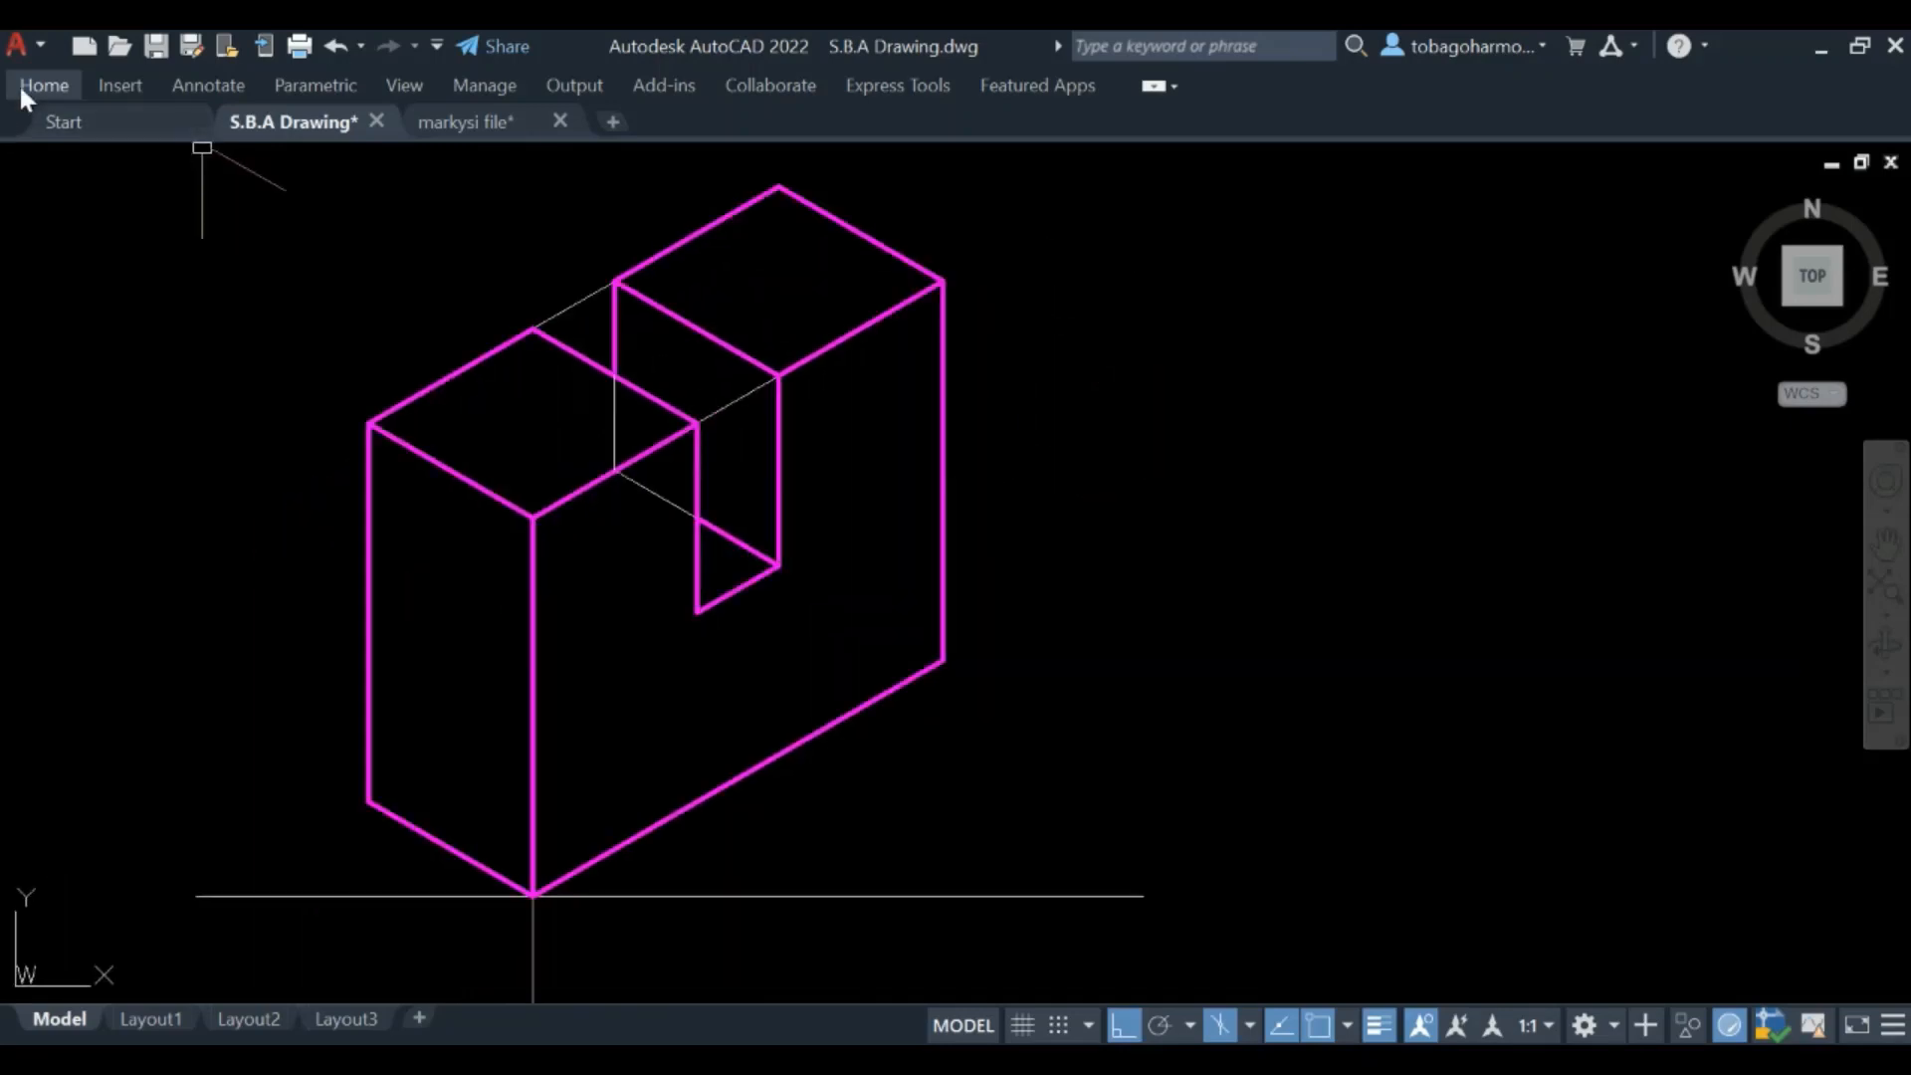
Turn off the construction layer so only the magenta block outline remains visible
{"action": "left_click", "coordinate": [42, 86]}
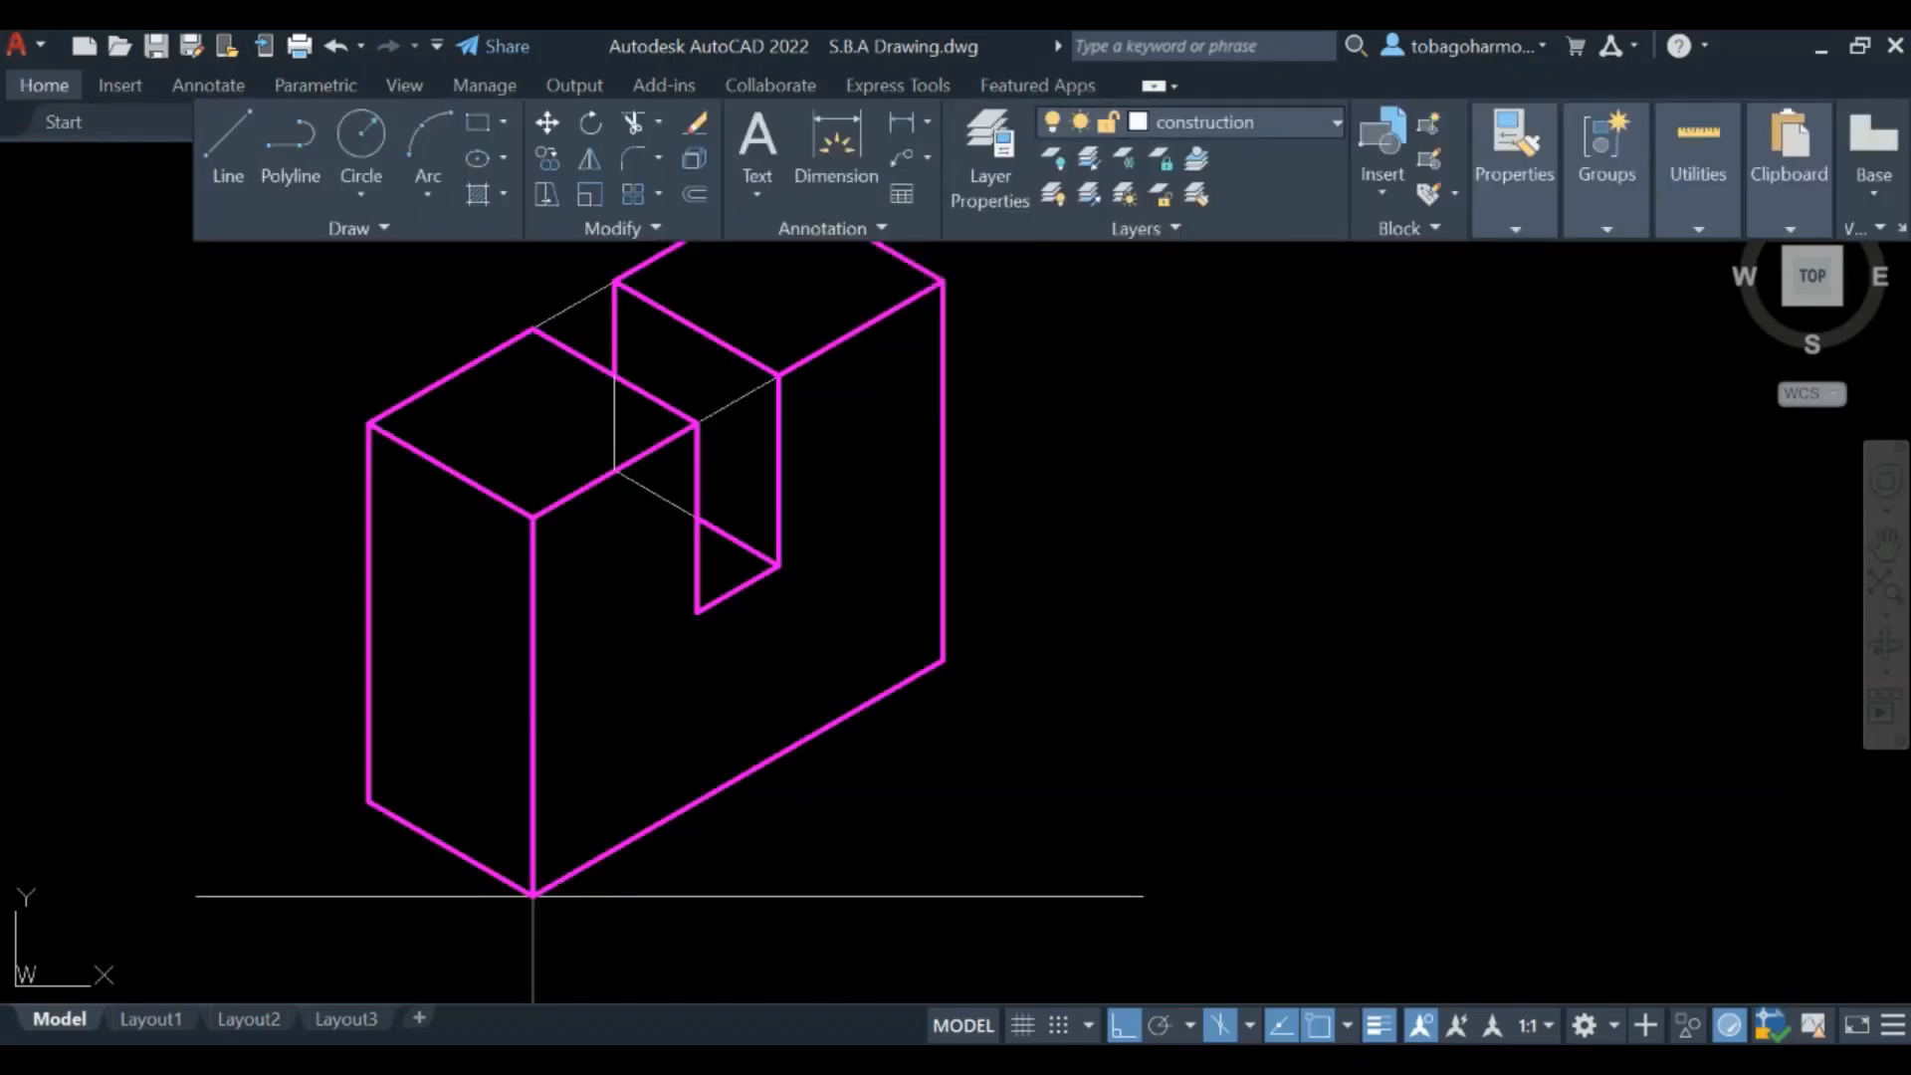
{"action": "left_click", "coordinate": [1331, 122]}
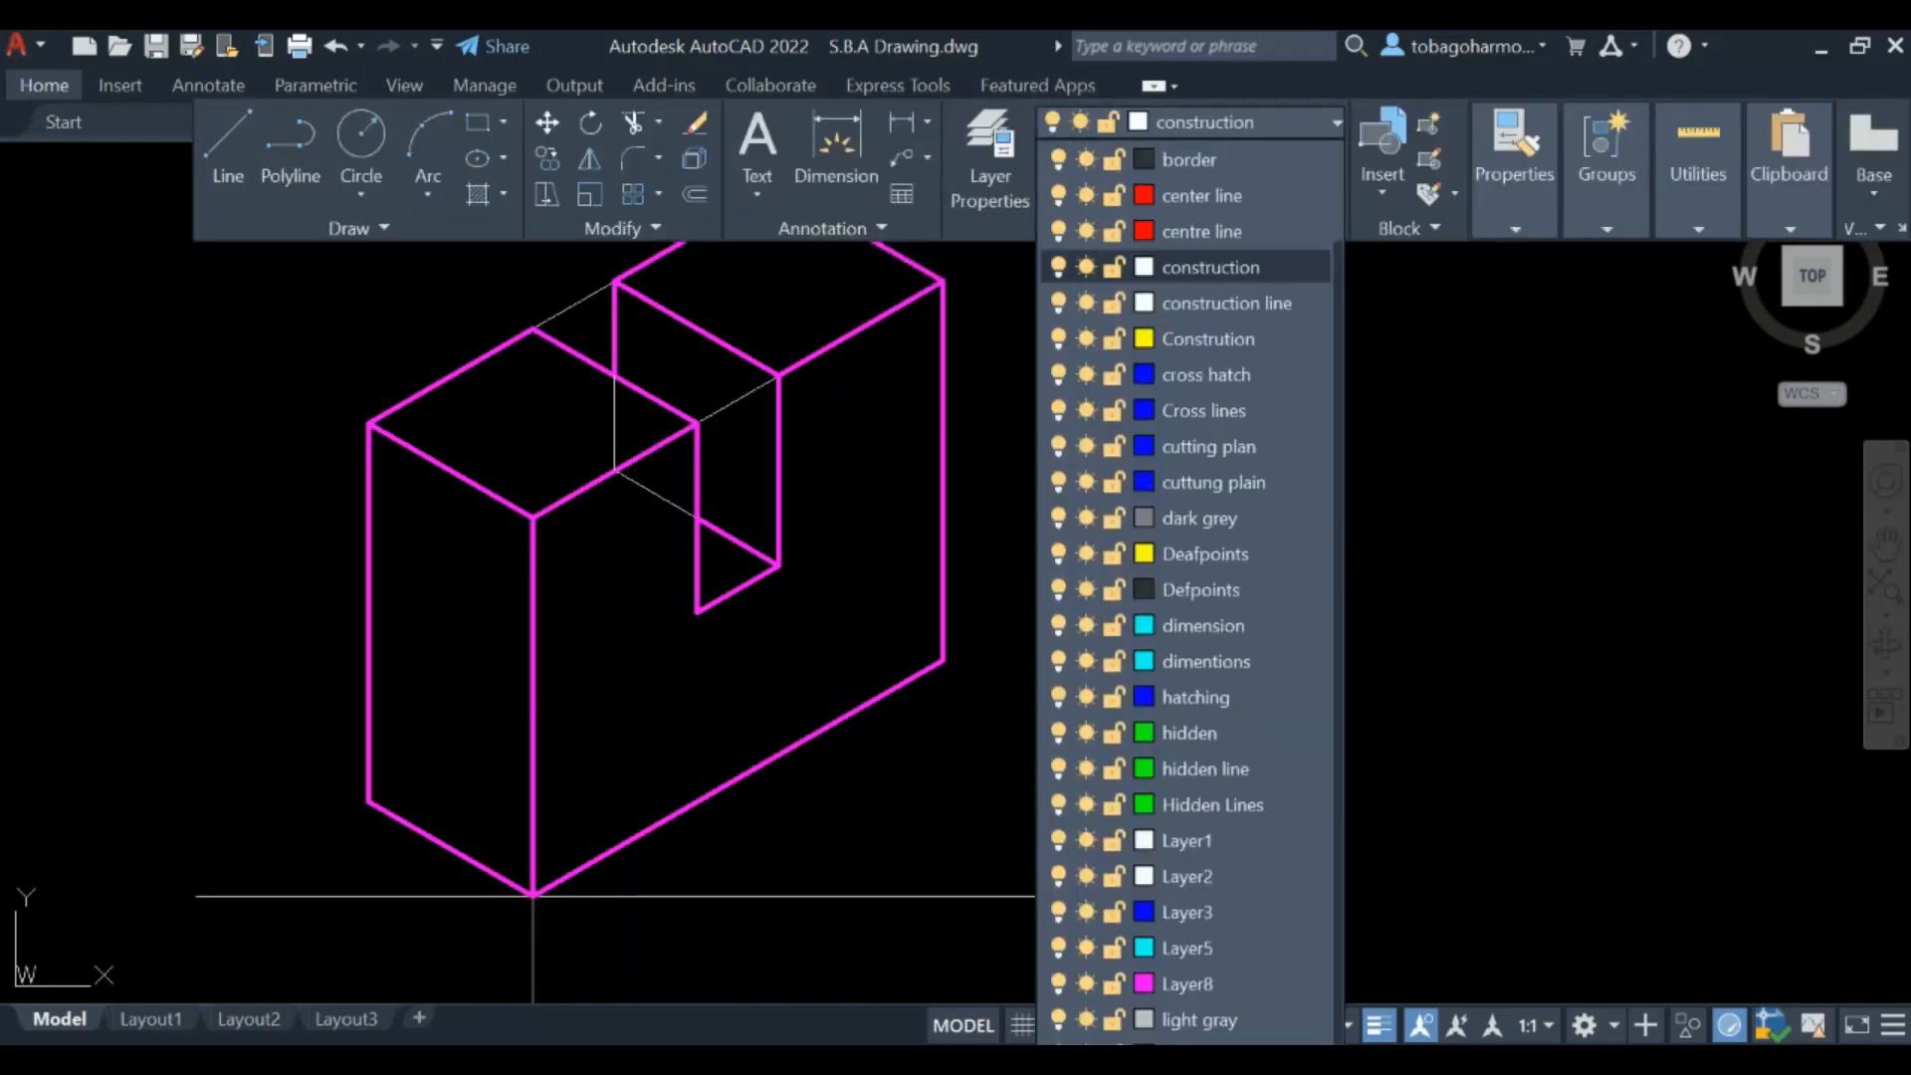
{"action": "left_click", "coordinate": [1058, 266]}
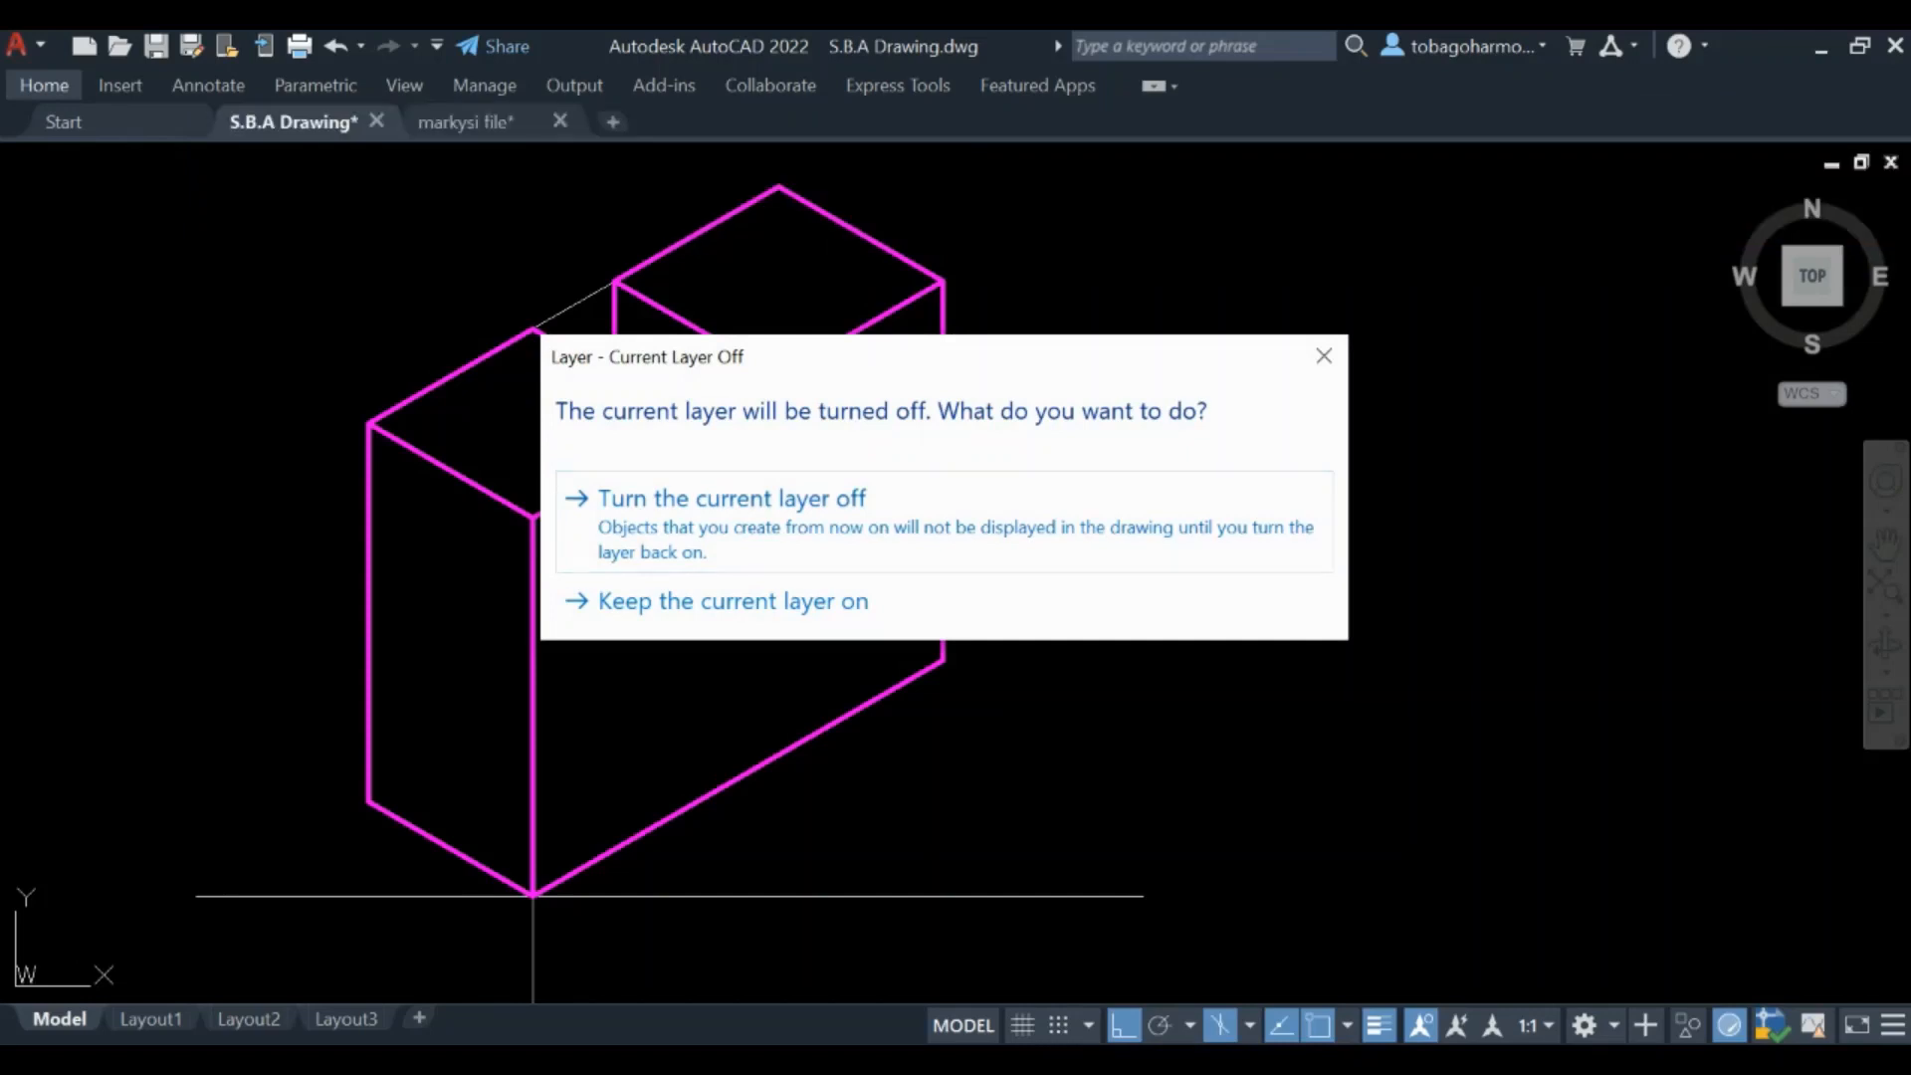
{"action": "left_click", "coordinate": [730, 498]}
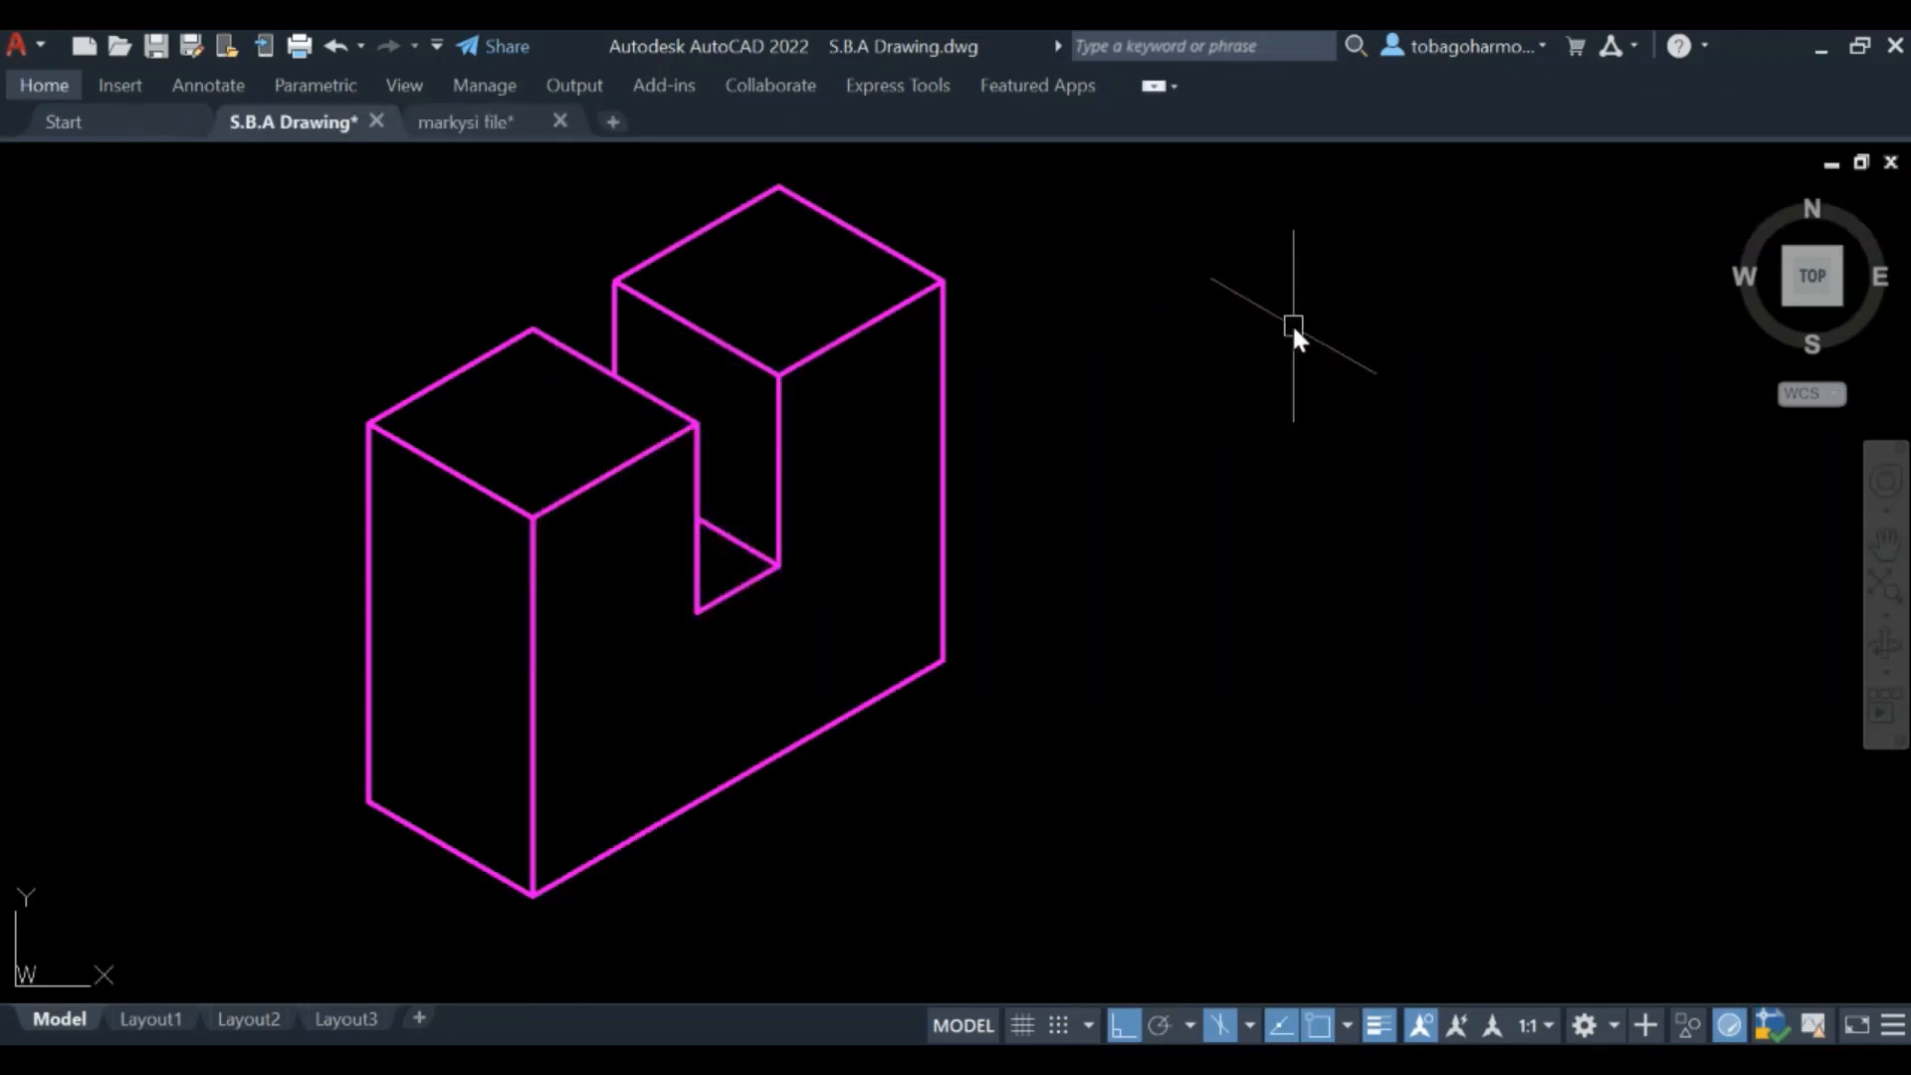
{"action": "mouse_move", "coordinate": [1760, 749]}
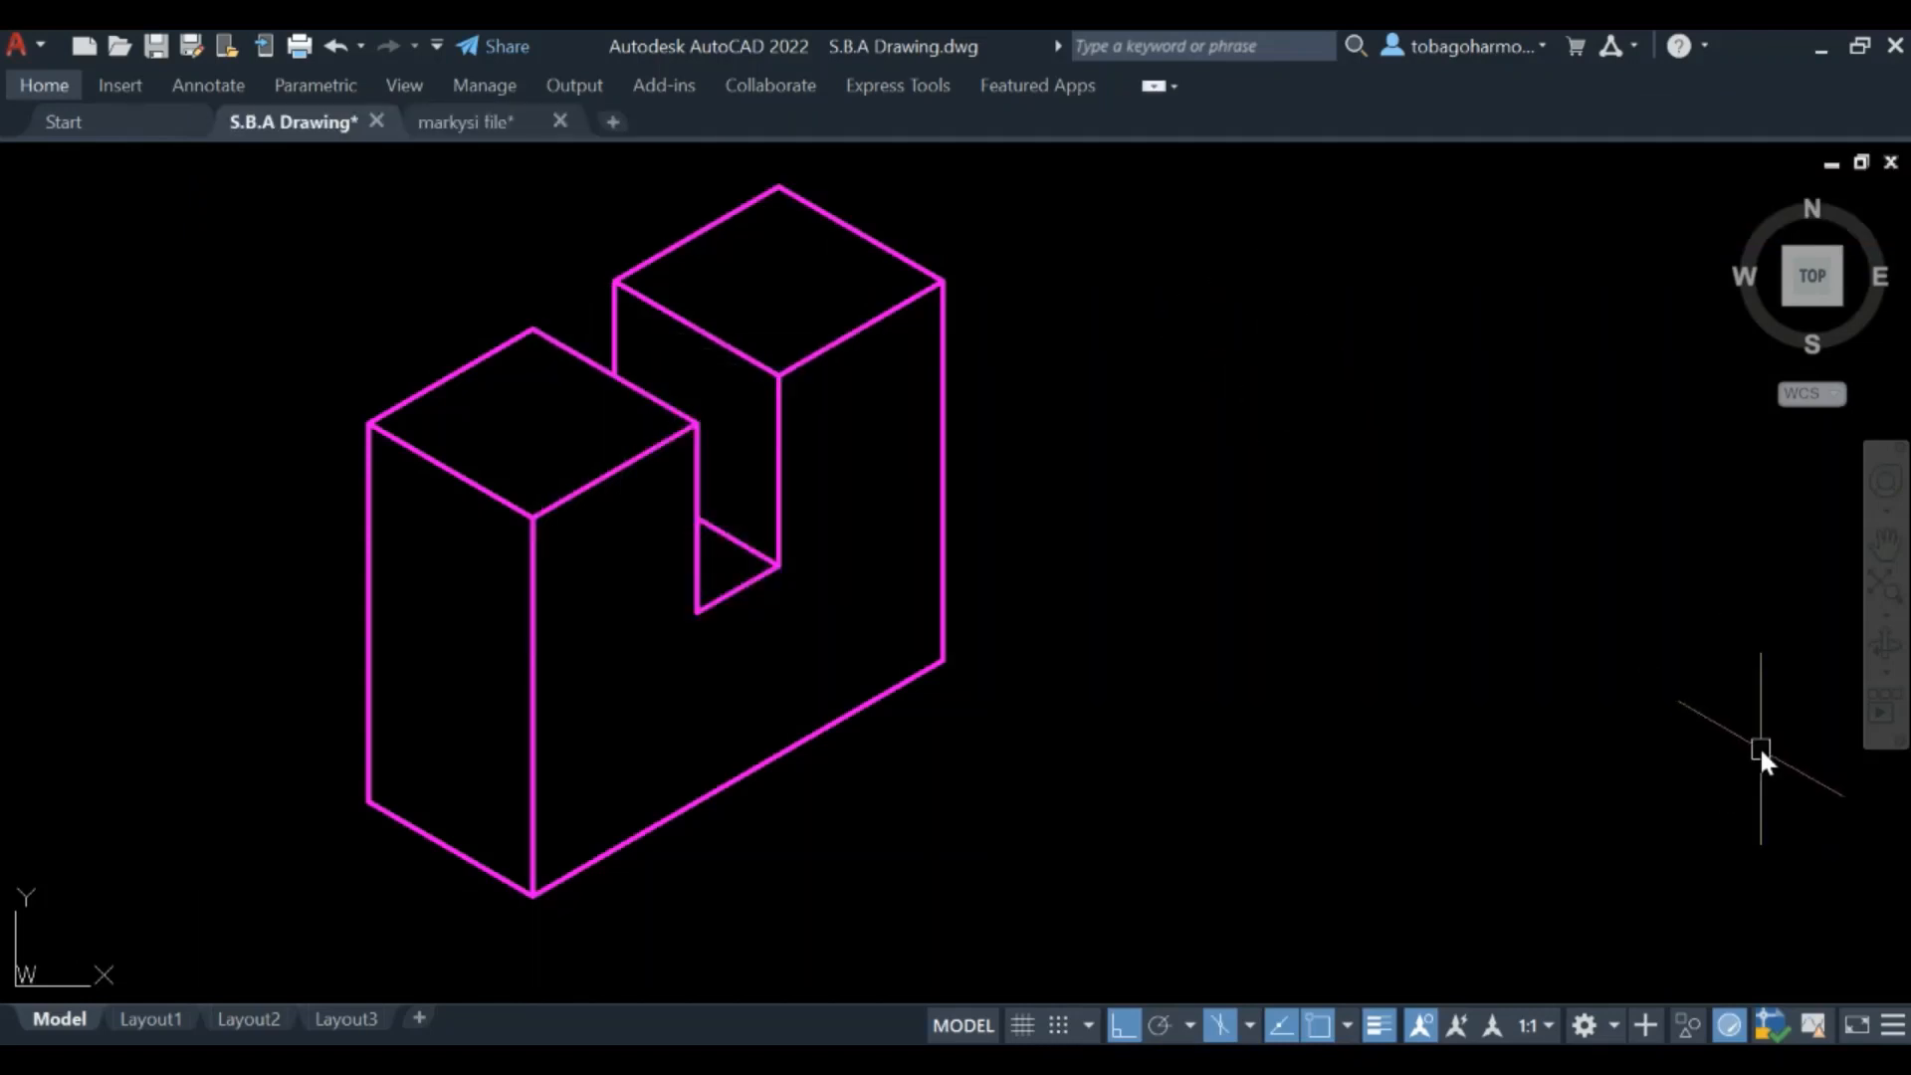
{"action": "mouse_move", "coordinate": [1537, 579]}
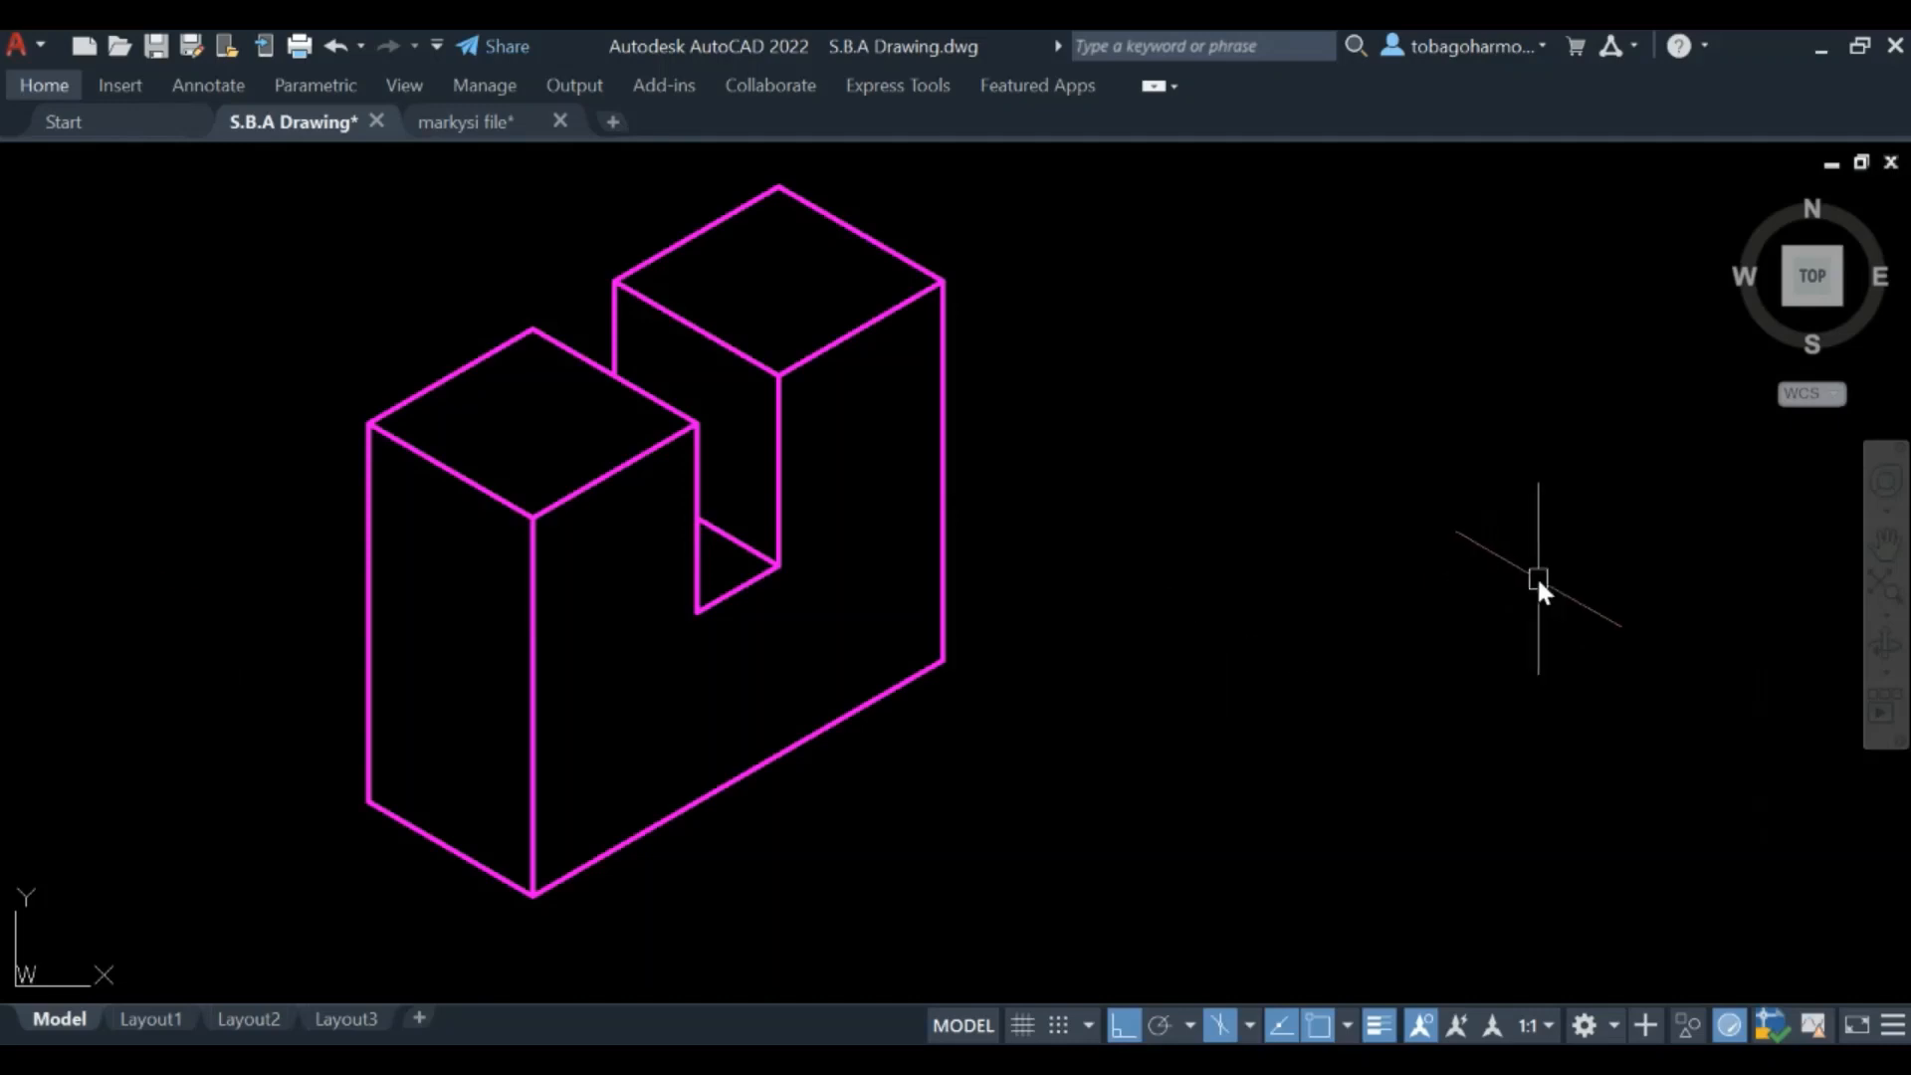
{"action": "mouse_move", "coordinate": [1236, 743]}
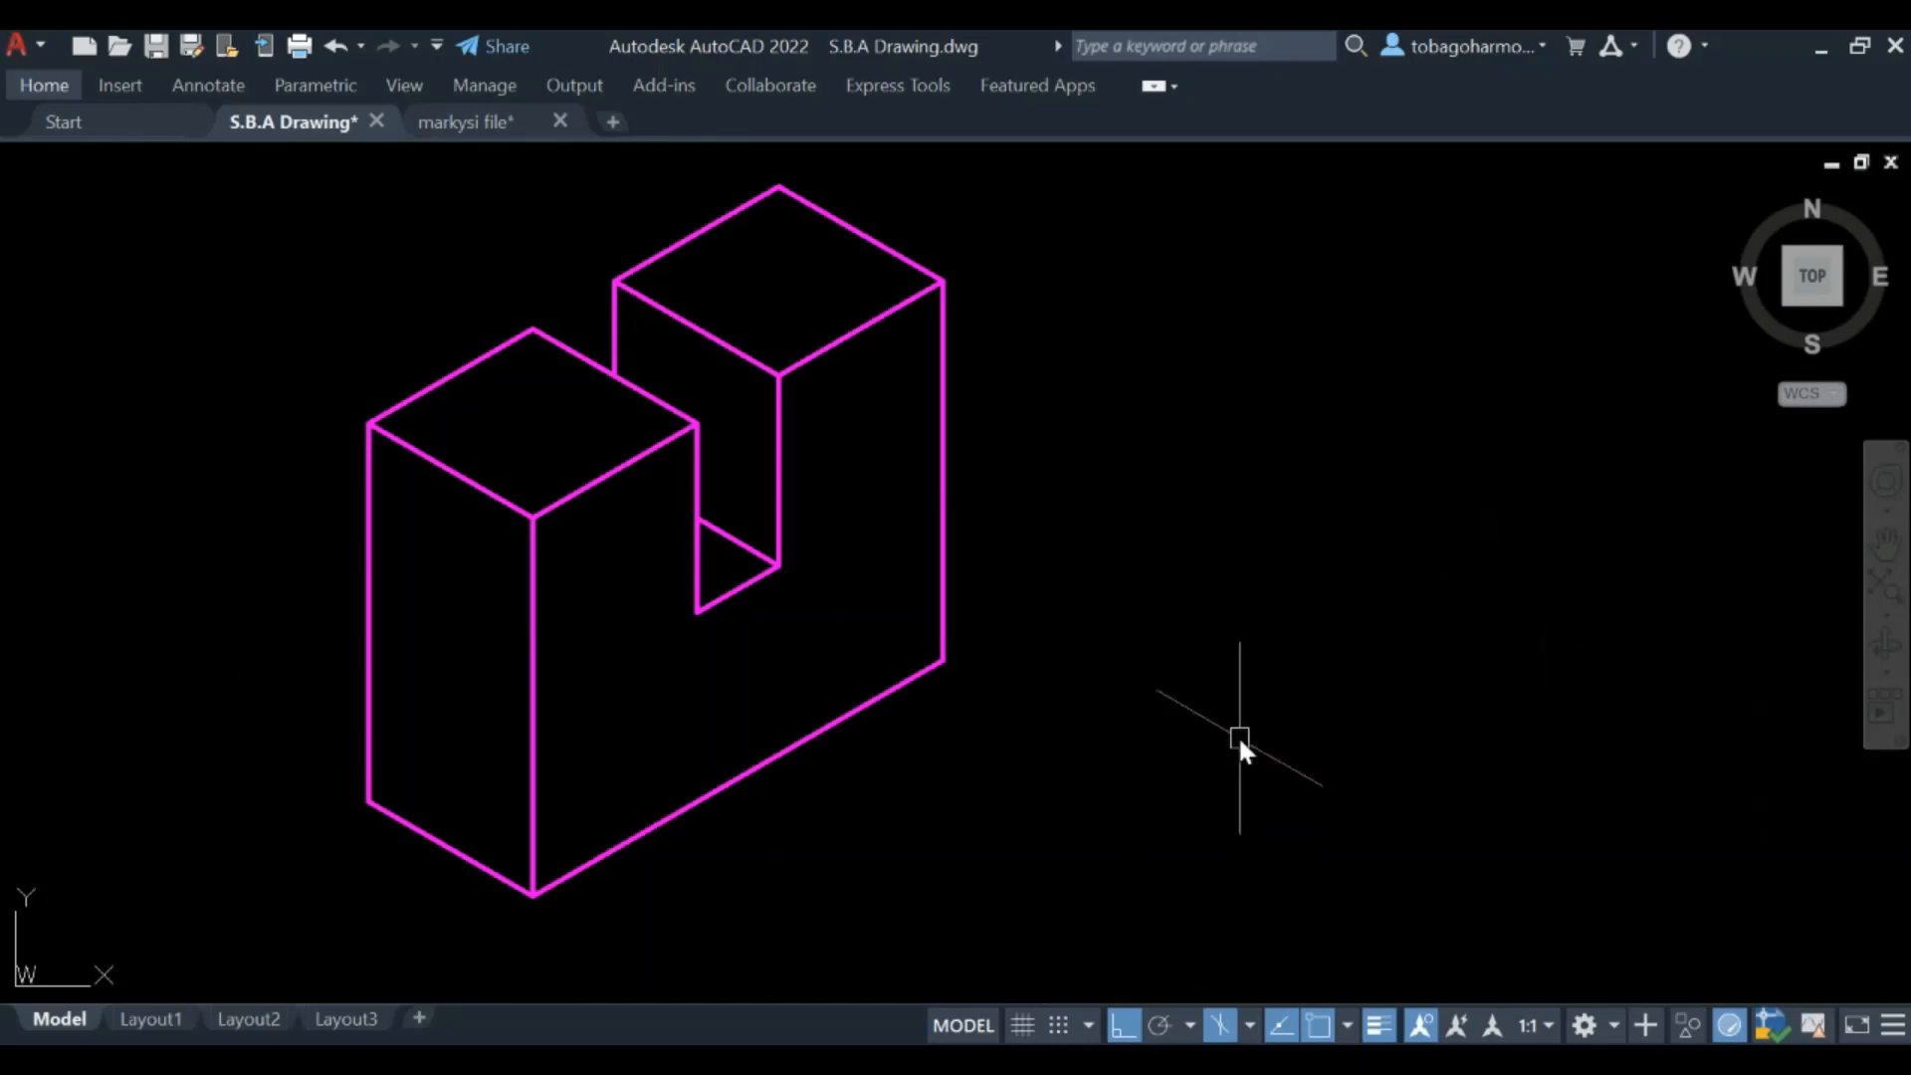
{"action": "mouse_move", "coordinate": [1074, 994]}
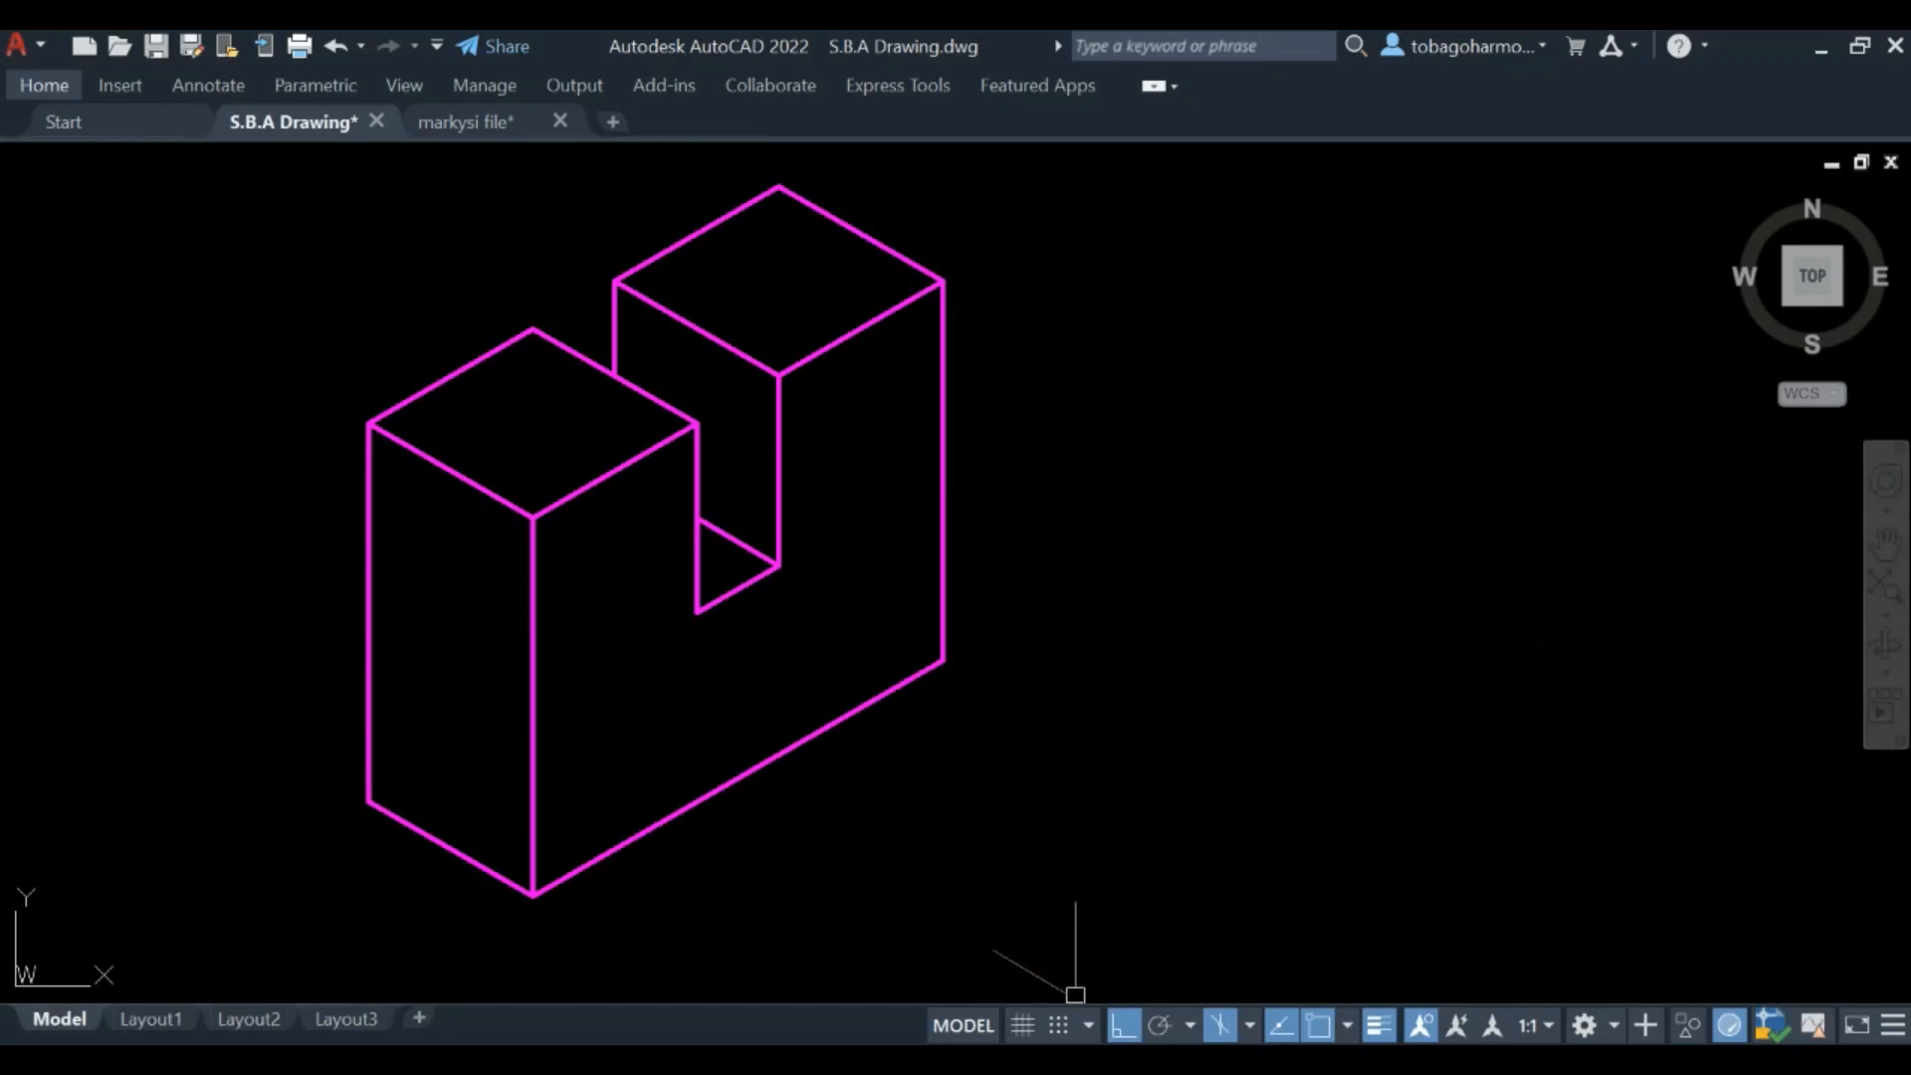